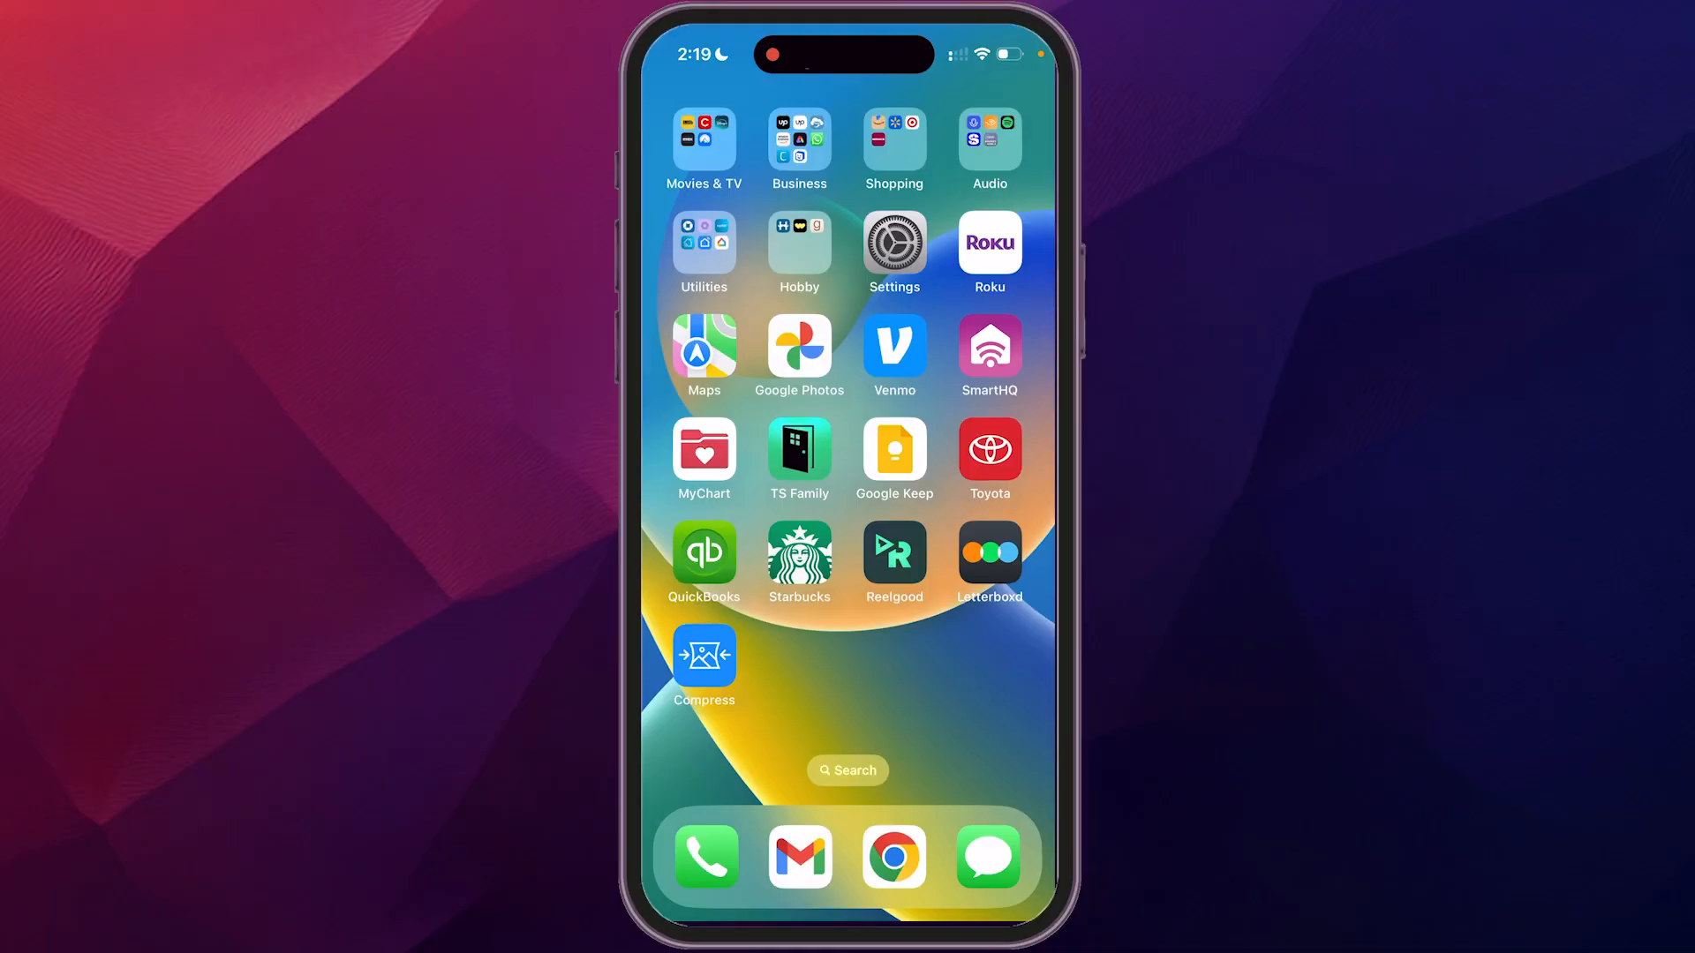
# Step: Search the App Store for 'dropbox' to reach its listing
pyautogui.click(847, 770)
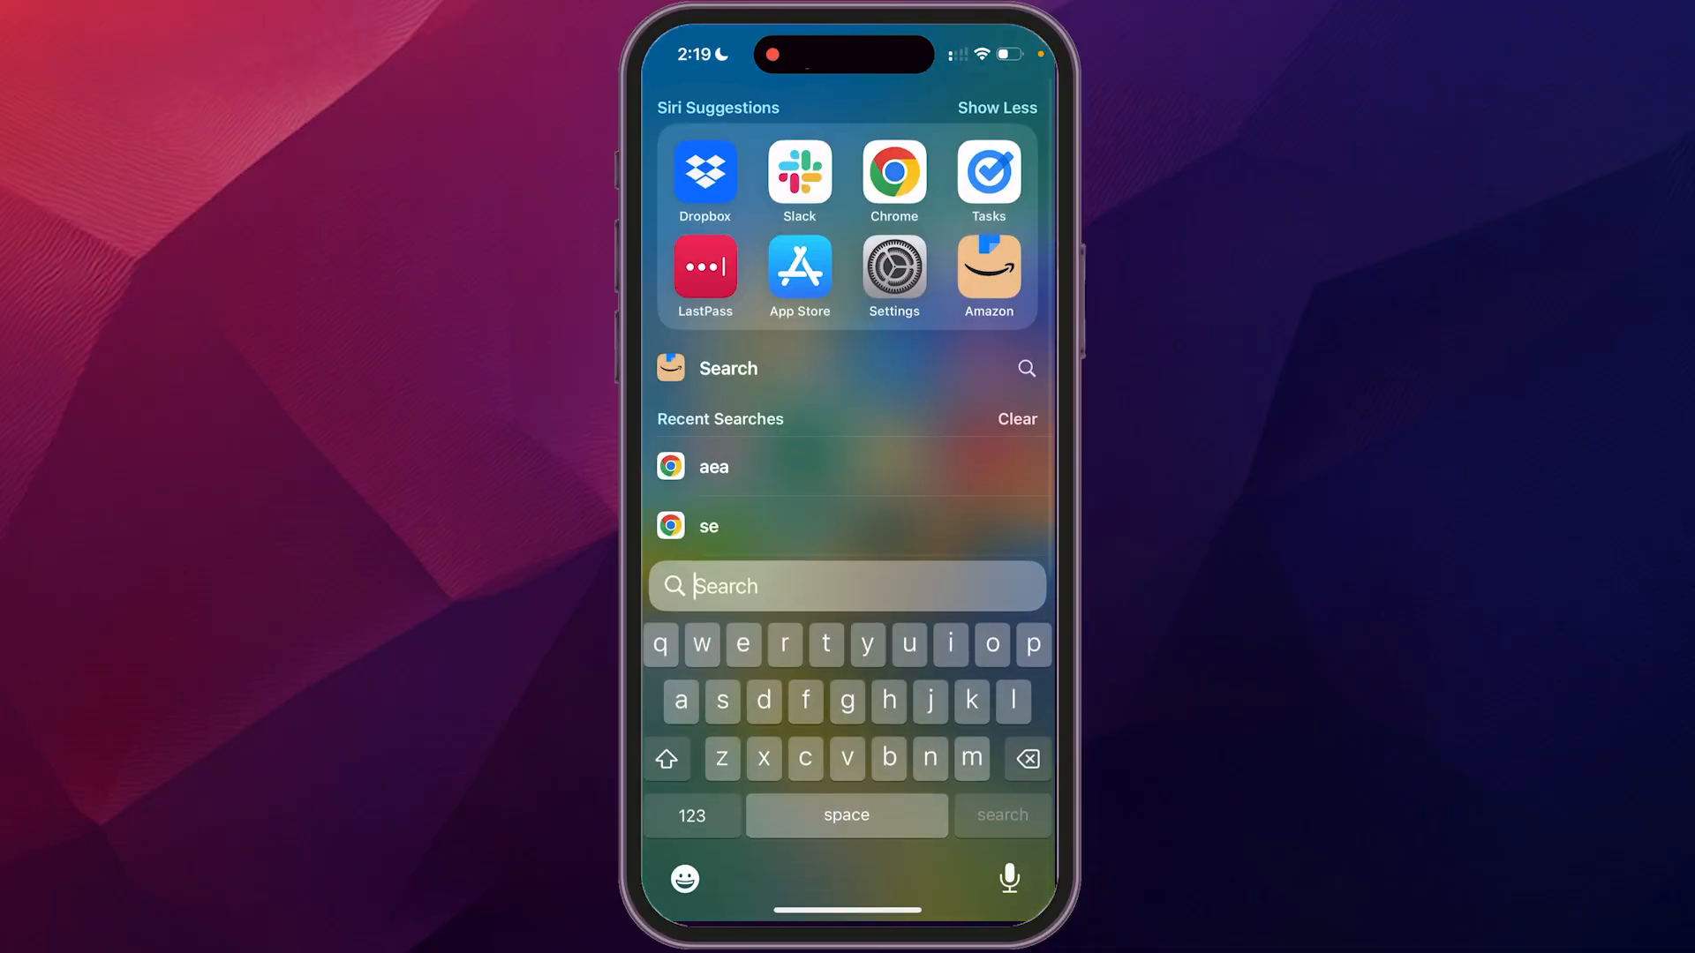
pyautogui.click(798, 276)
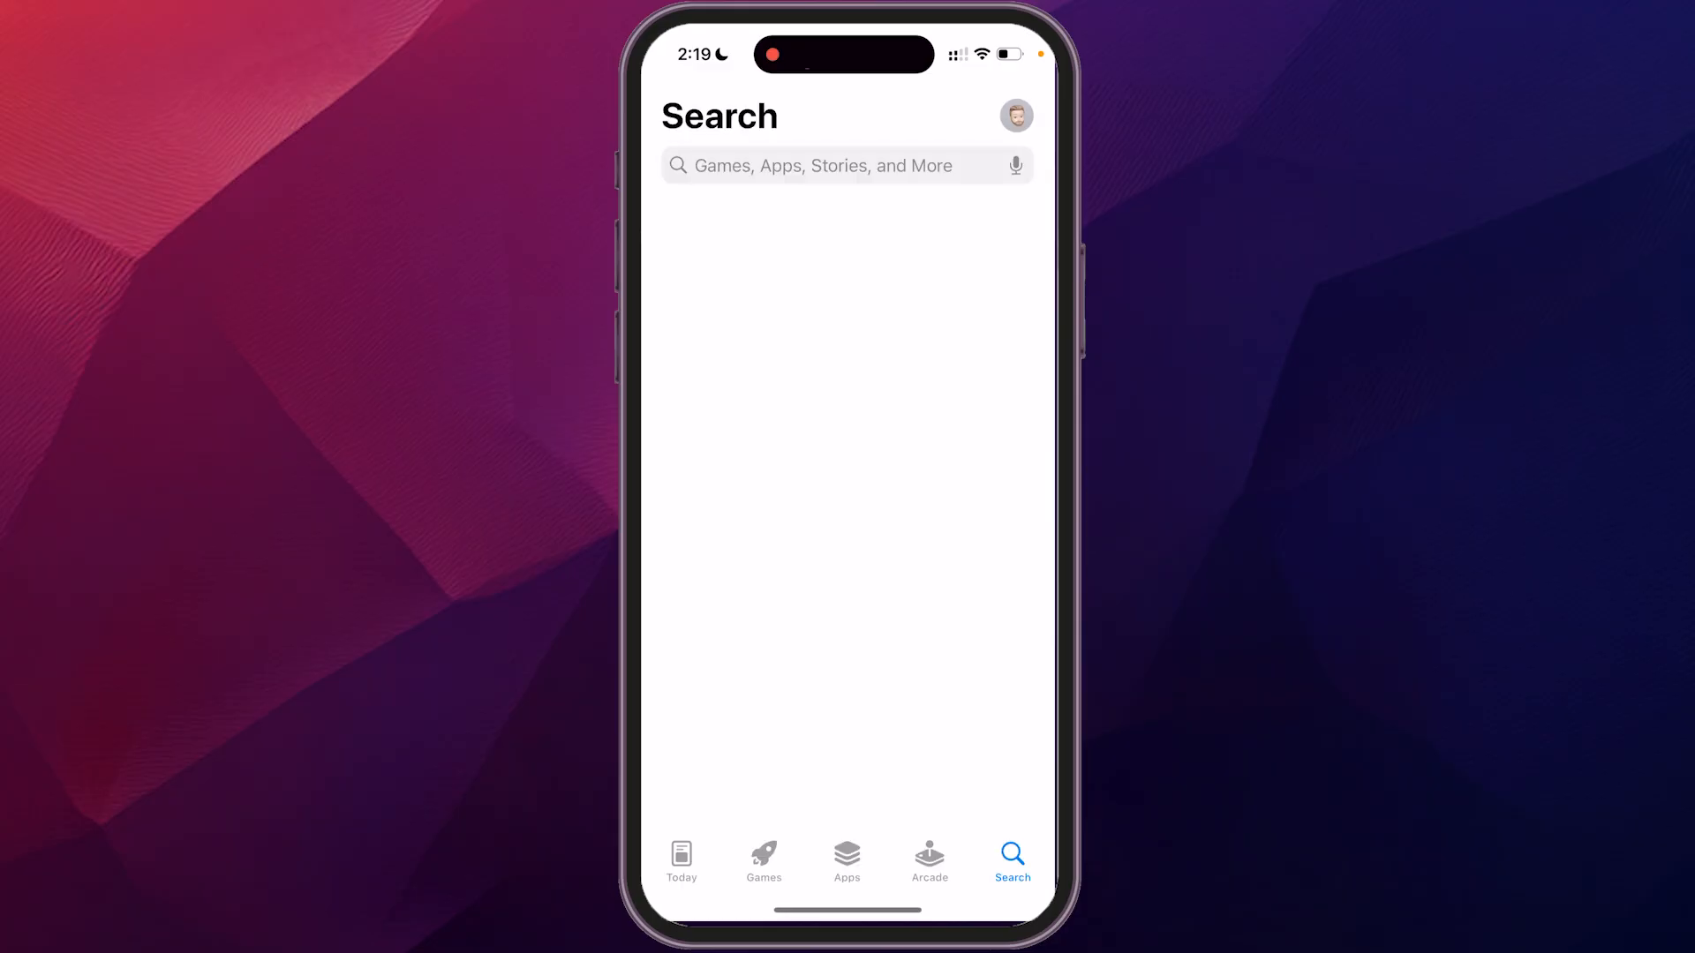
pyautogui.write('dropbox')
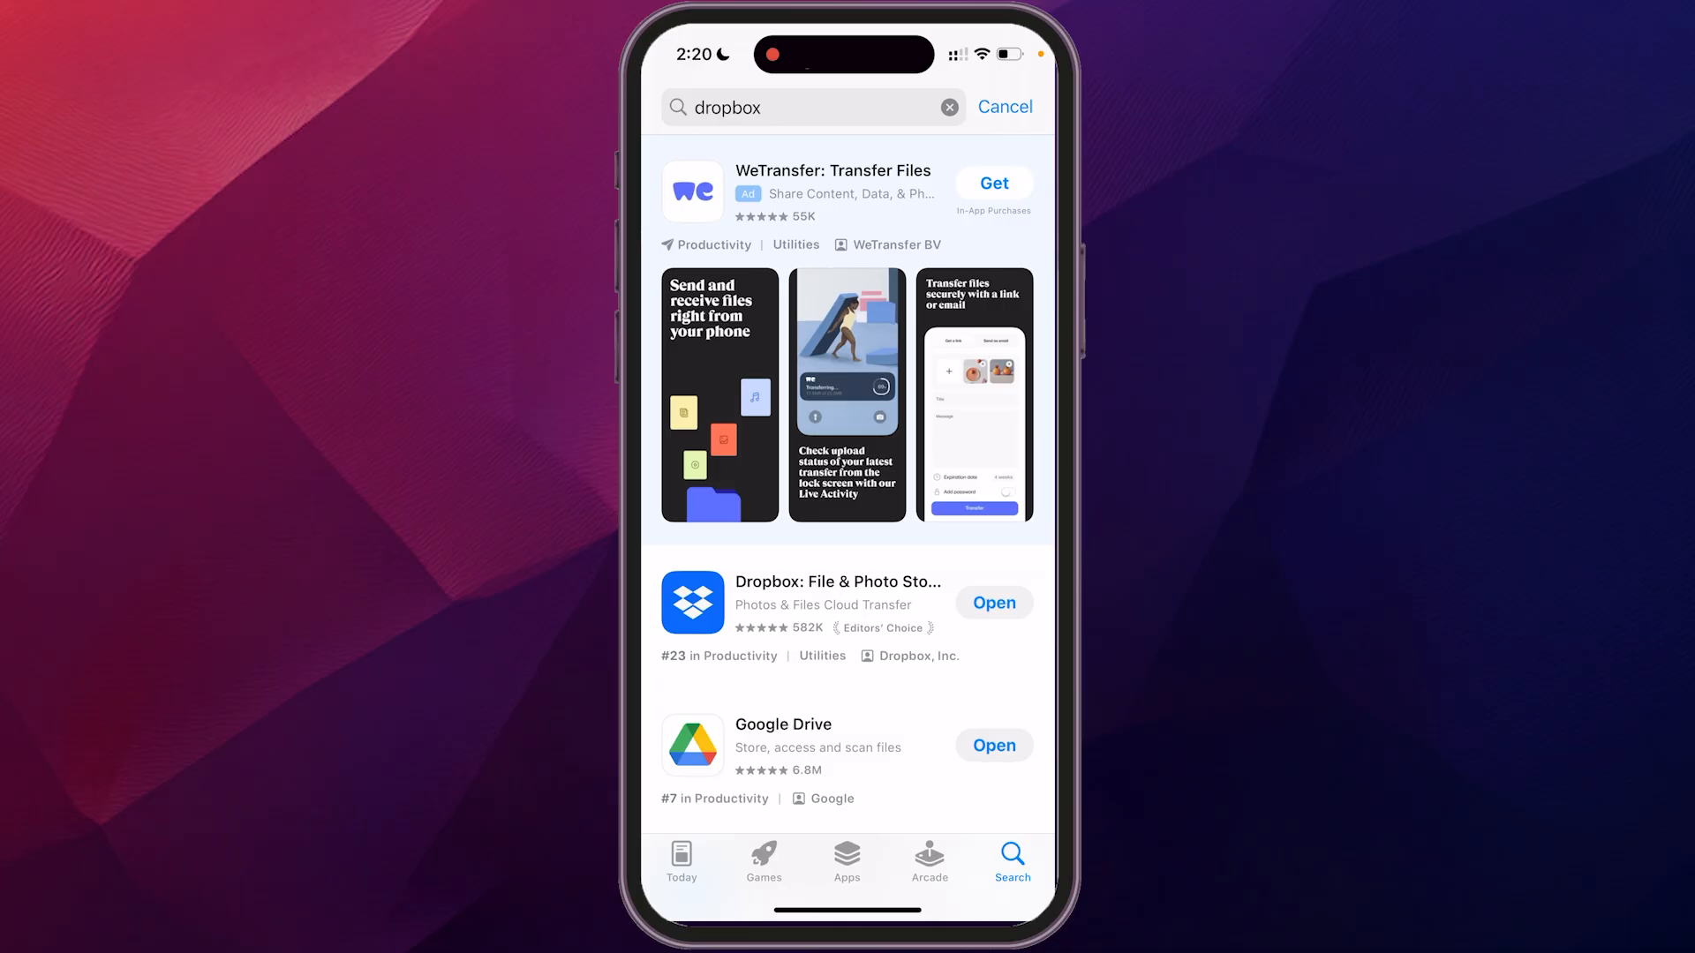
# Step: Launch Dropbox and sign in with the Google account, allowing google.com for sign-in
pyautogui.click(992, 602)
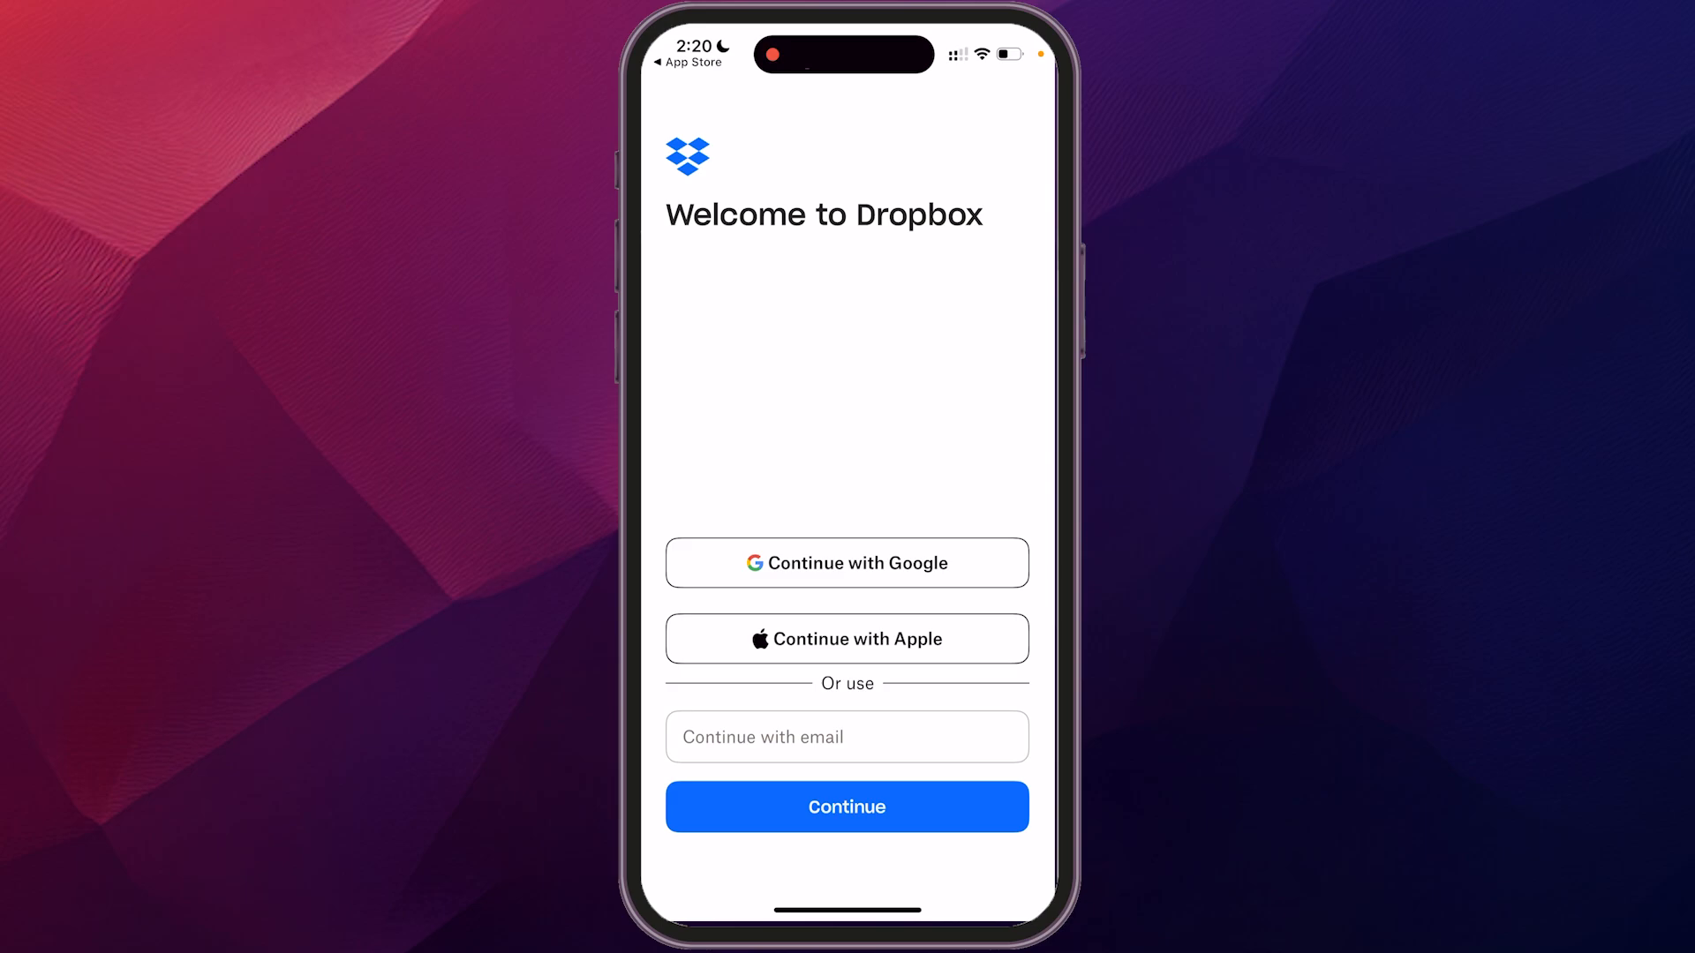
pyautogui.click(846, 563)
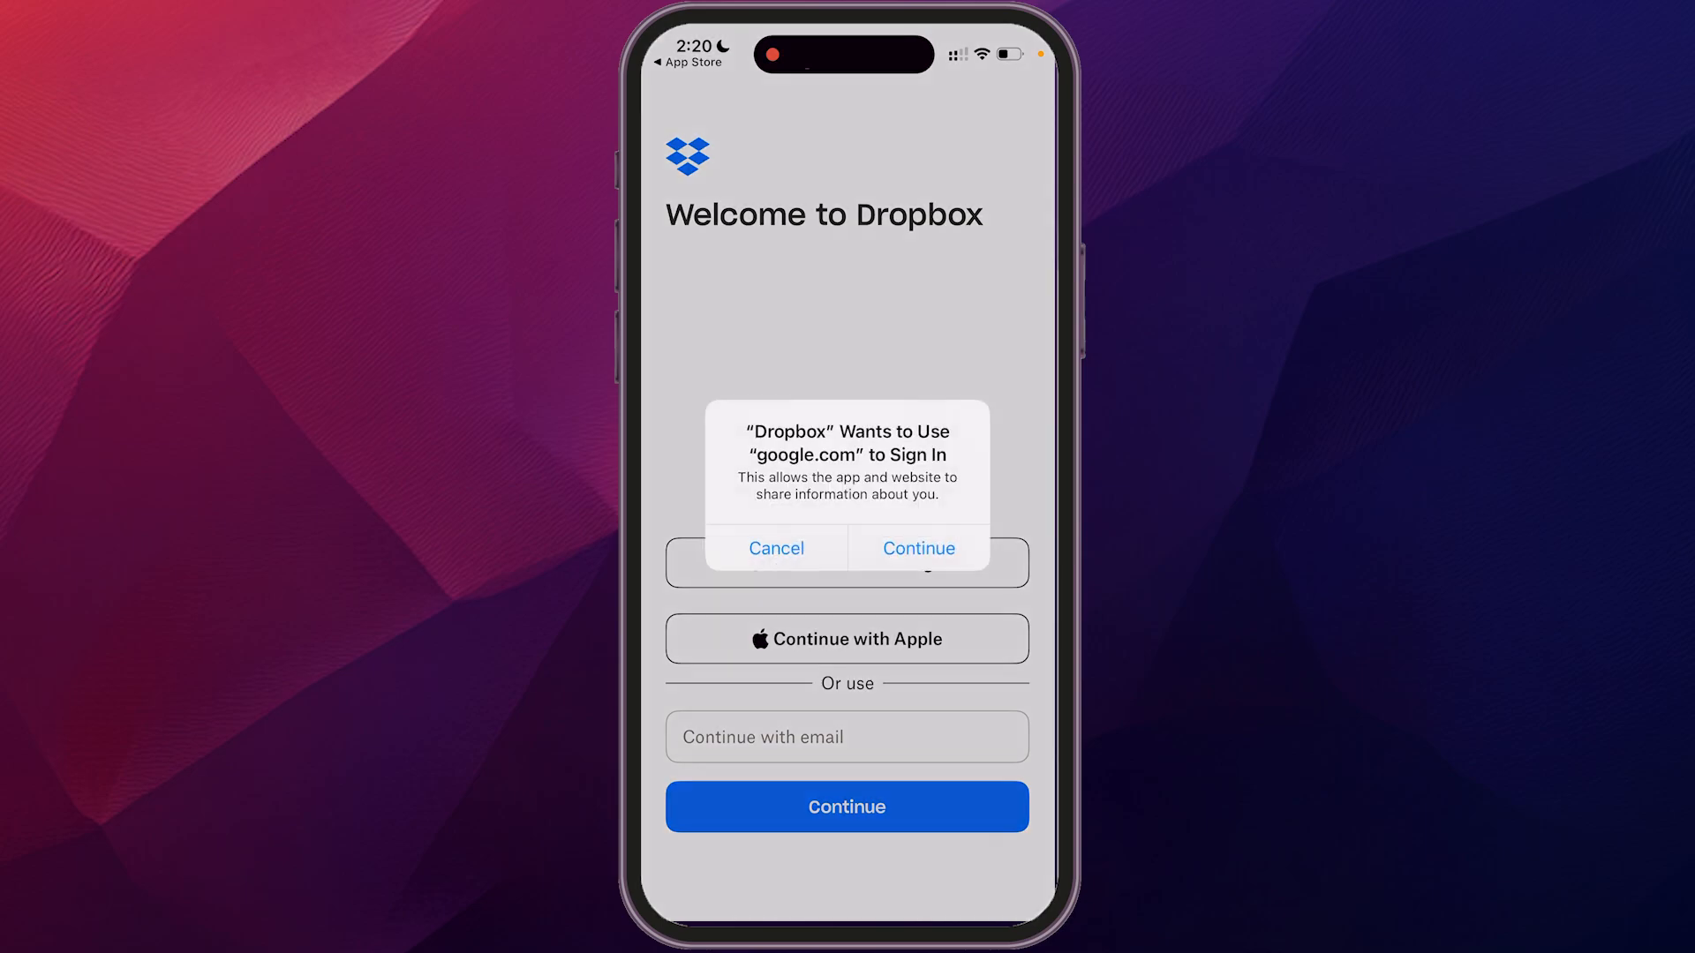
pyautogui.click(917, 547)
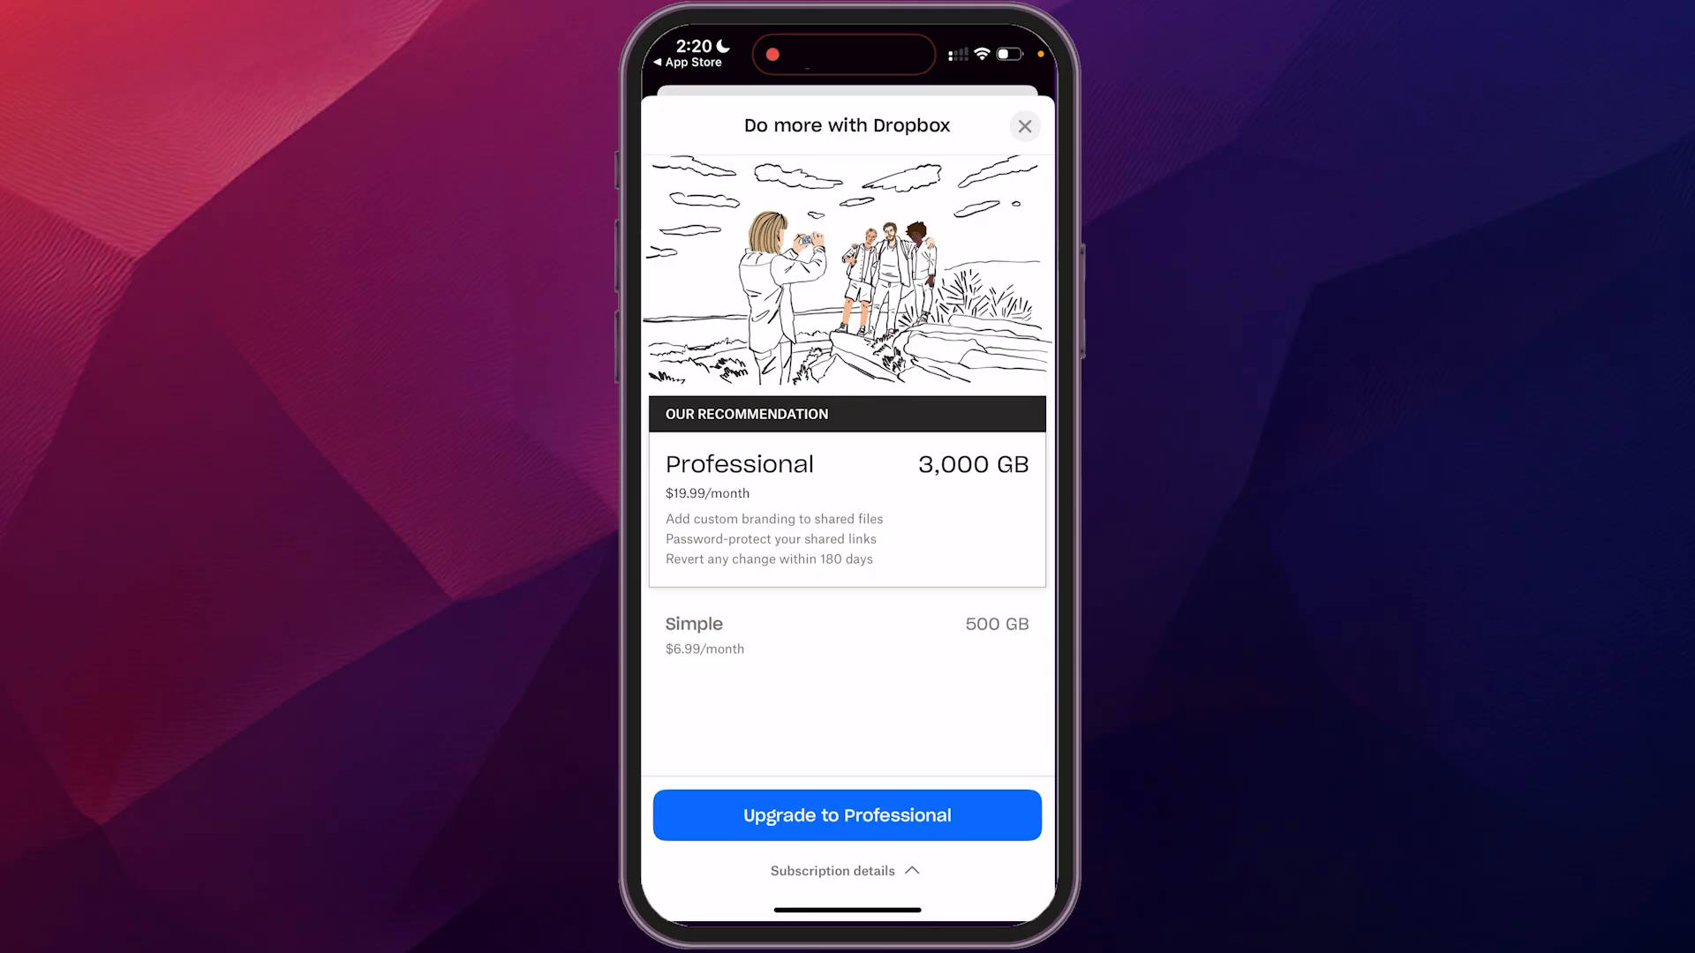
# Step: Dismiss the paid plans offer and skip camera uploads to reach Home
pyautogui.click(1023, 125)
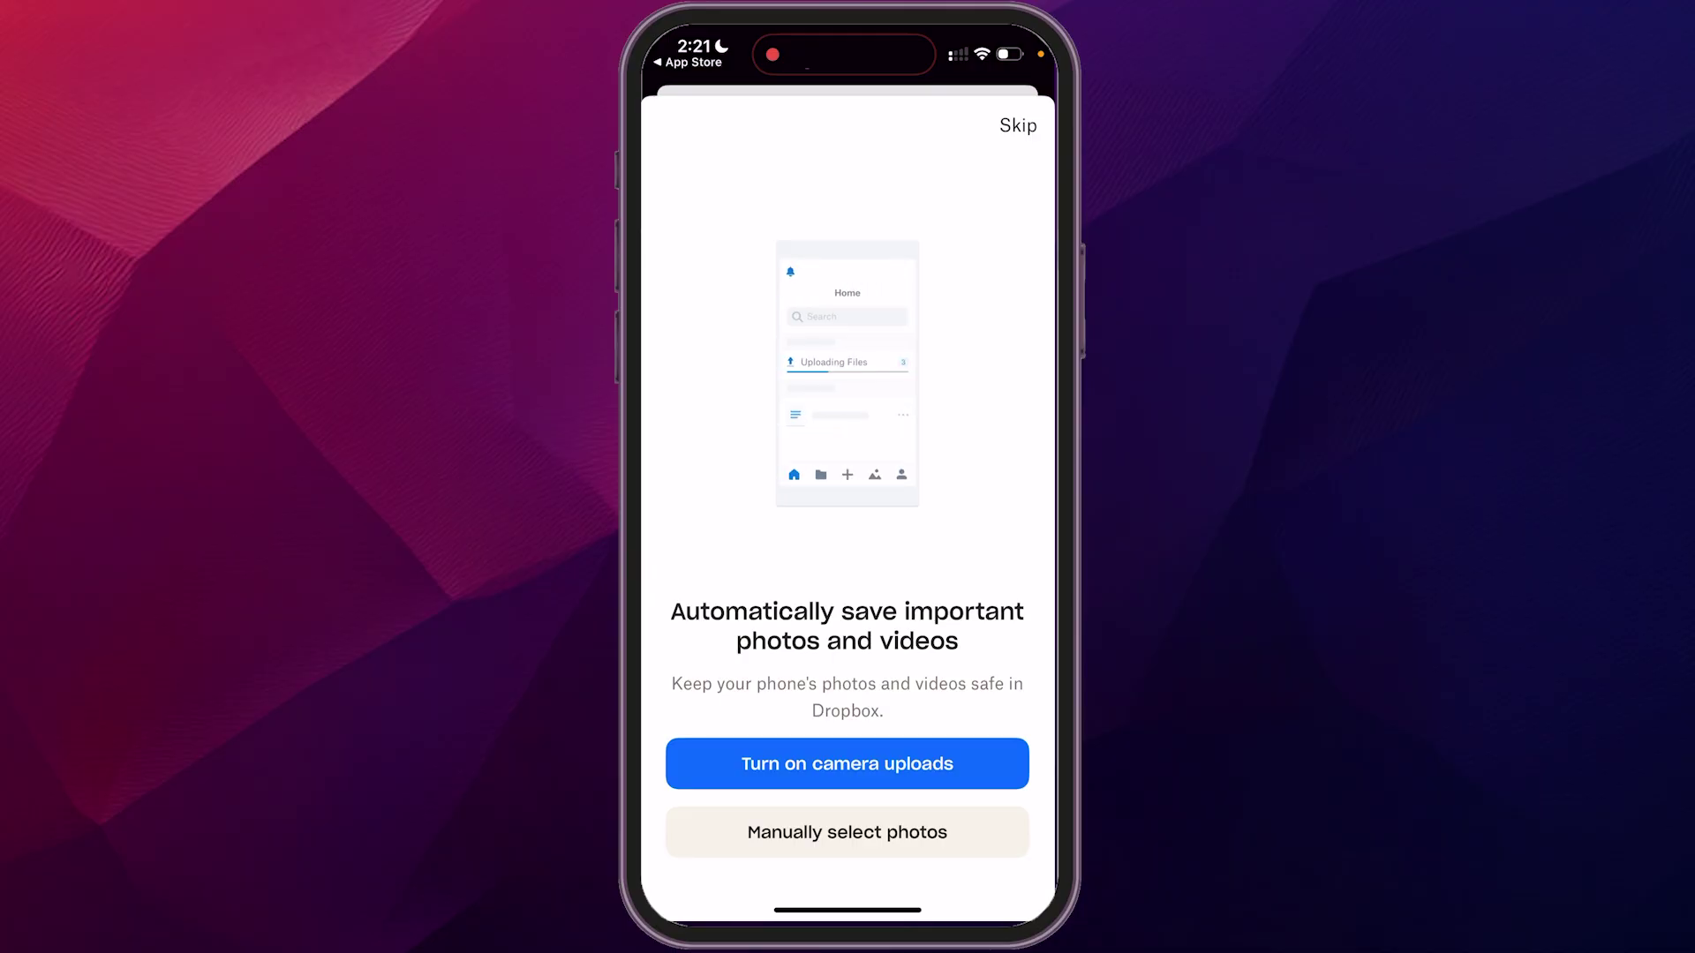
pyautogui.click(1017, 125)
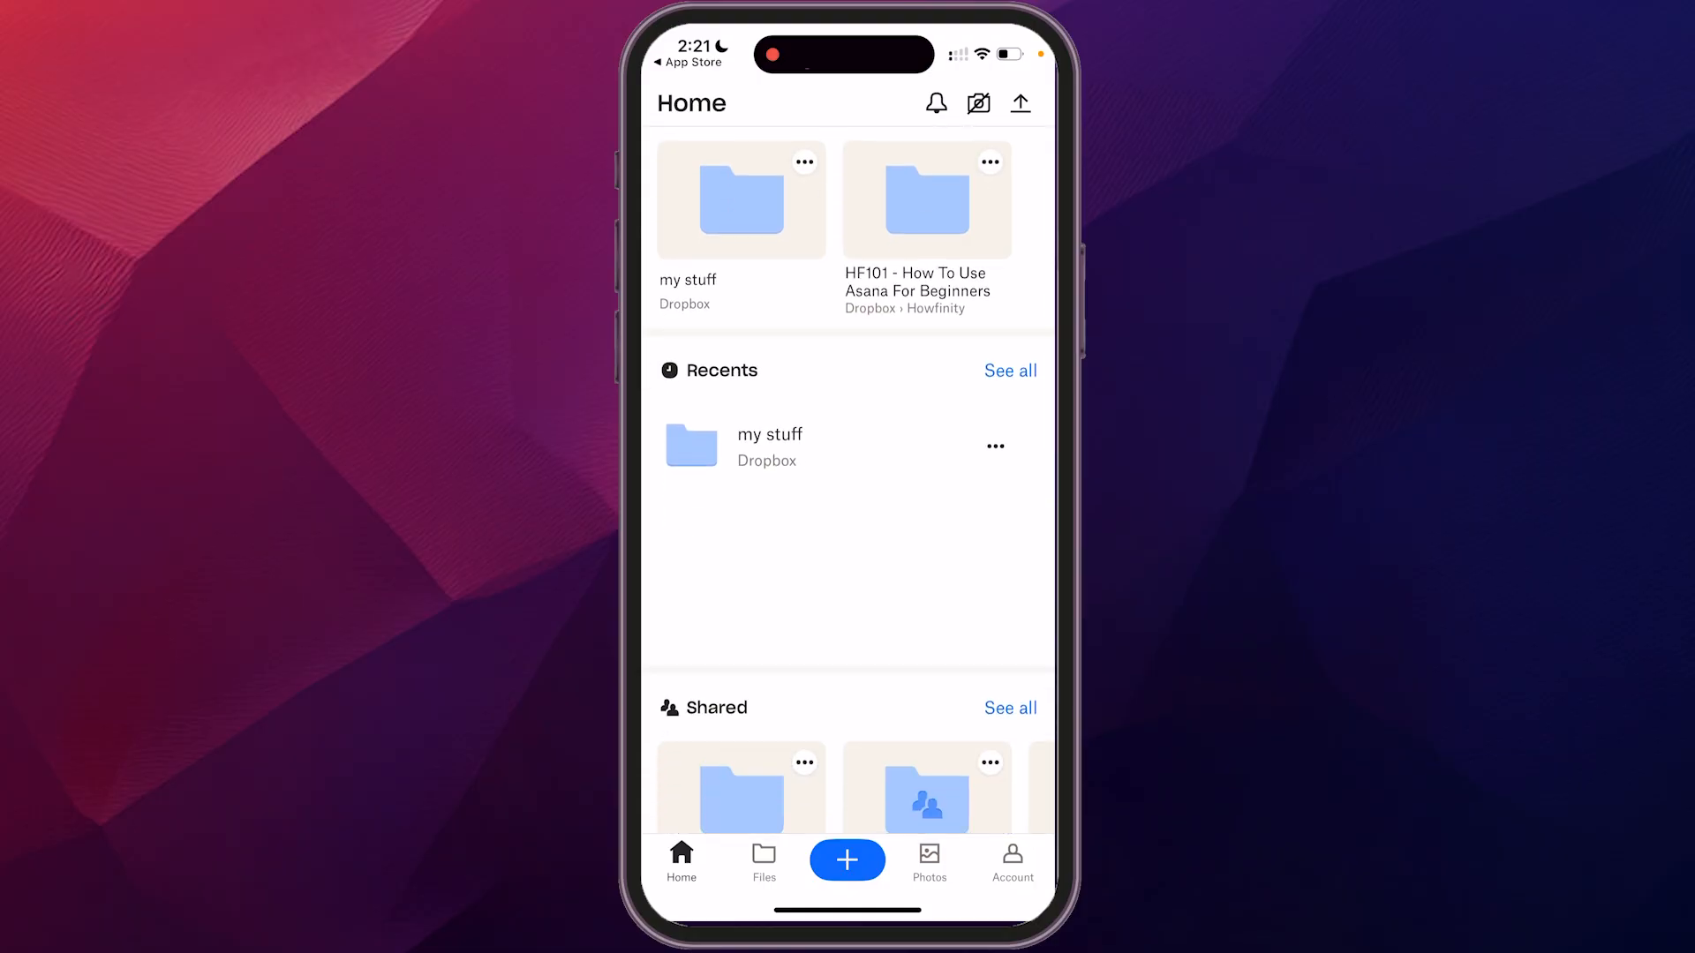
# Step: Browse Home, switch to the full Files list and start a file search
pyautogui.scroll(-3)
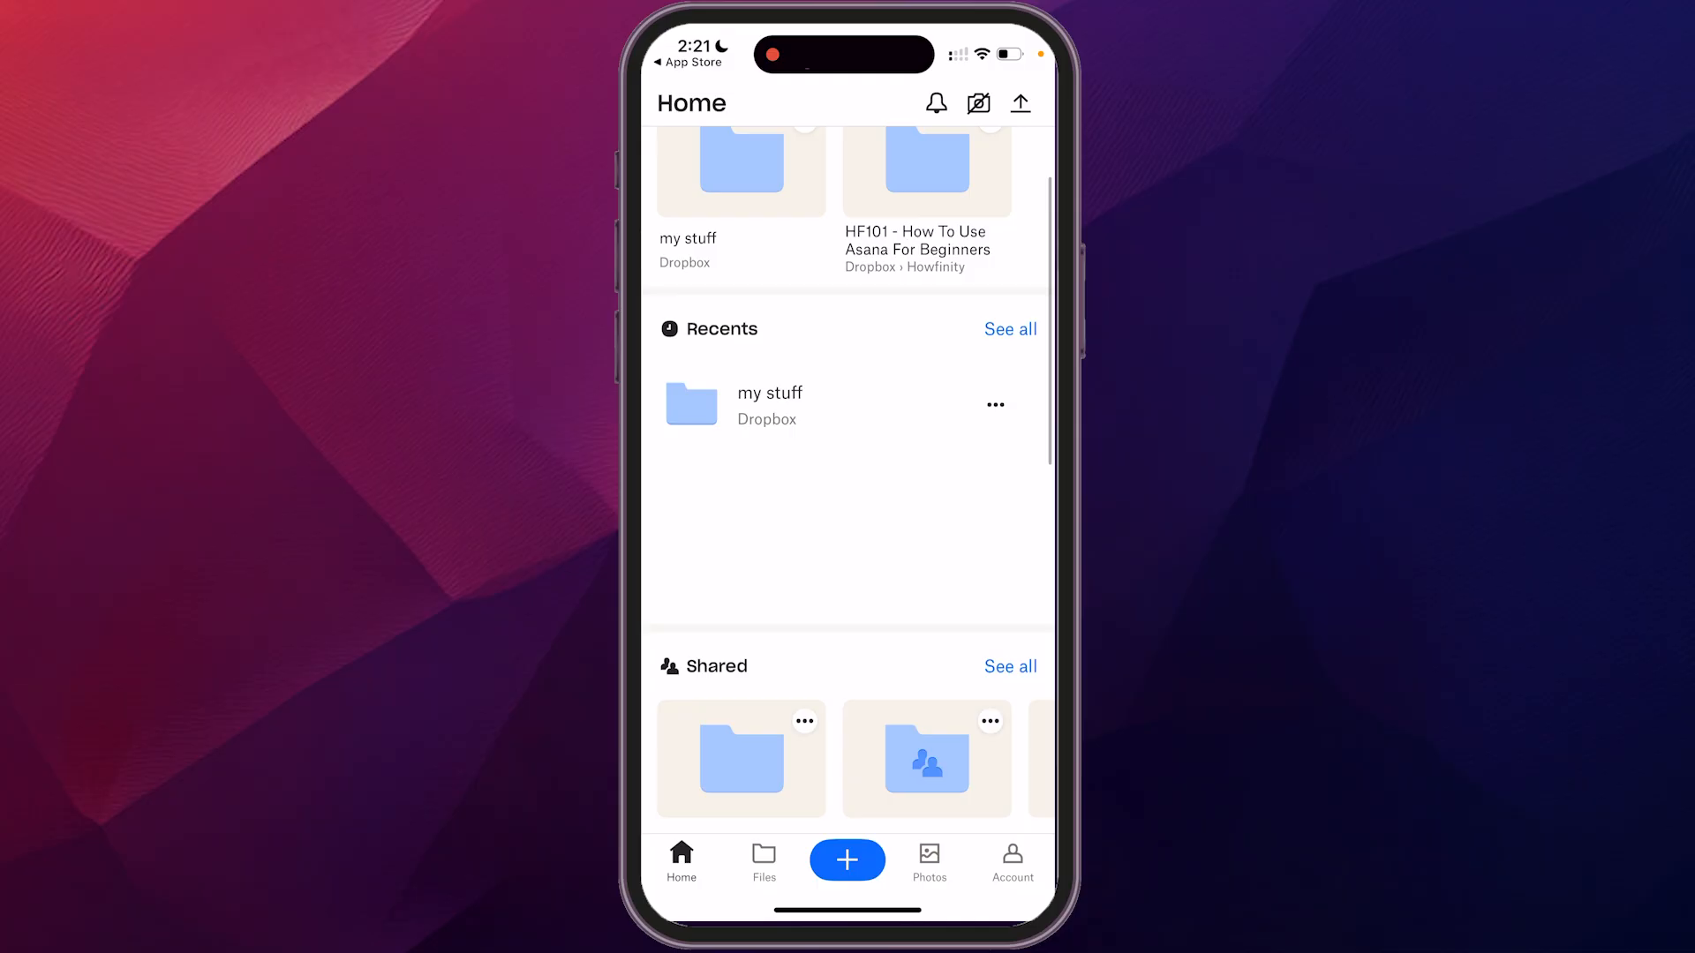
pyautogui.scroll(-3)
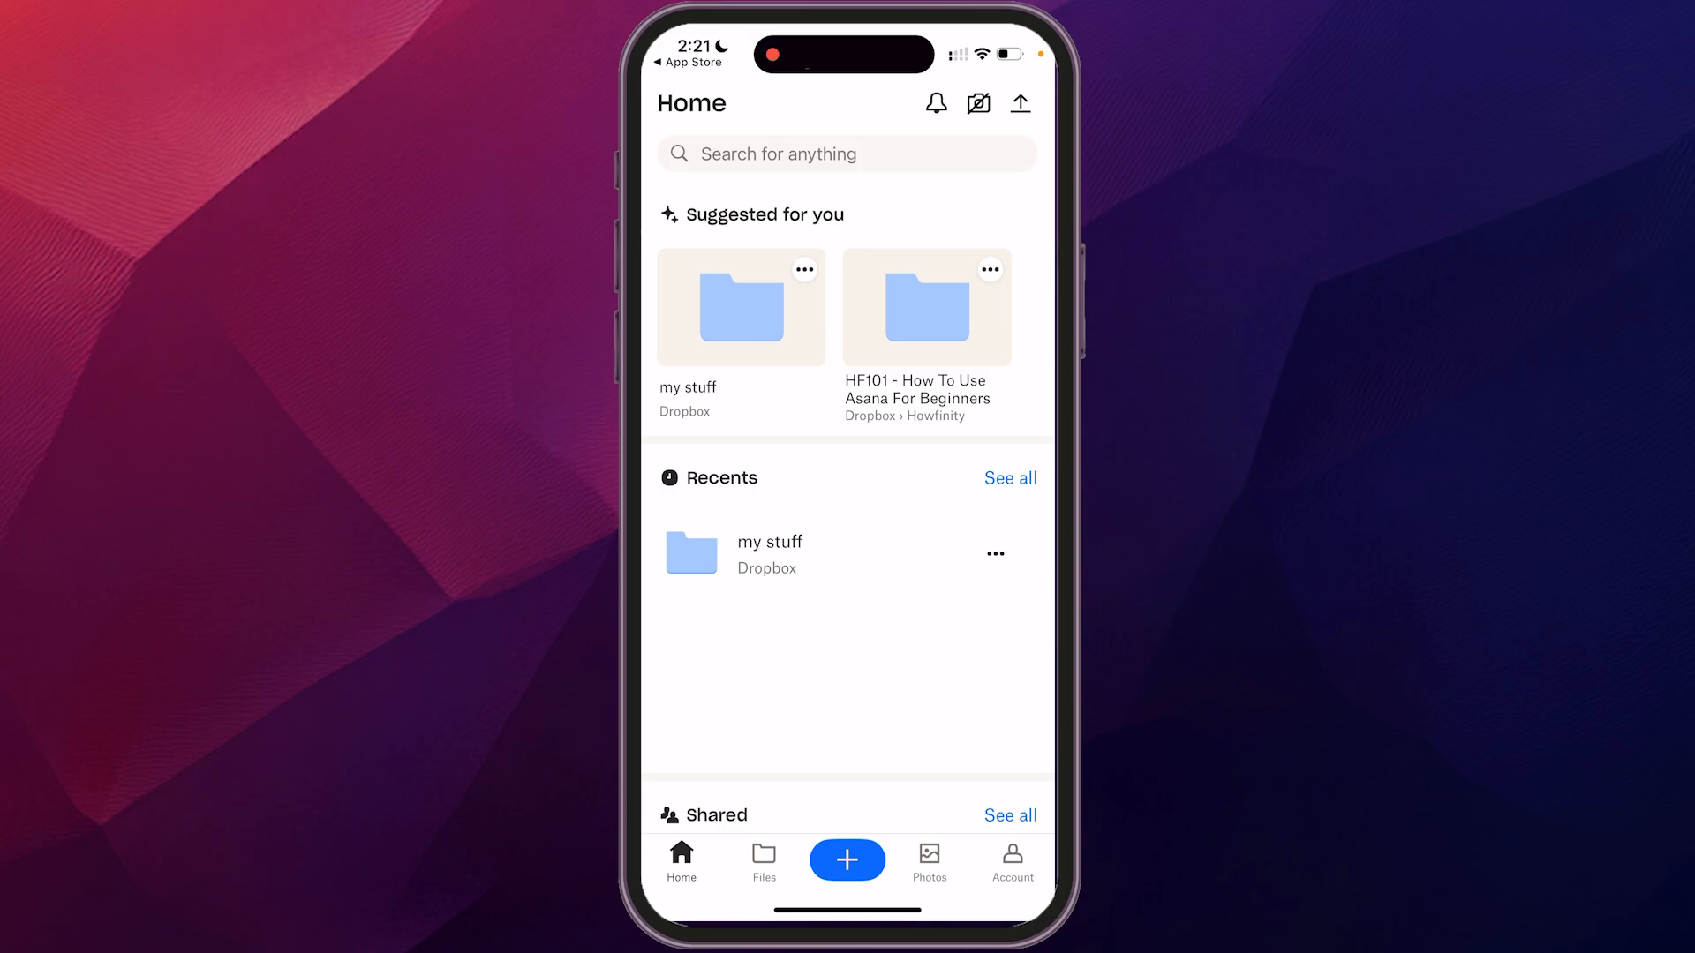
pyautogui.click(763, 861)
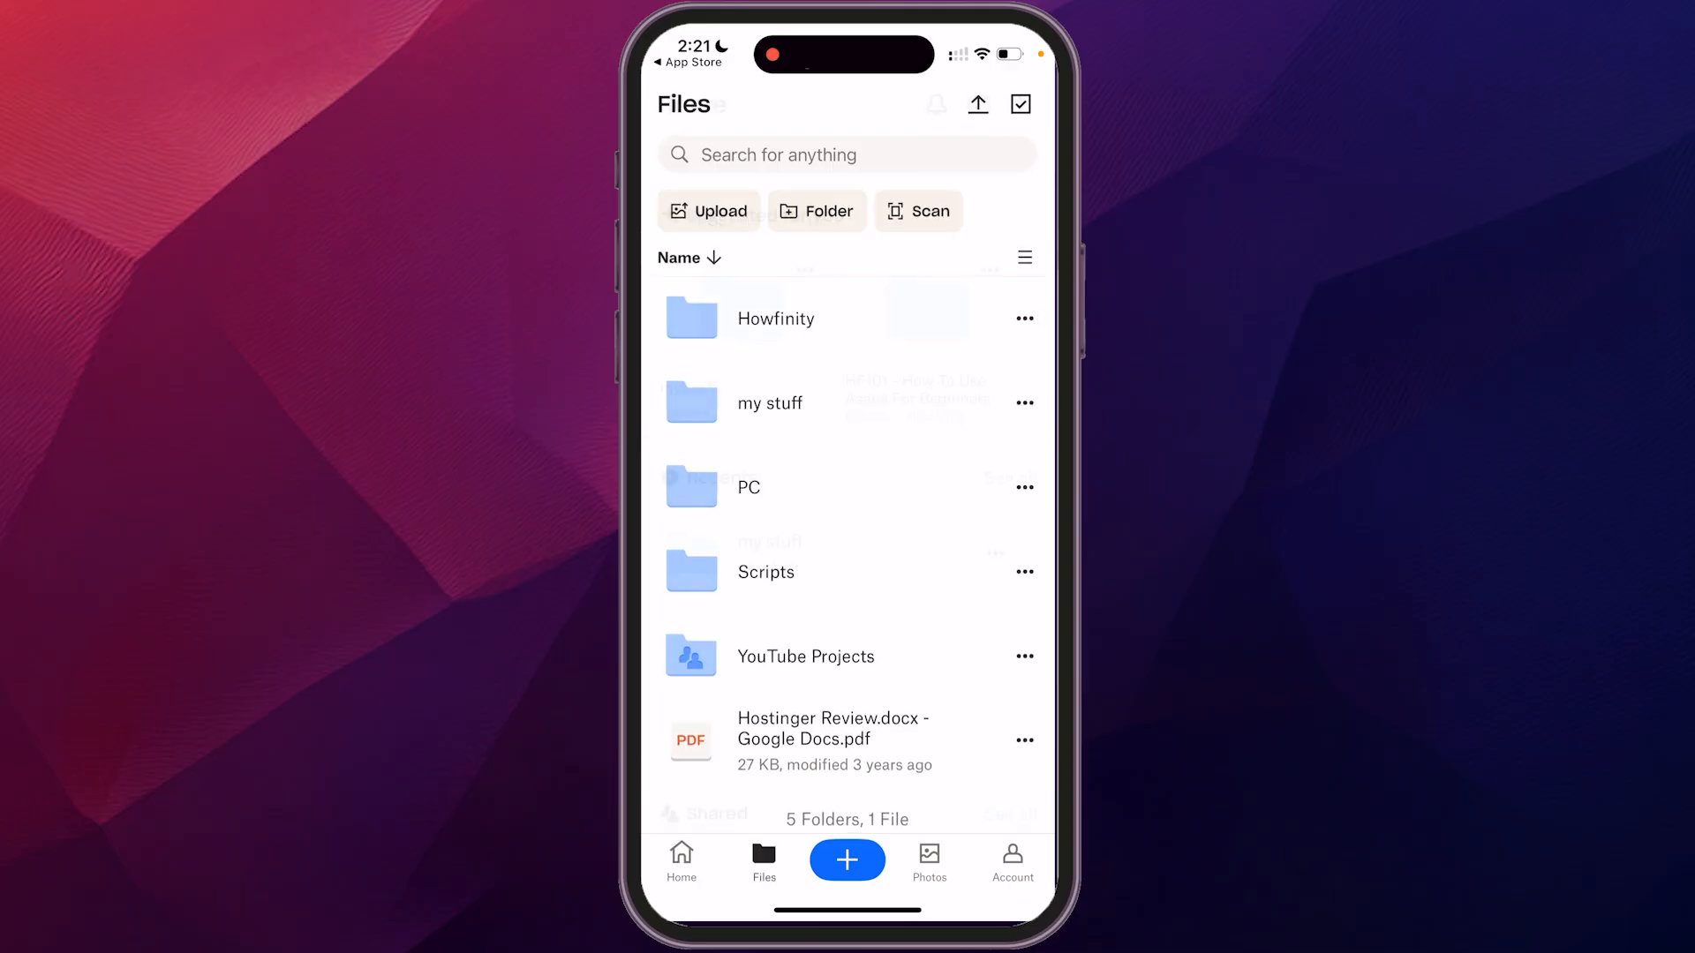
pyautogui.scroll(3)
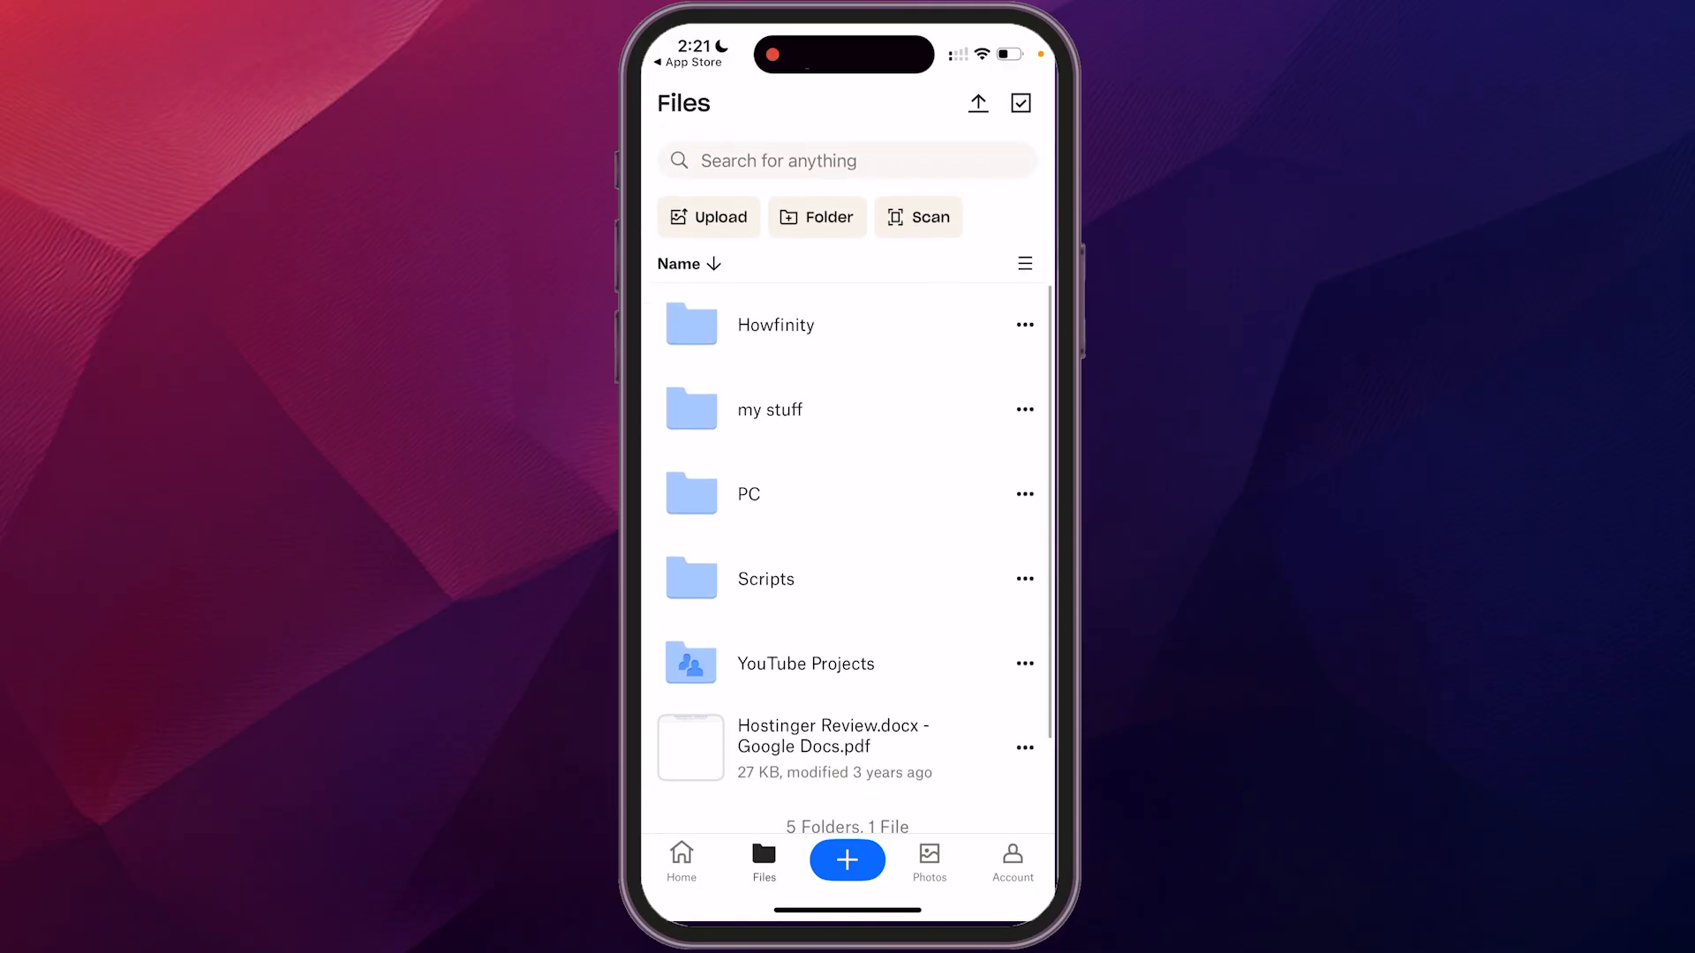
pyautogui.scroll(3)
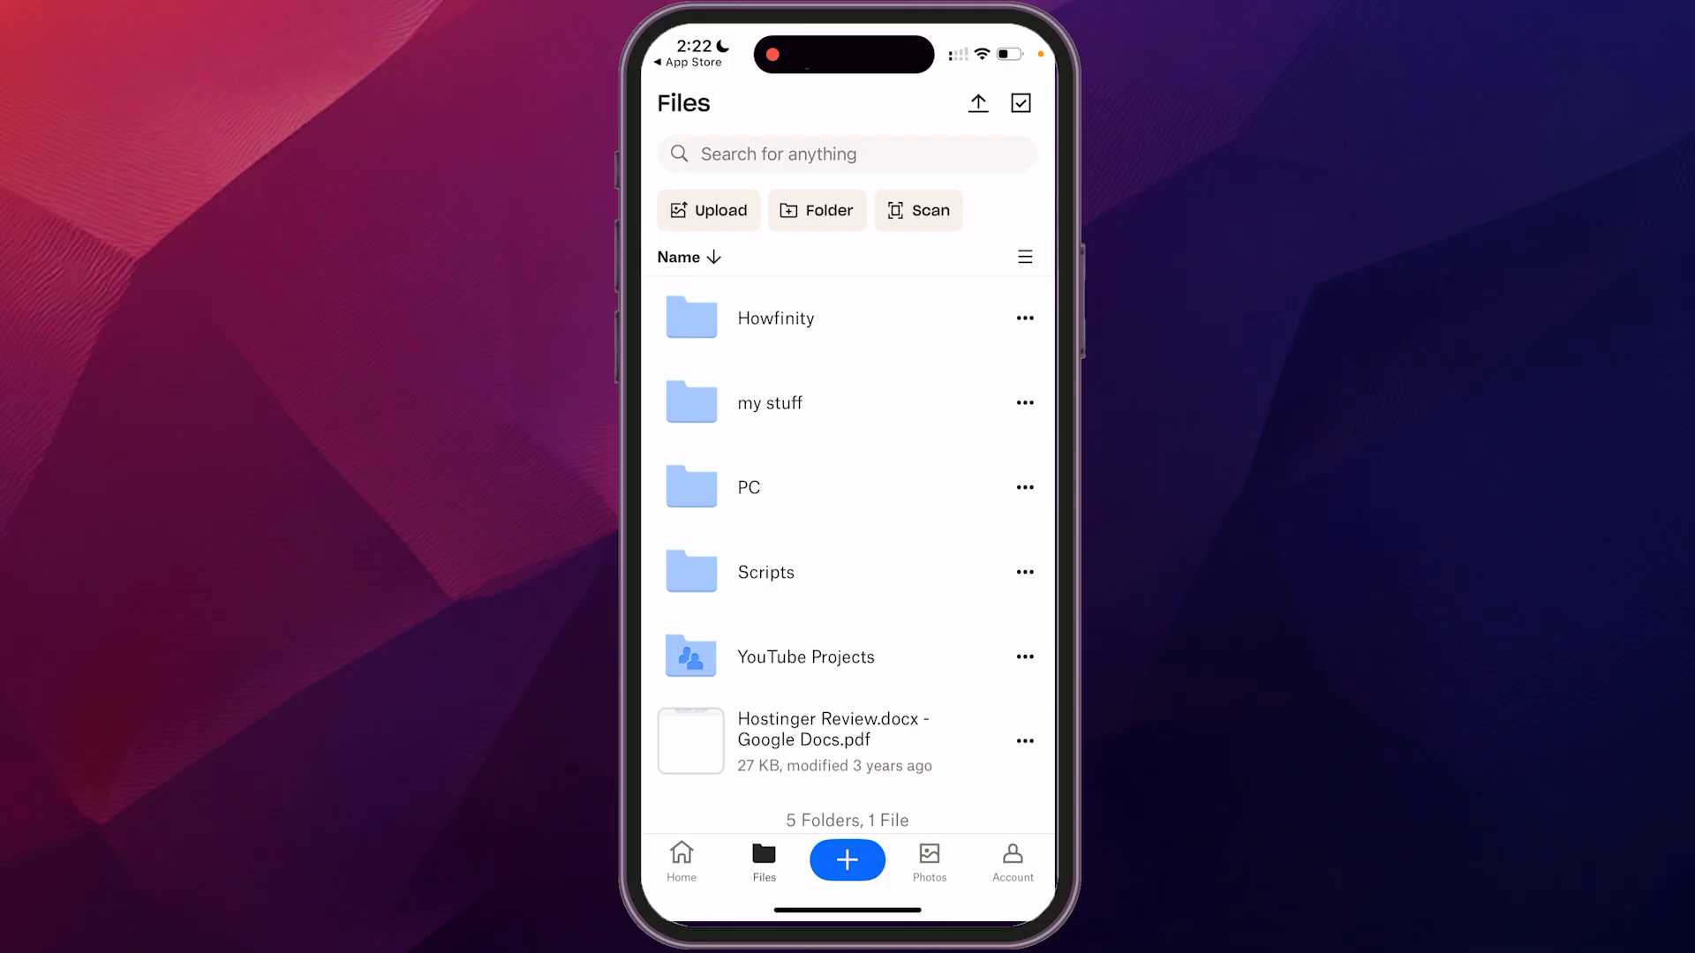
pyautogui.click(845, 153)
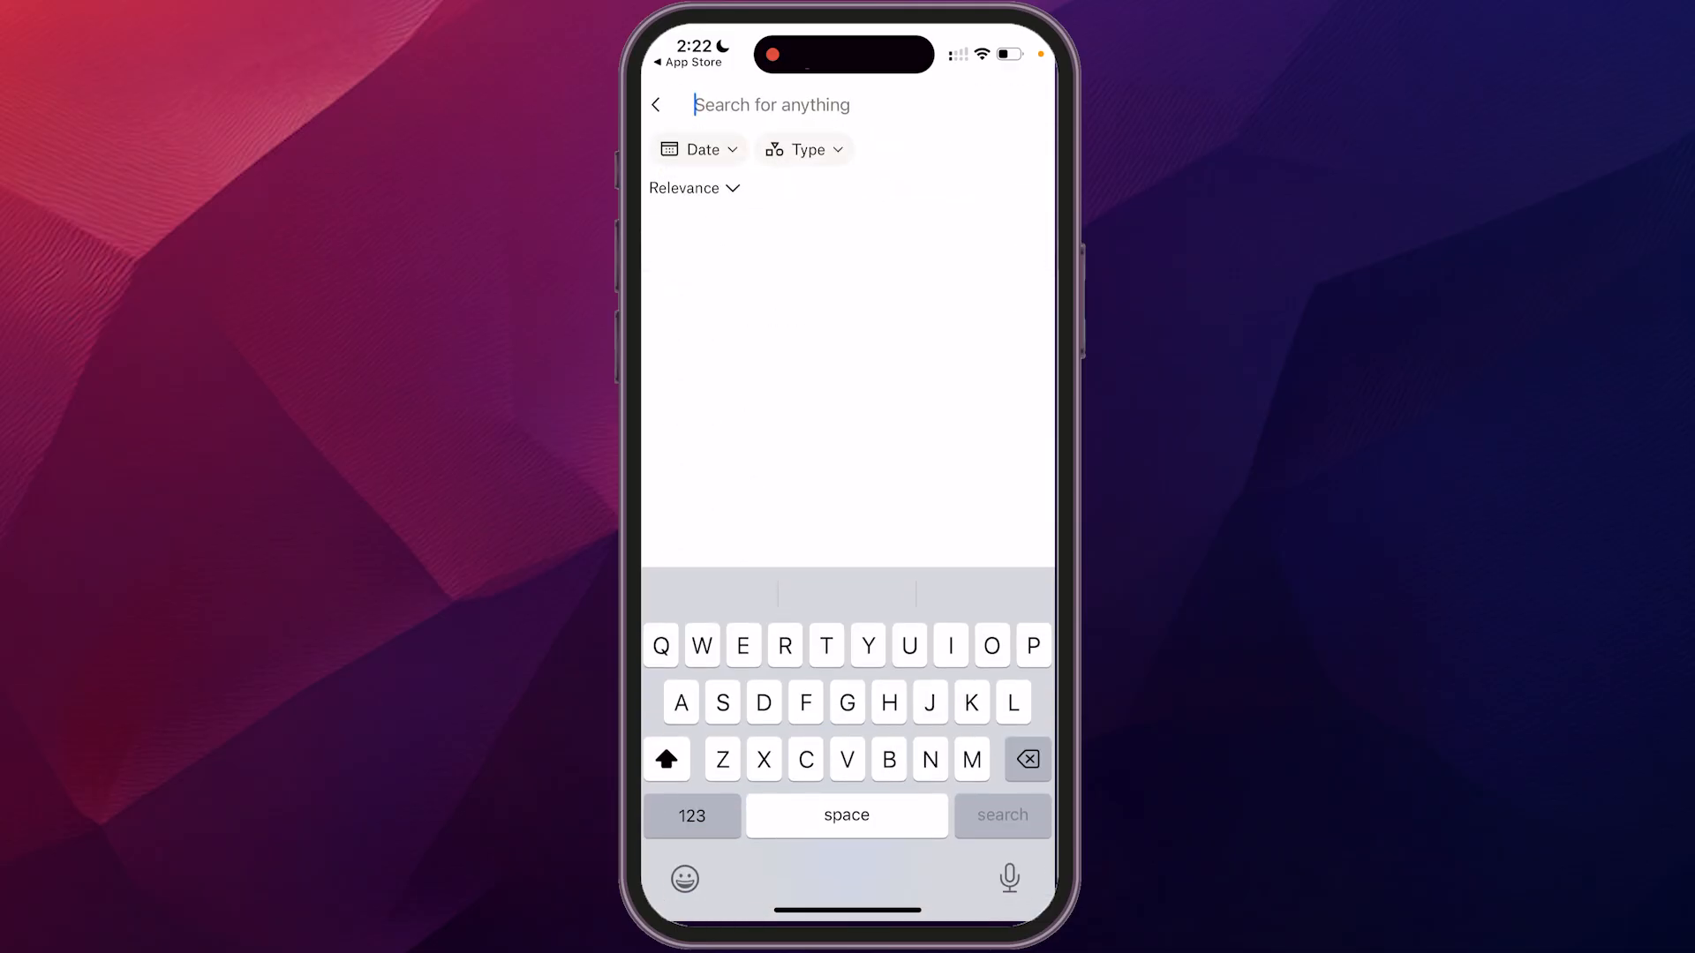
# Step: Upload two photos from the phone library into the 'my stuff' folder
pyautogui.click(657, 104)
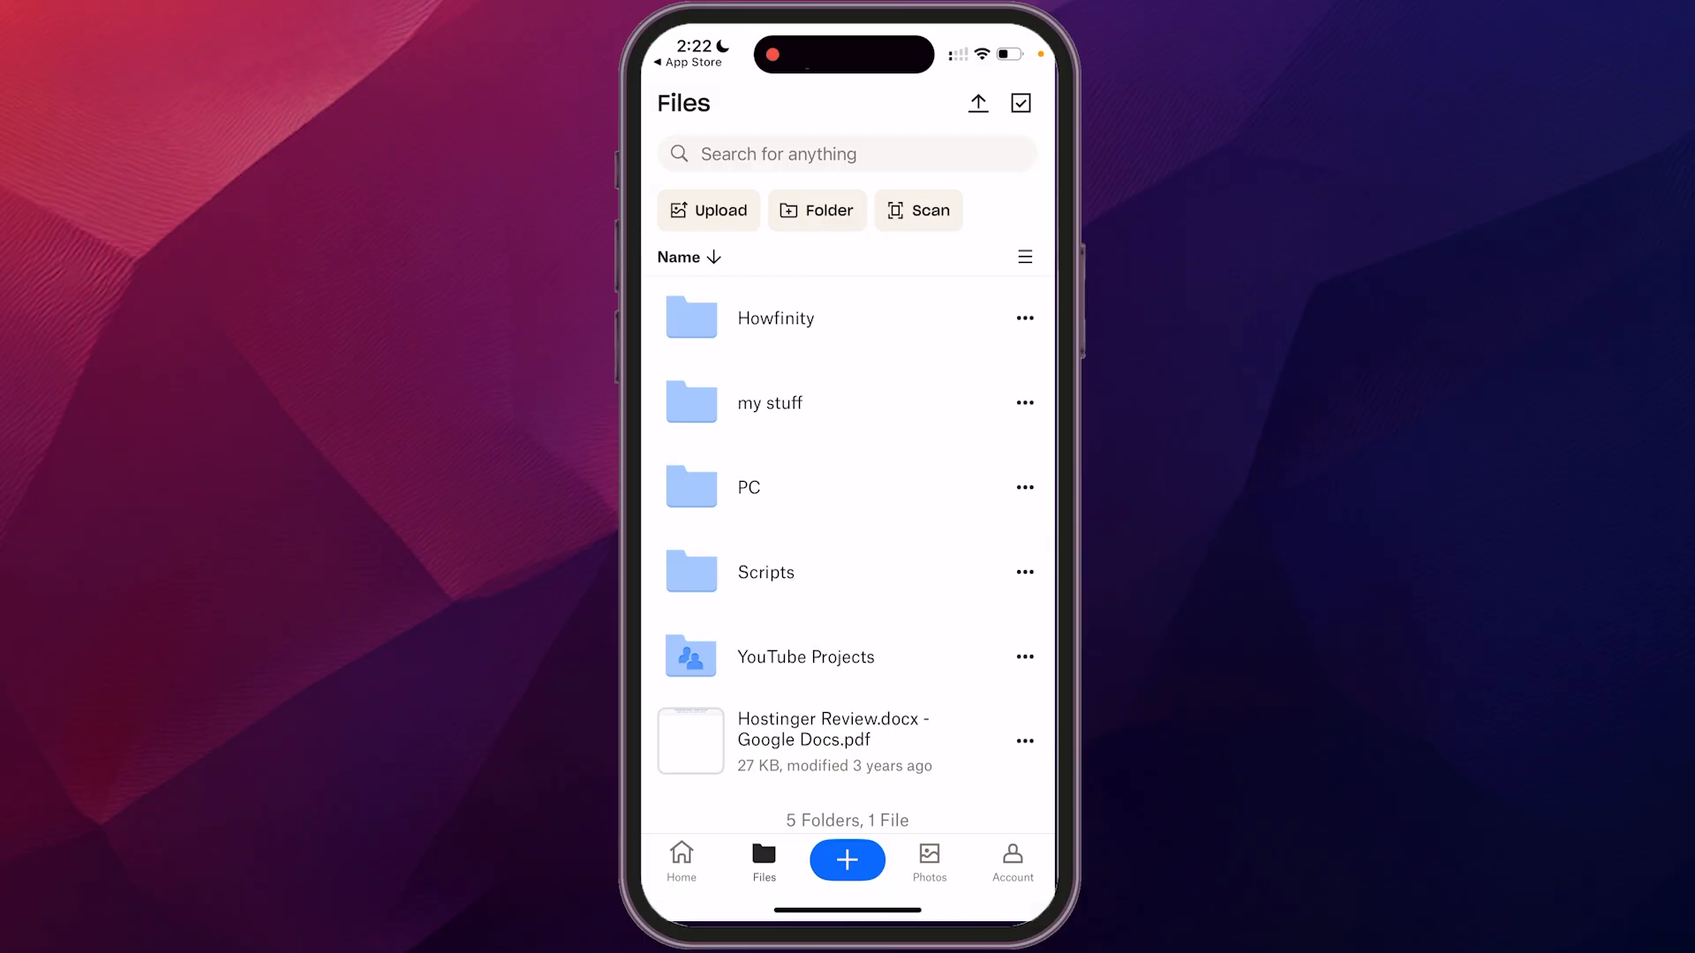
pyautogui.click(708, 210)
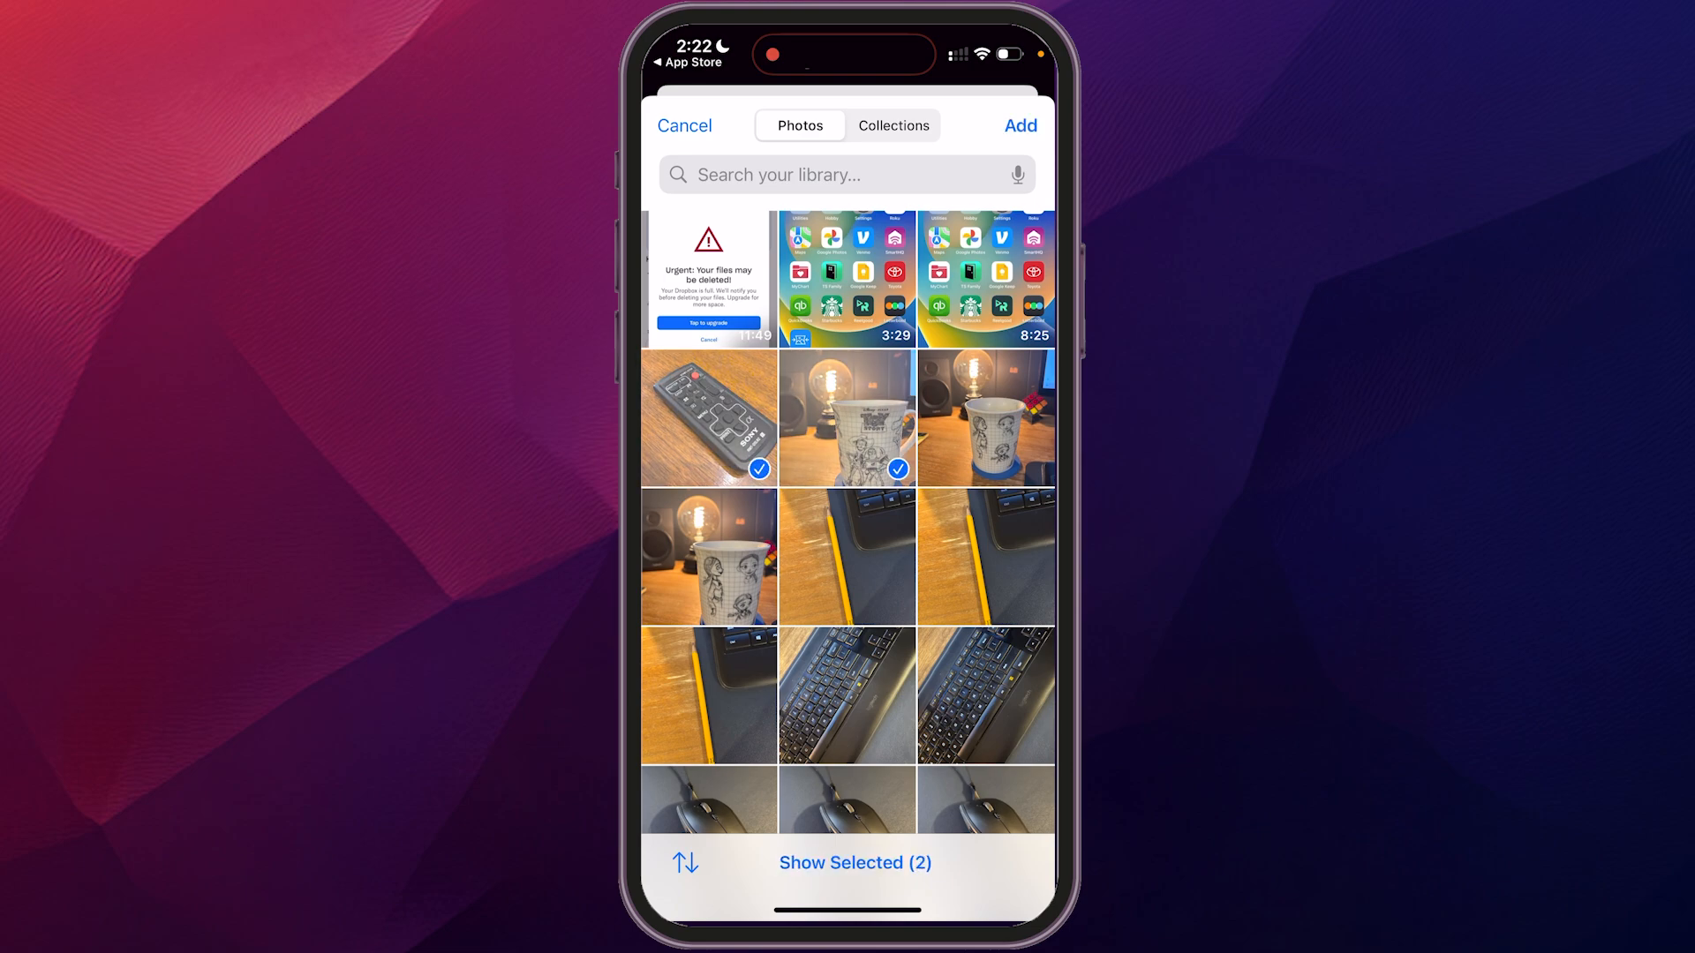
pyautogui.click(1018, 125)
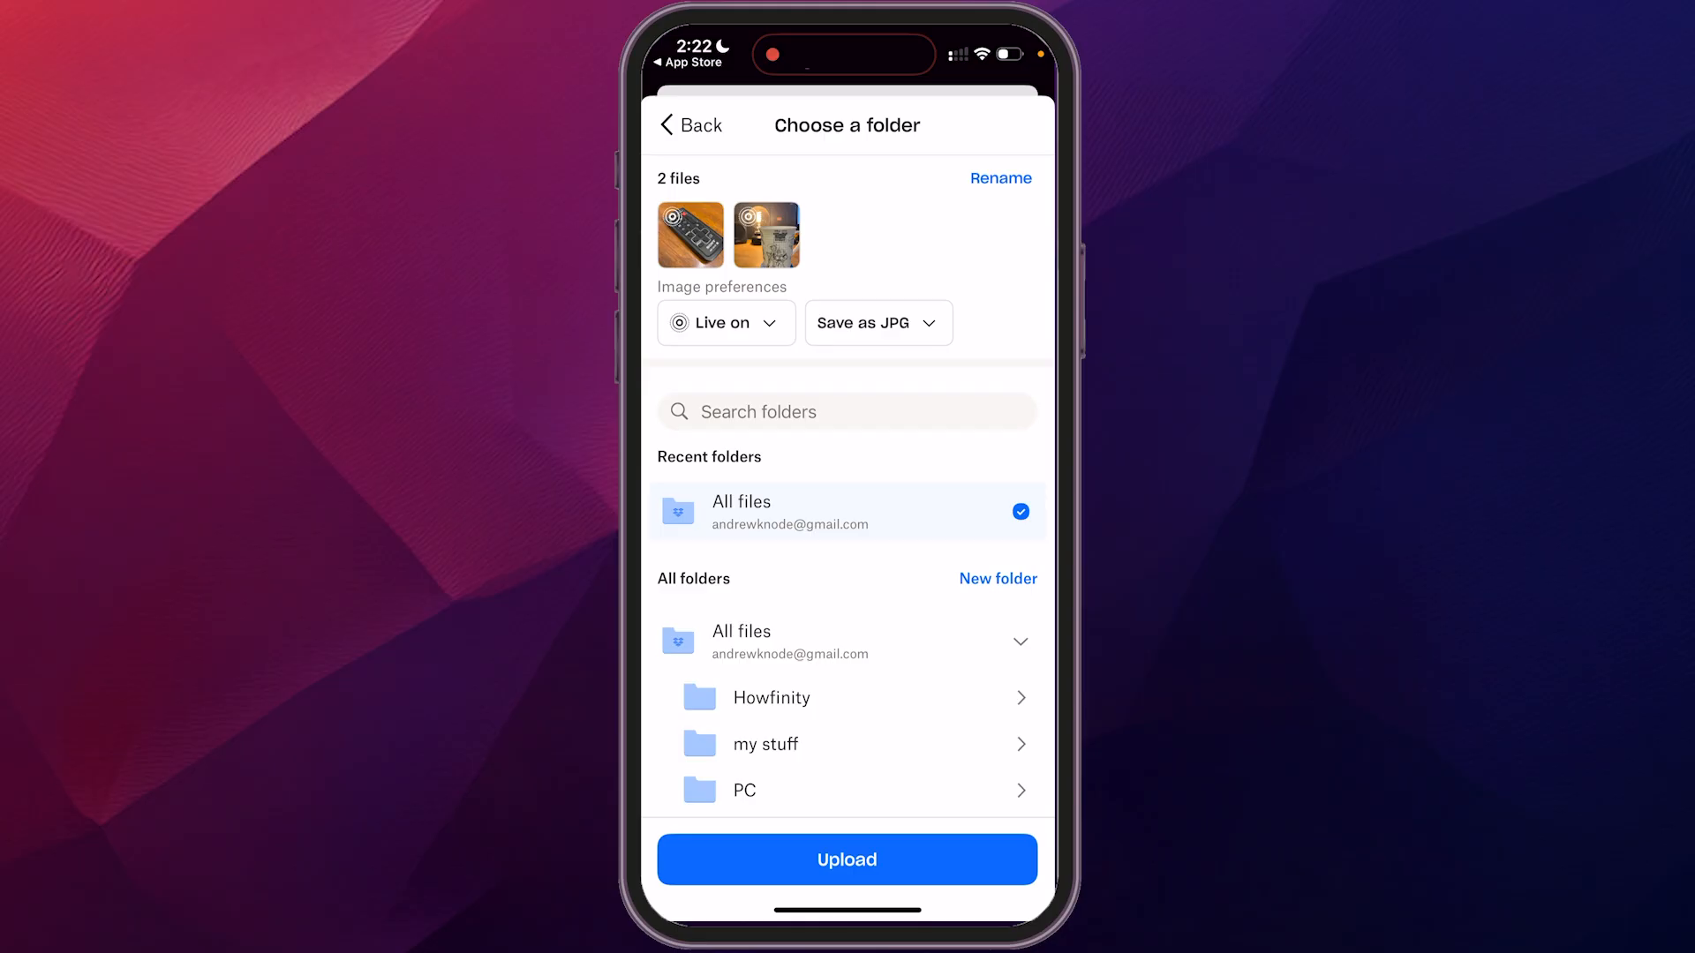
pyautogui.scroll(-3)
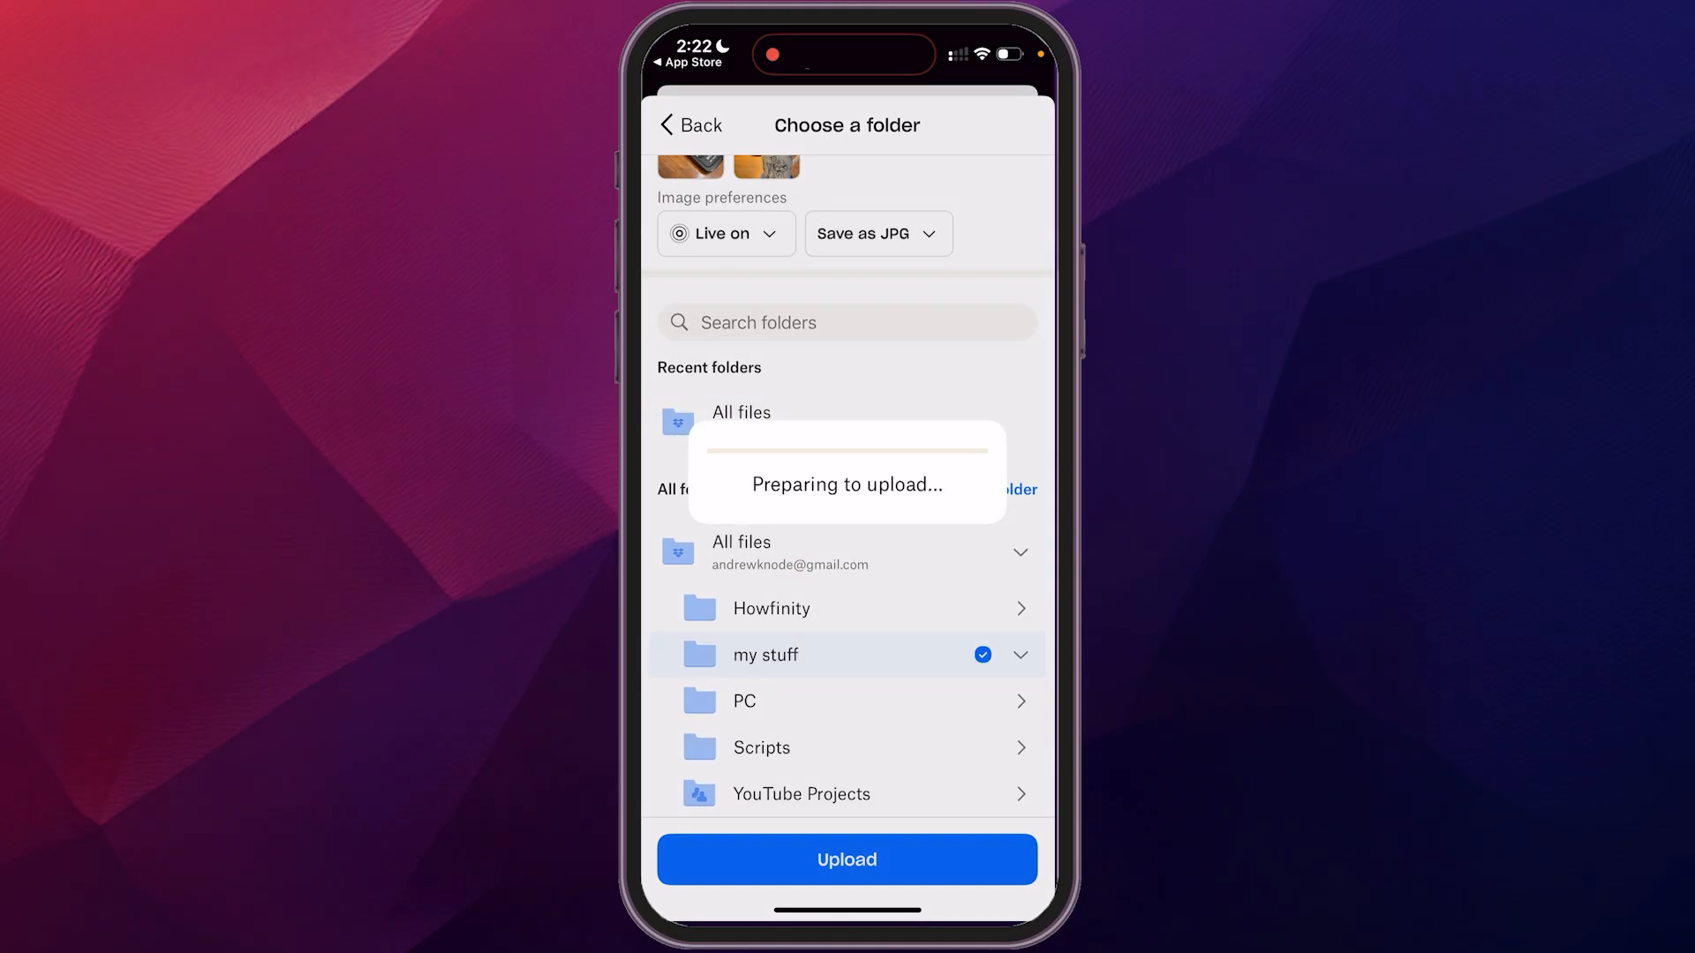
pyautogui.click(846, 859)
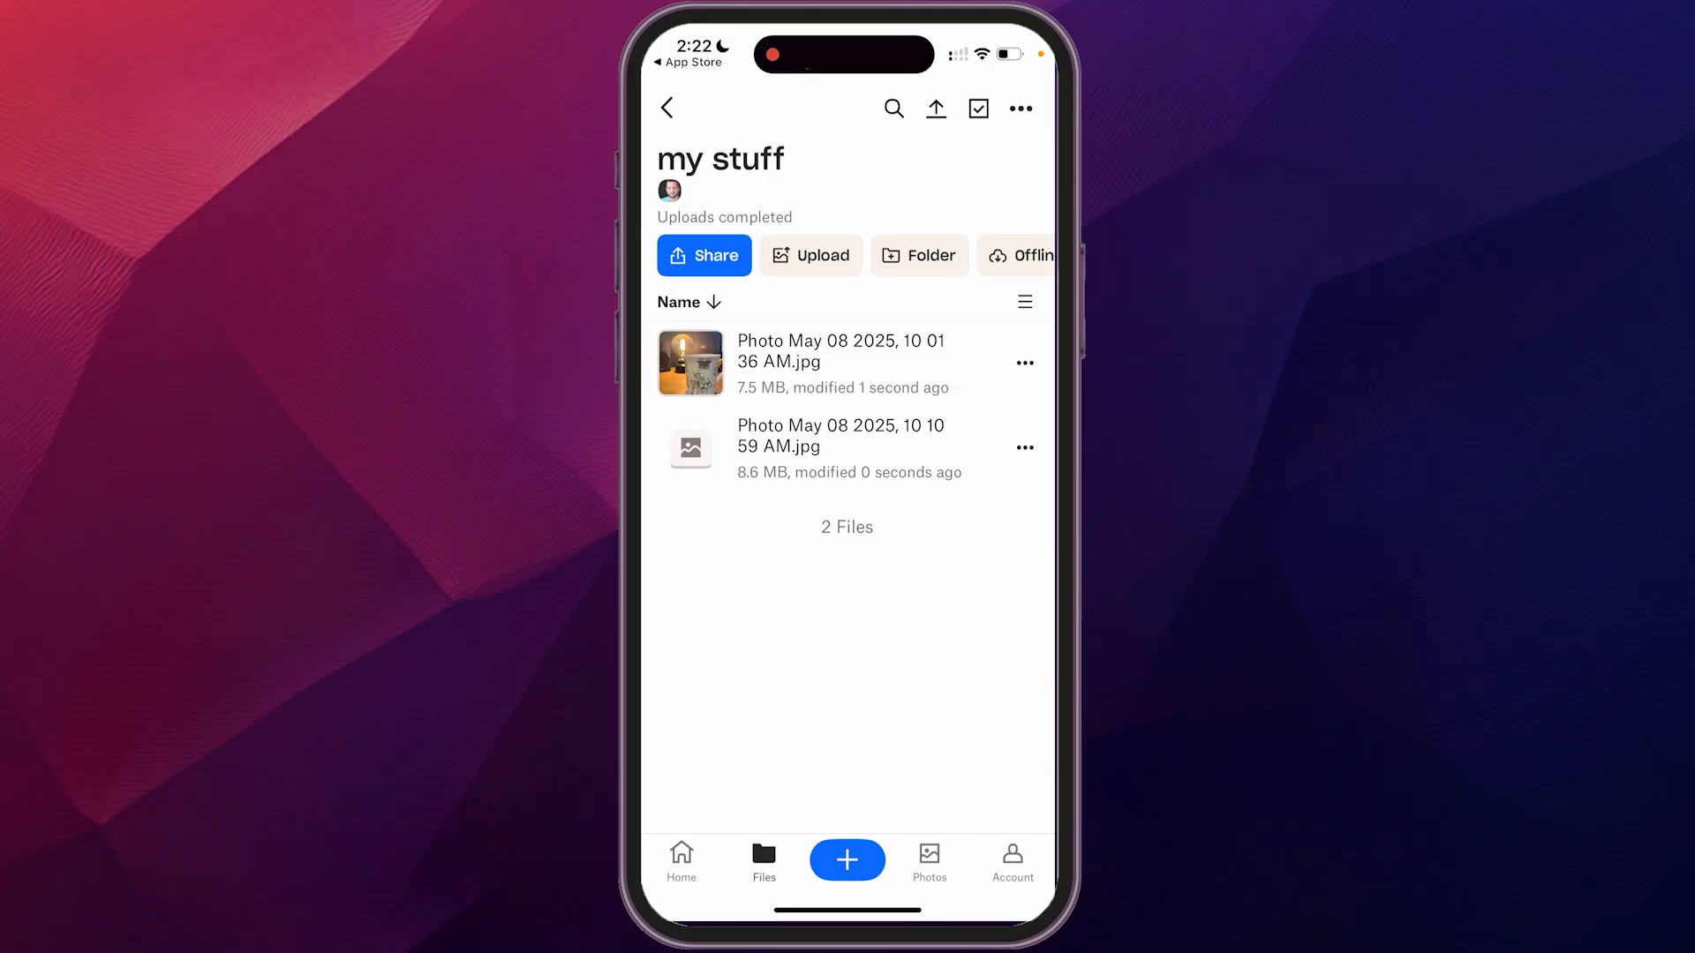
# Step: Create the 'important docs' folder and start a document scan inside it
pyautogui.click(666, 108)
pyautogui.write('important docs')
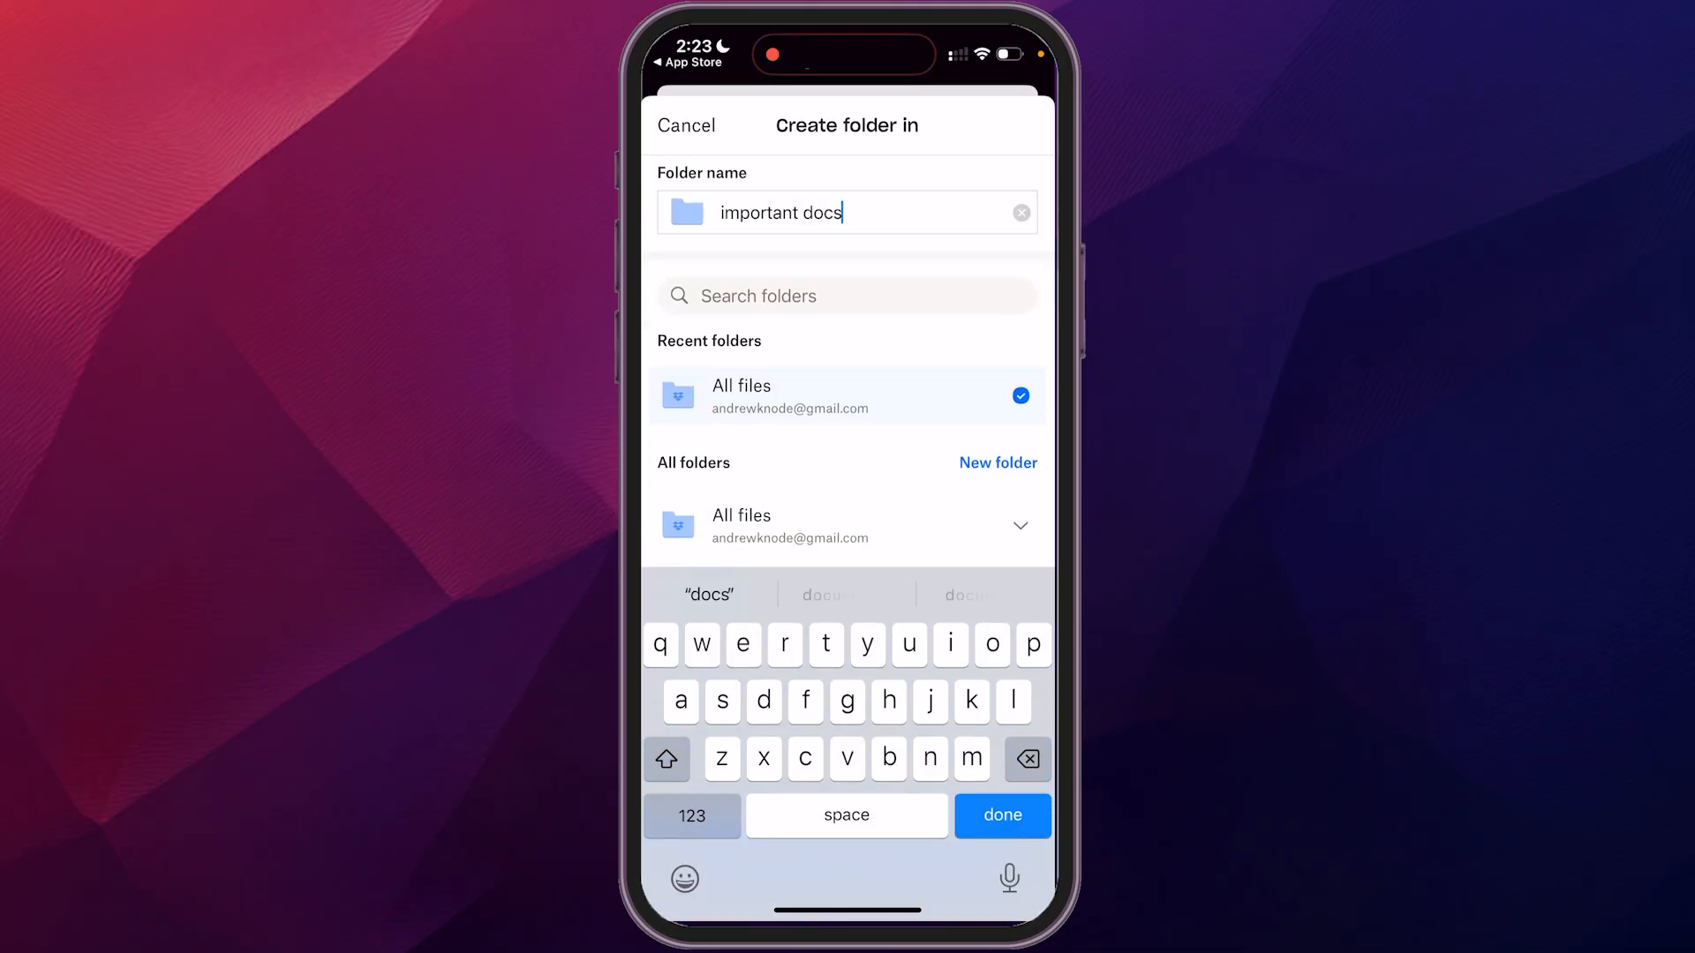
pyautogui.click(1001, 816)
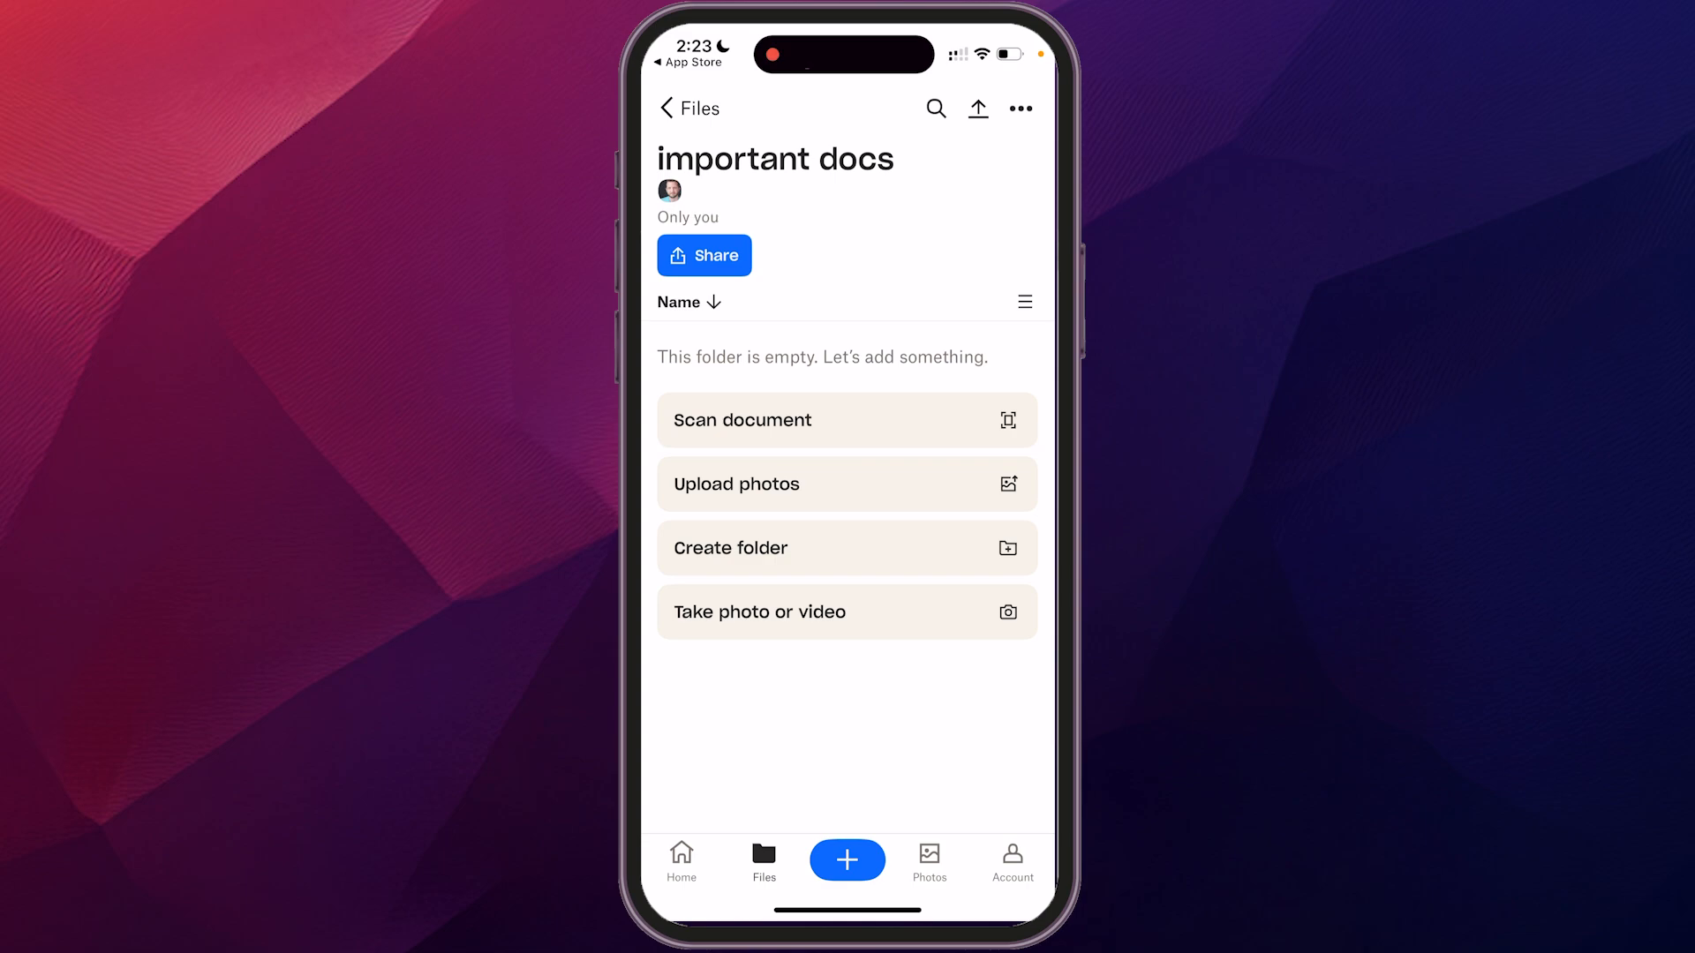
pyautogui.click(845, 420)
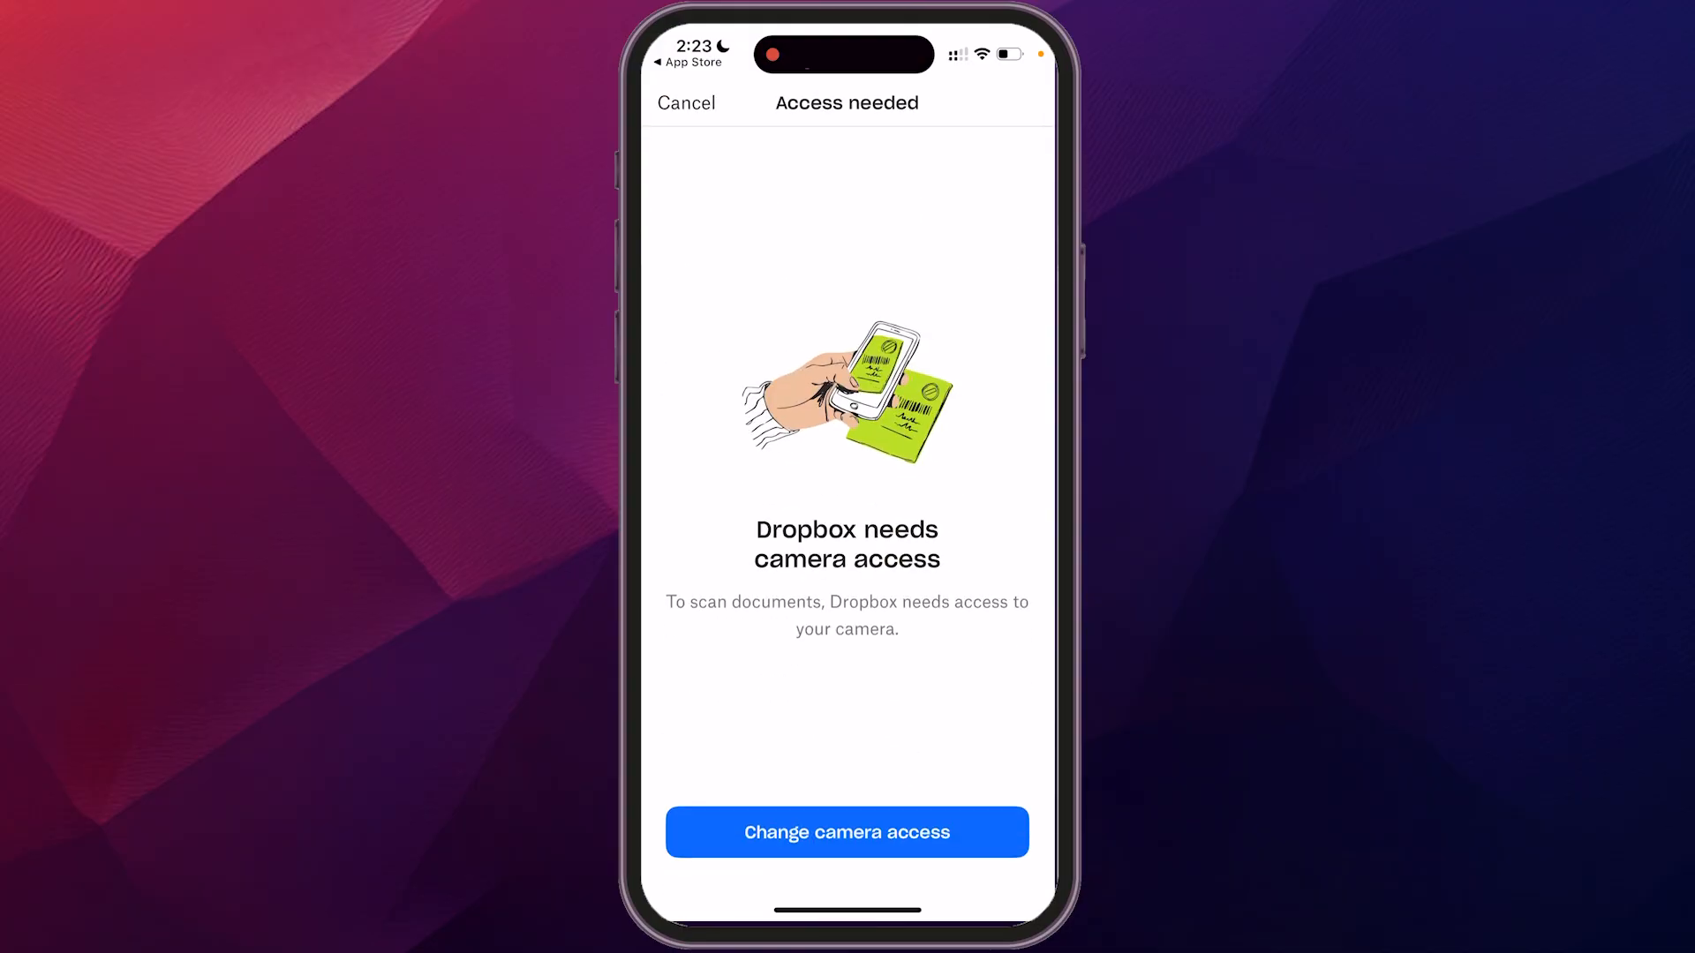
# Step: Grant Dropbox camera access in Settings so the scanner goes live
pyautogui.click(846, 832)
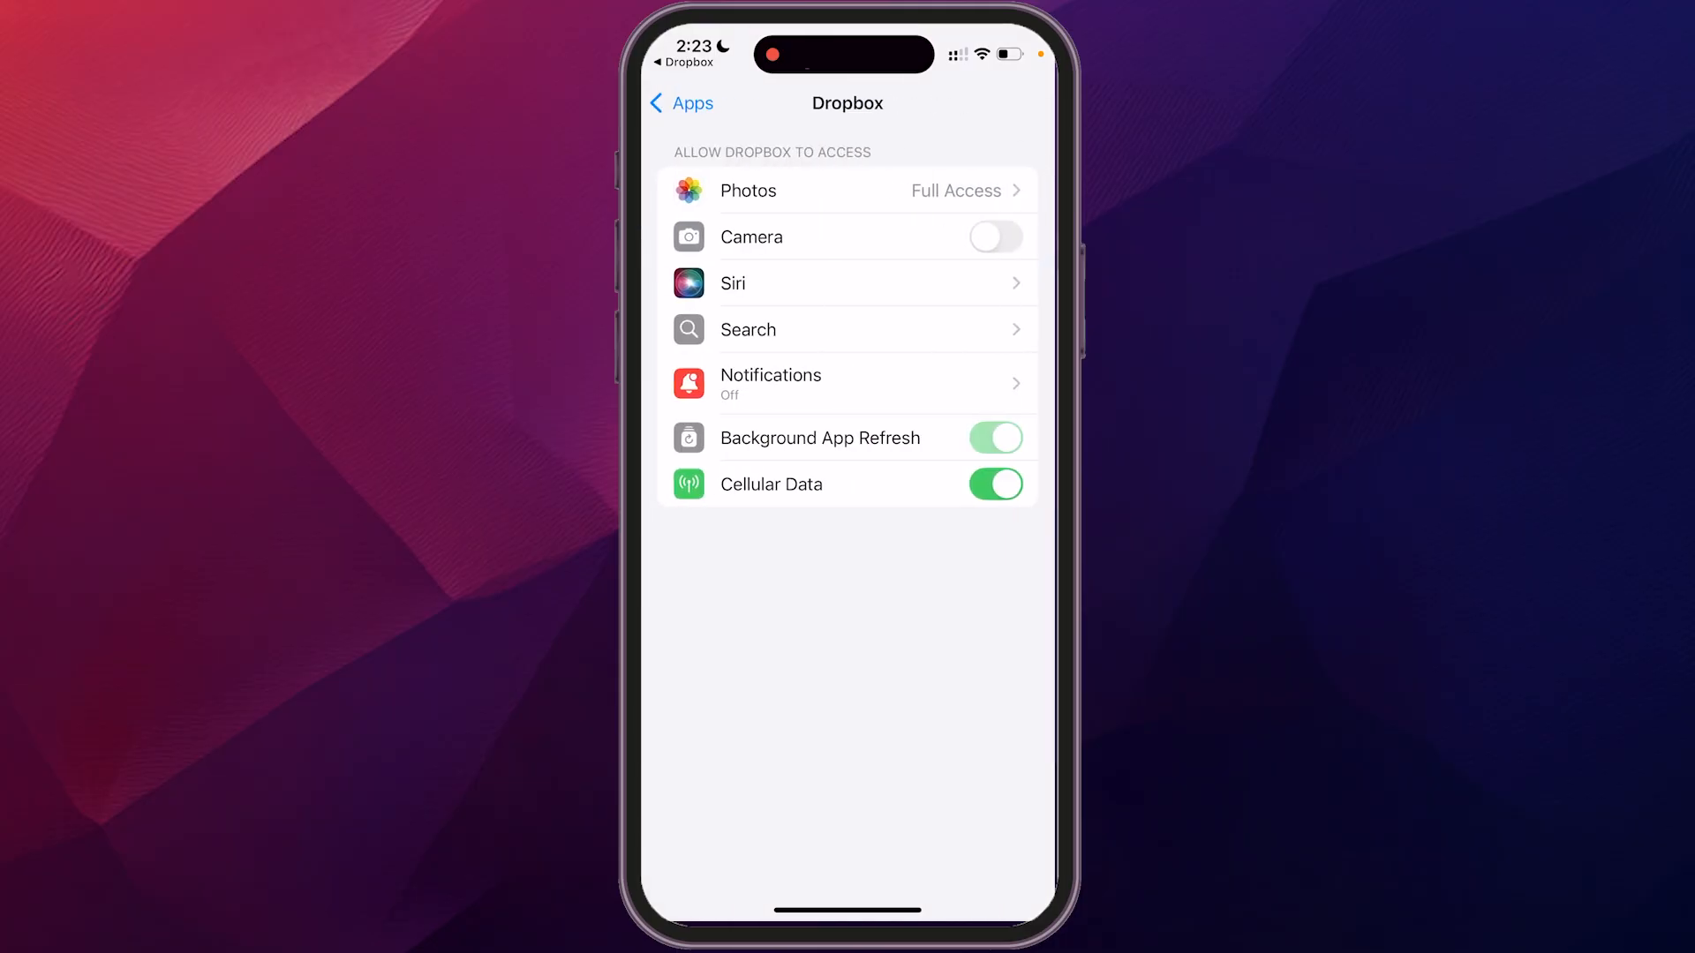
pyautogui.click(994, 237)
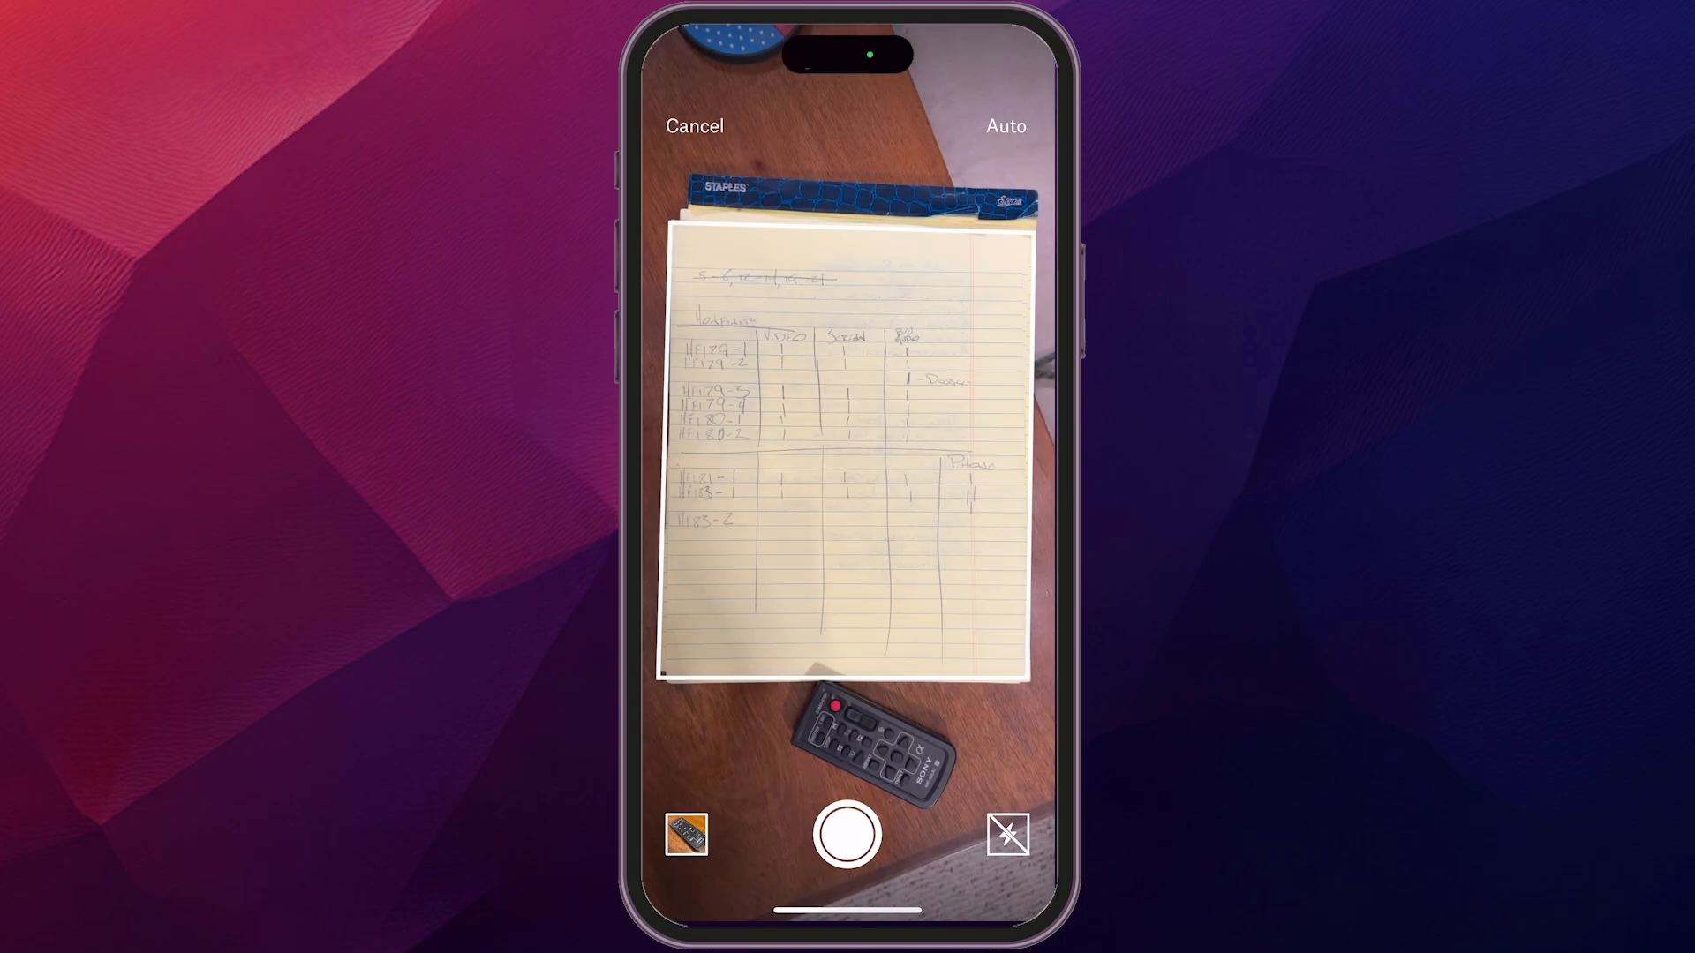
# Step: Capture the handwritten page and upload it as a PDF into 'important docs', returning to Files
pyautogui.click(845, 835)
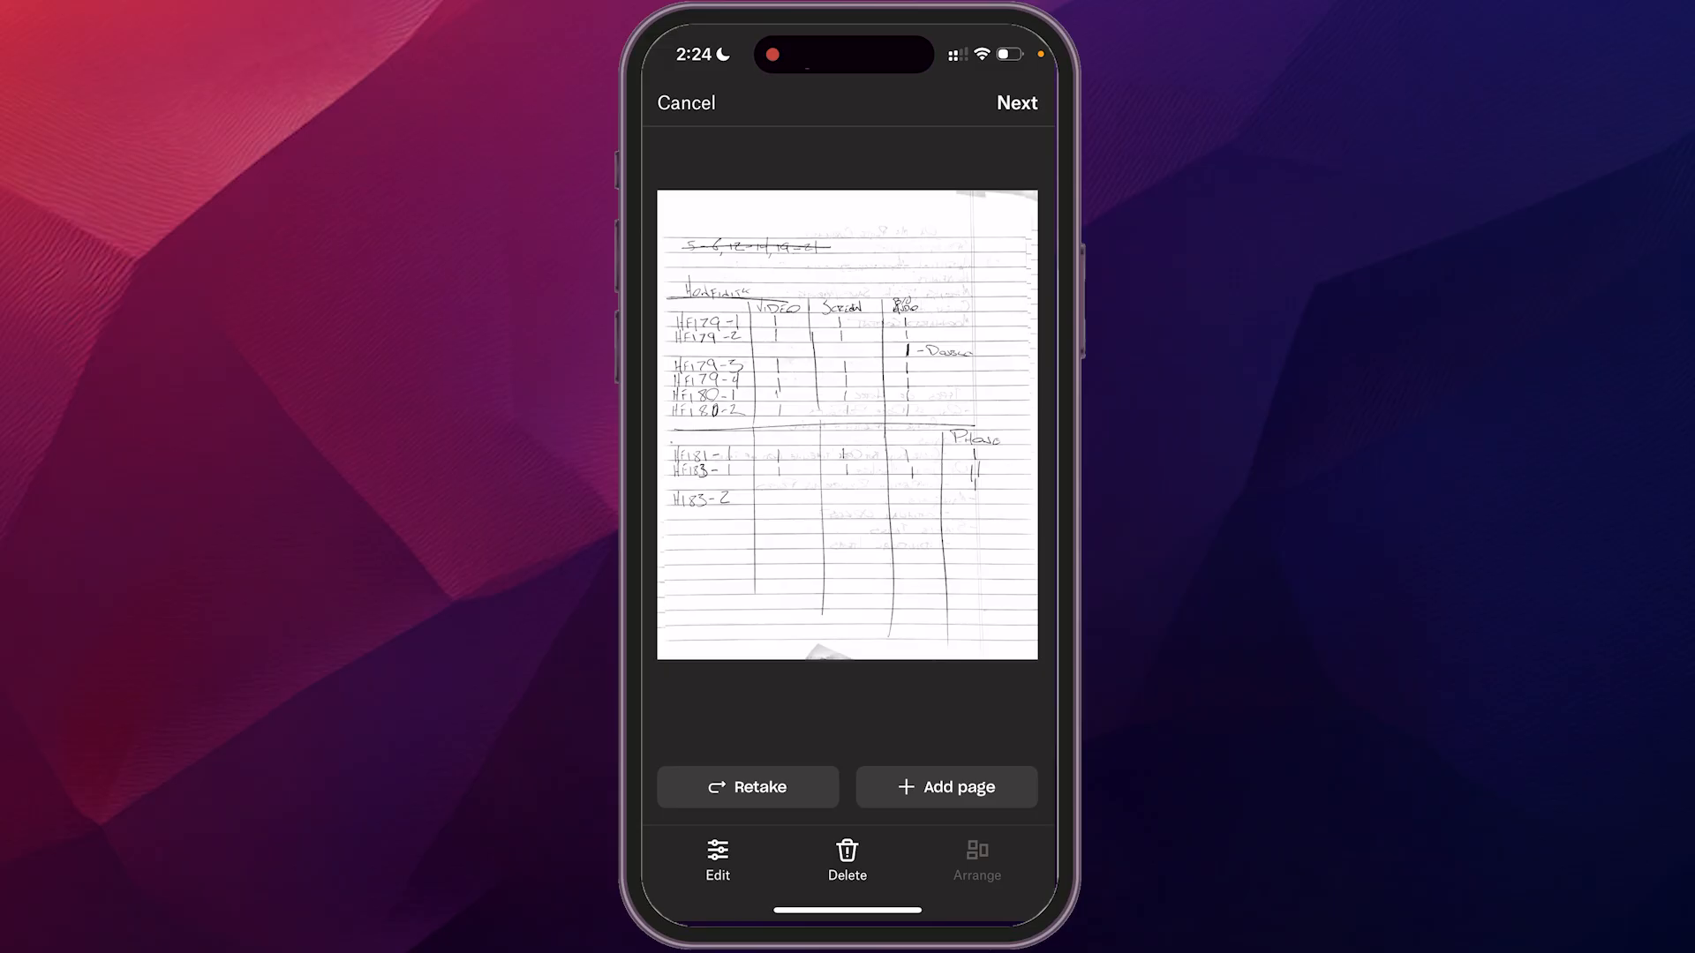
pyautogui.click(1013, 102)
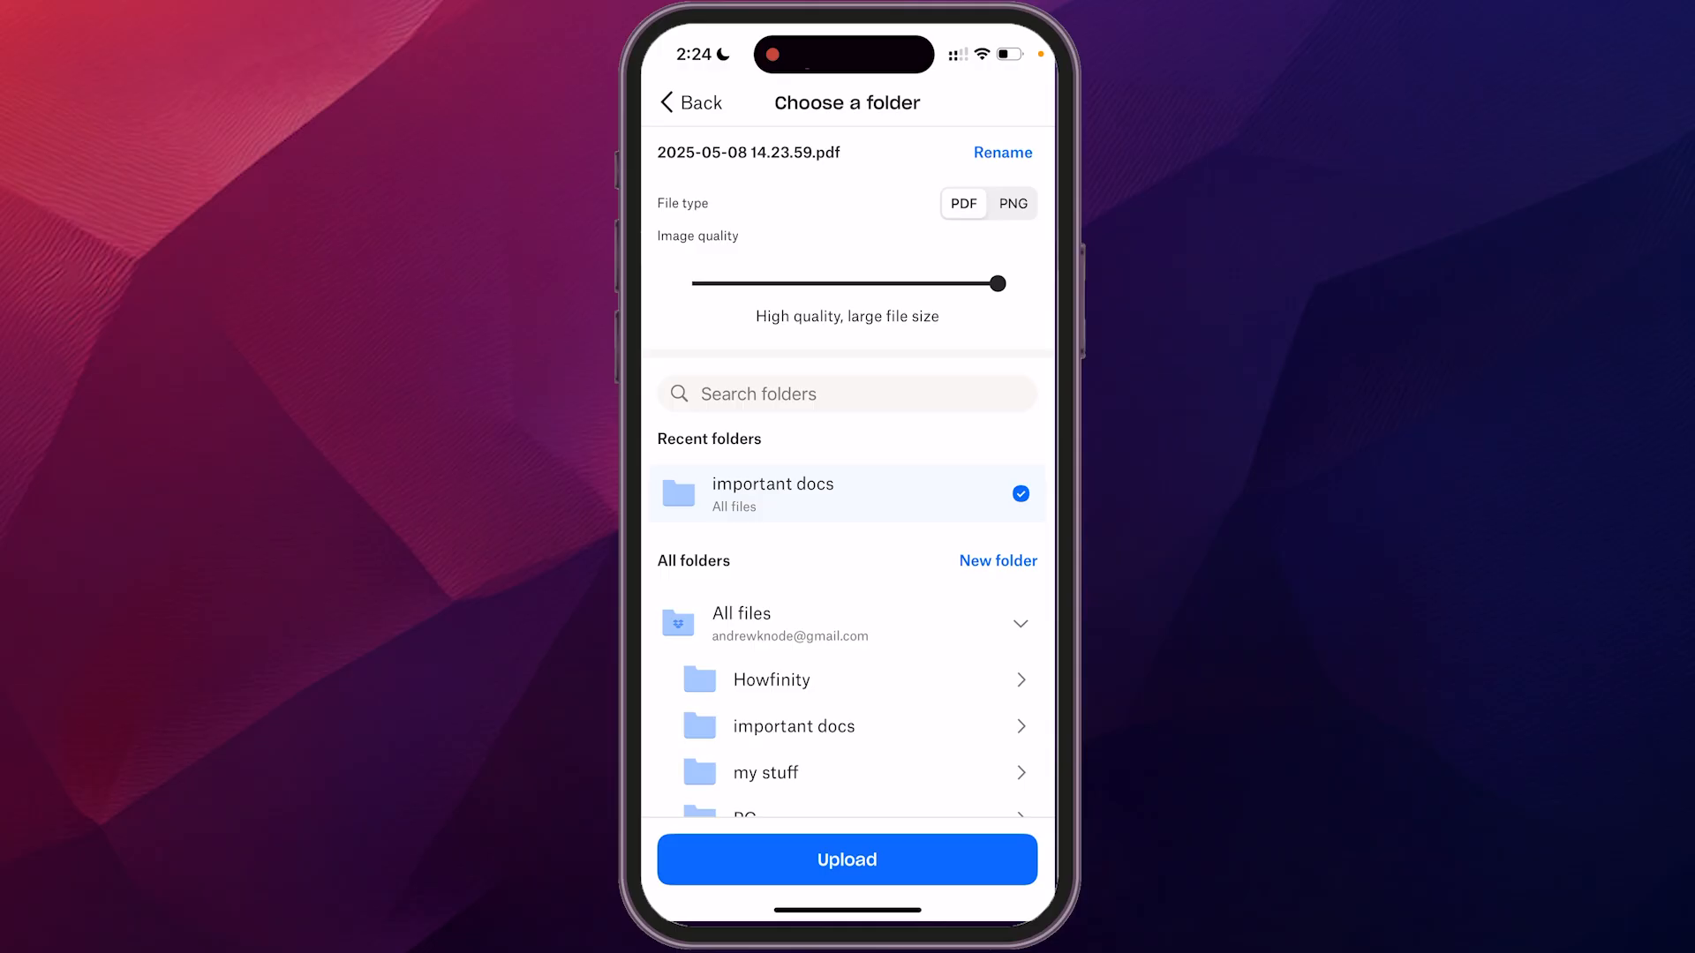
pyautogui.click(845, 859)
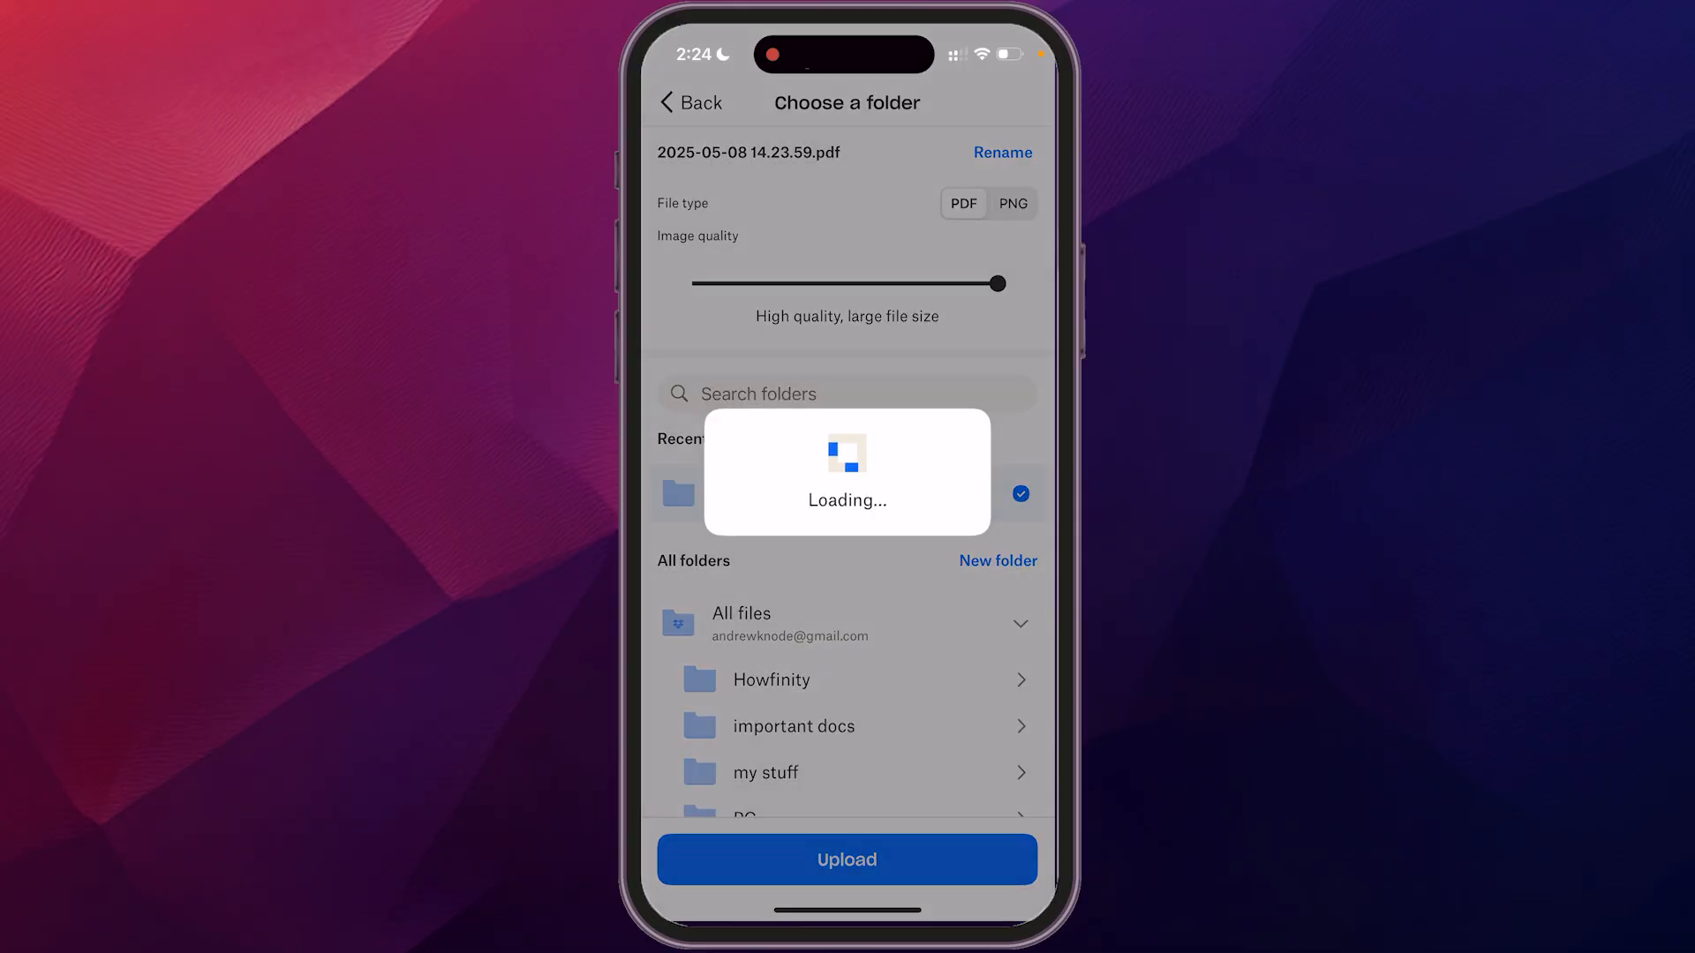
pyautogui.click(845, 860)
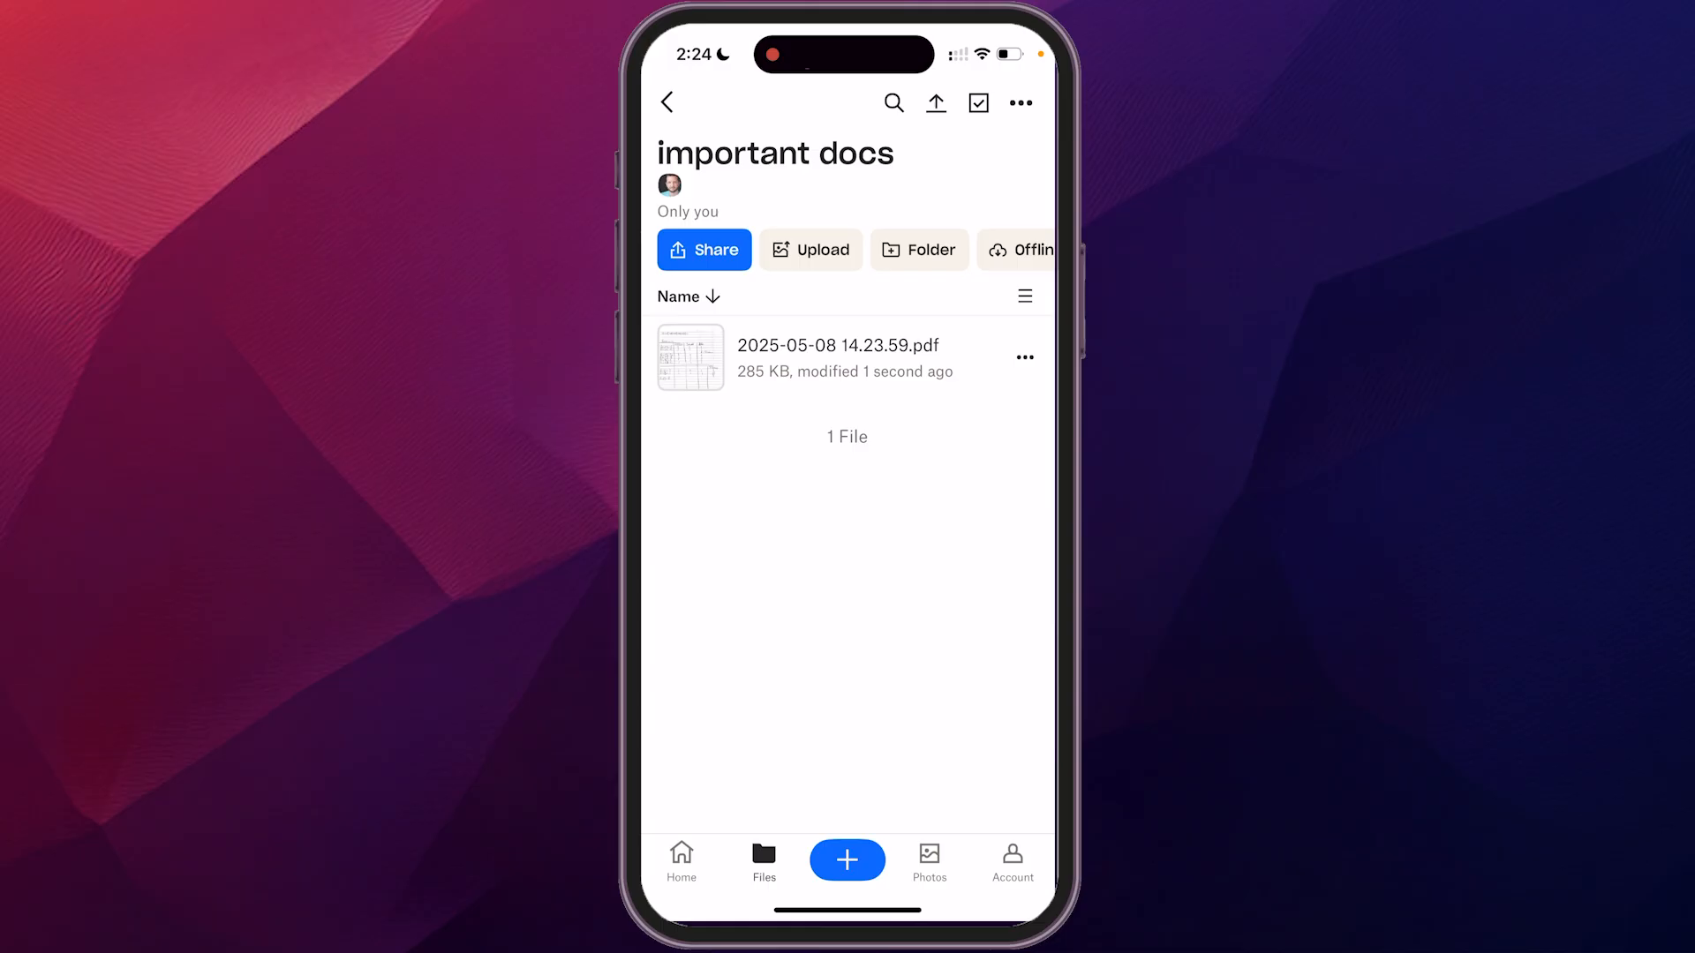
pyautogui.click(667, 103)
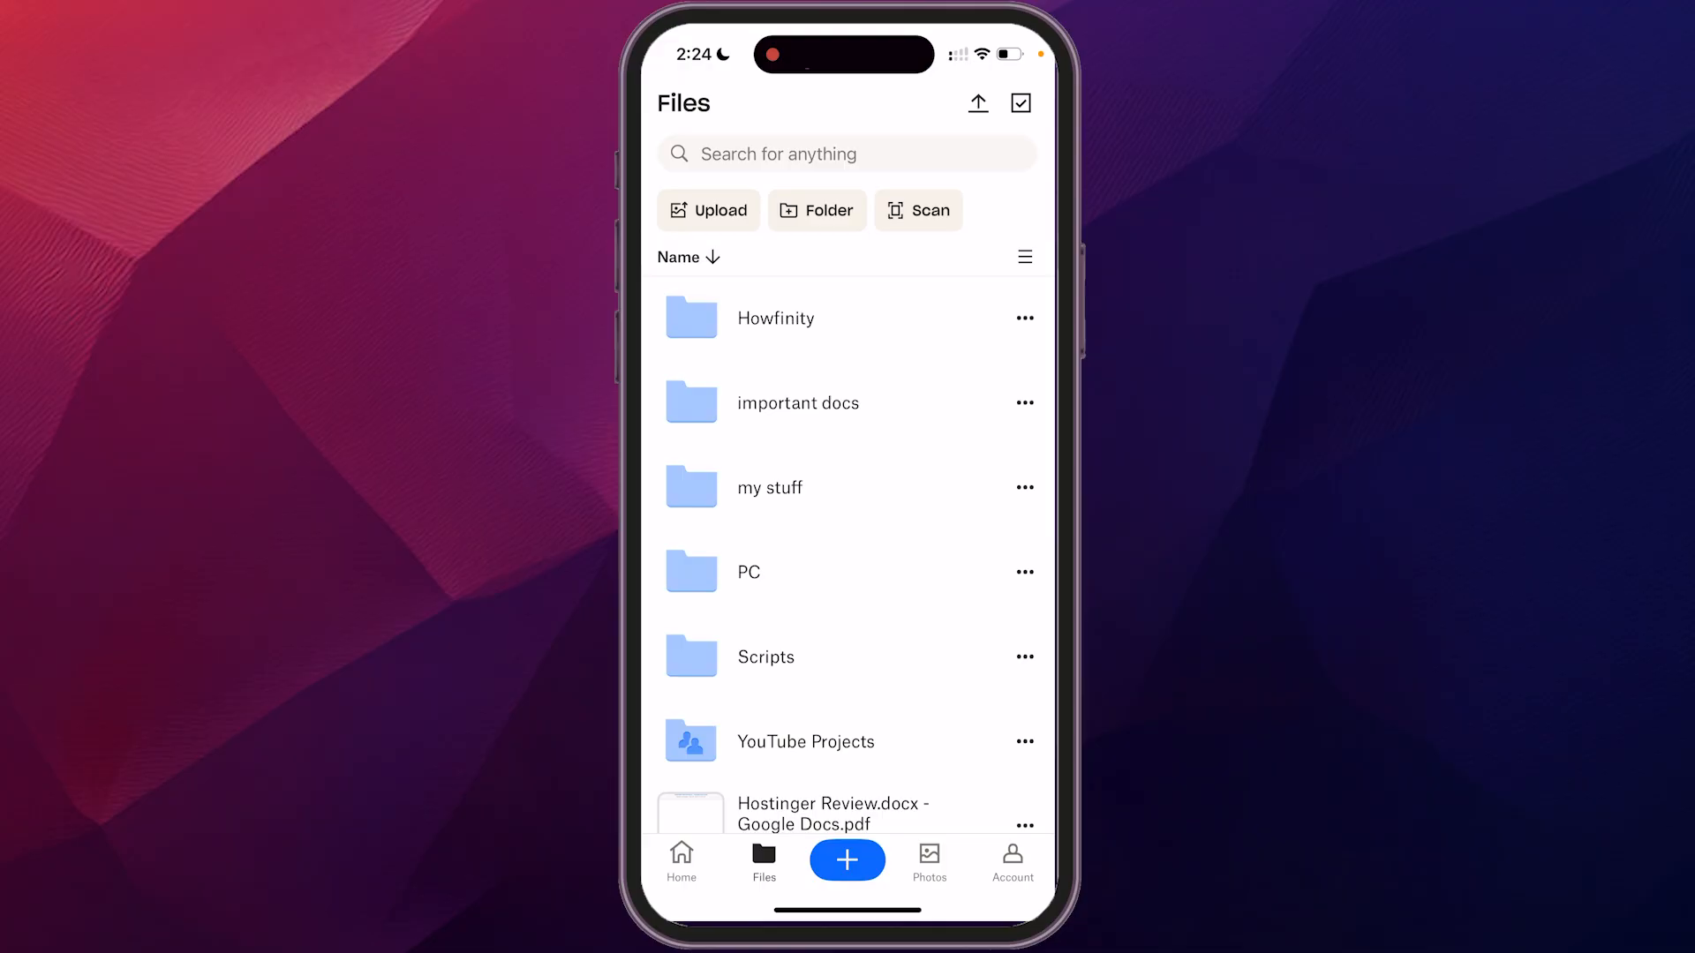
pyautogui.scroll(3)
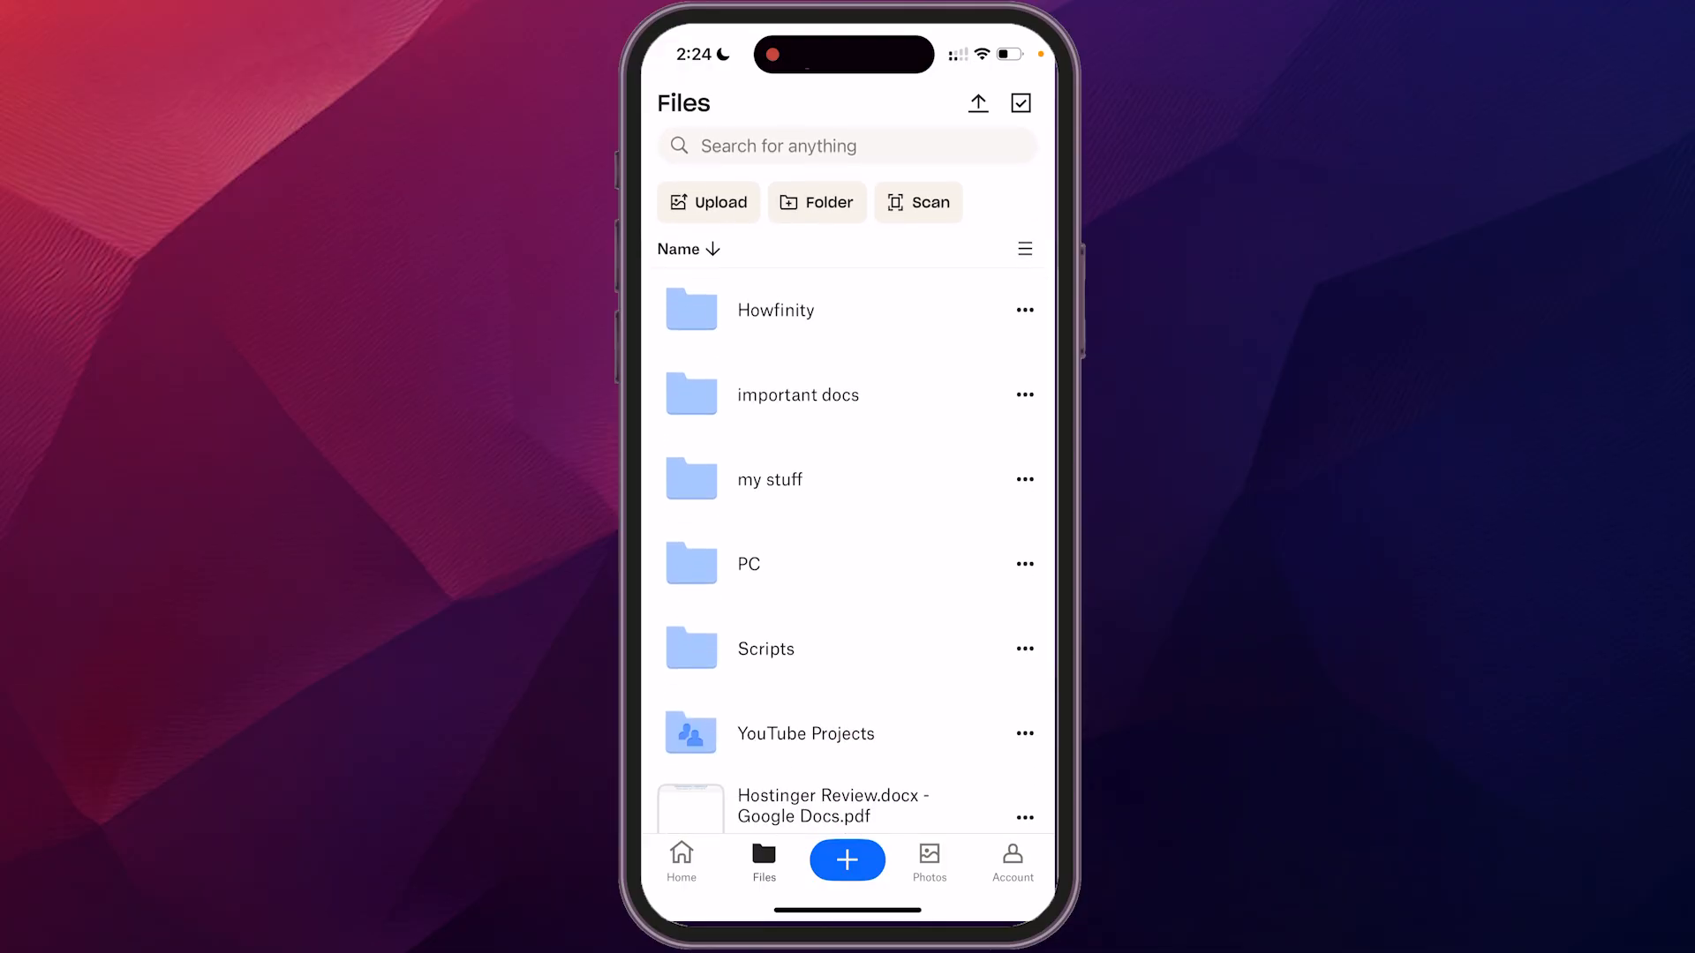
# Step: Open 'important docs' holding the 2025-05-08 PDF and start creating a subfolder there
pyautogui.scroll(-3)
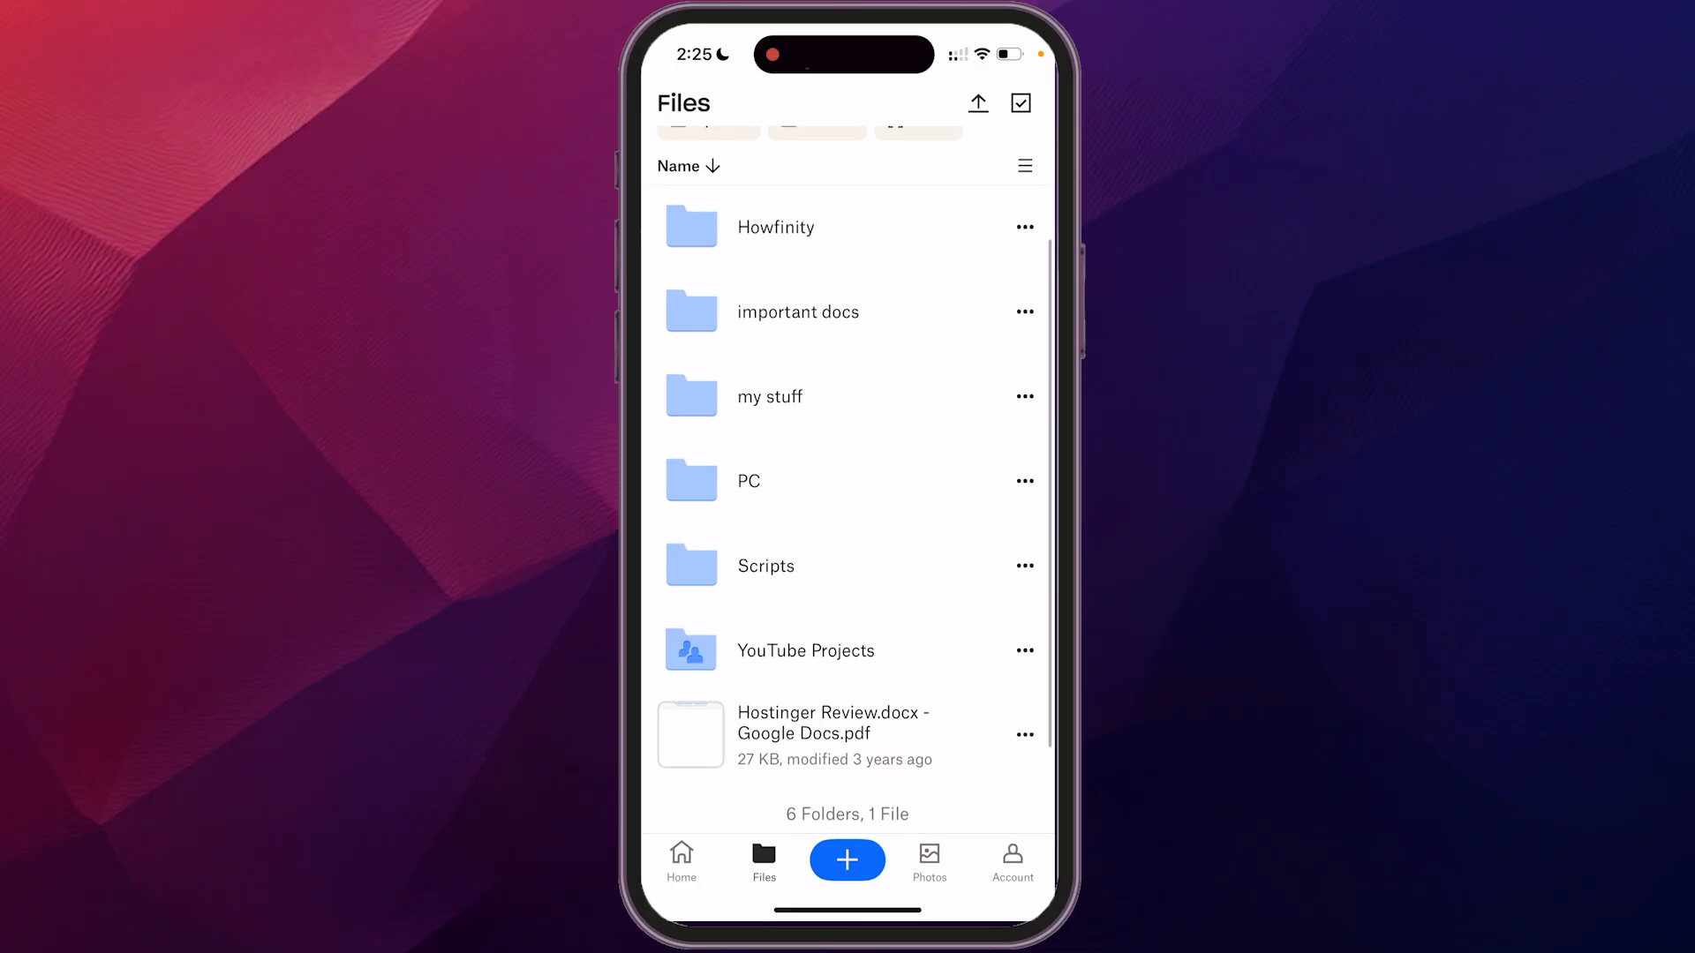
pyautogui.scroll(-3)
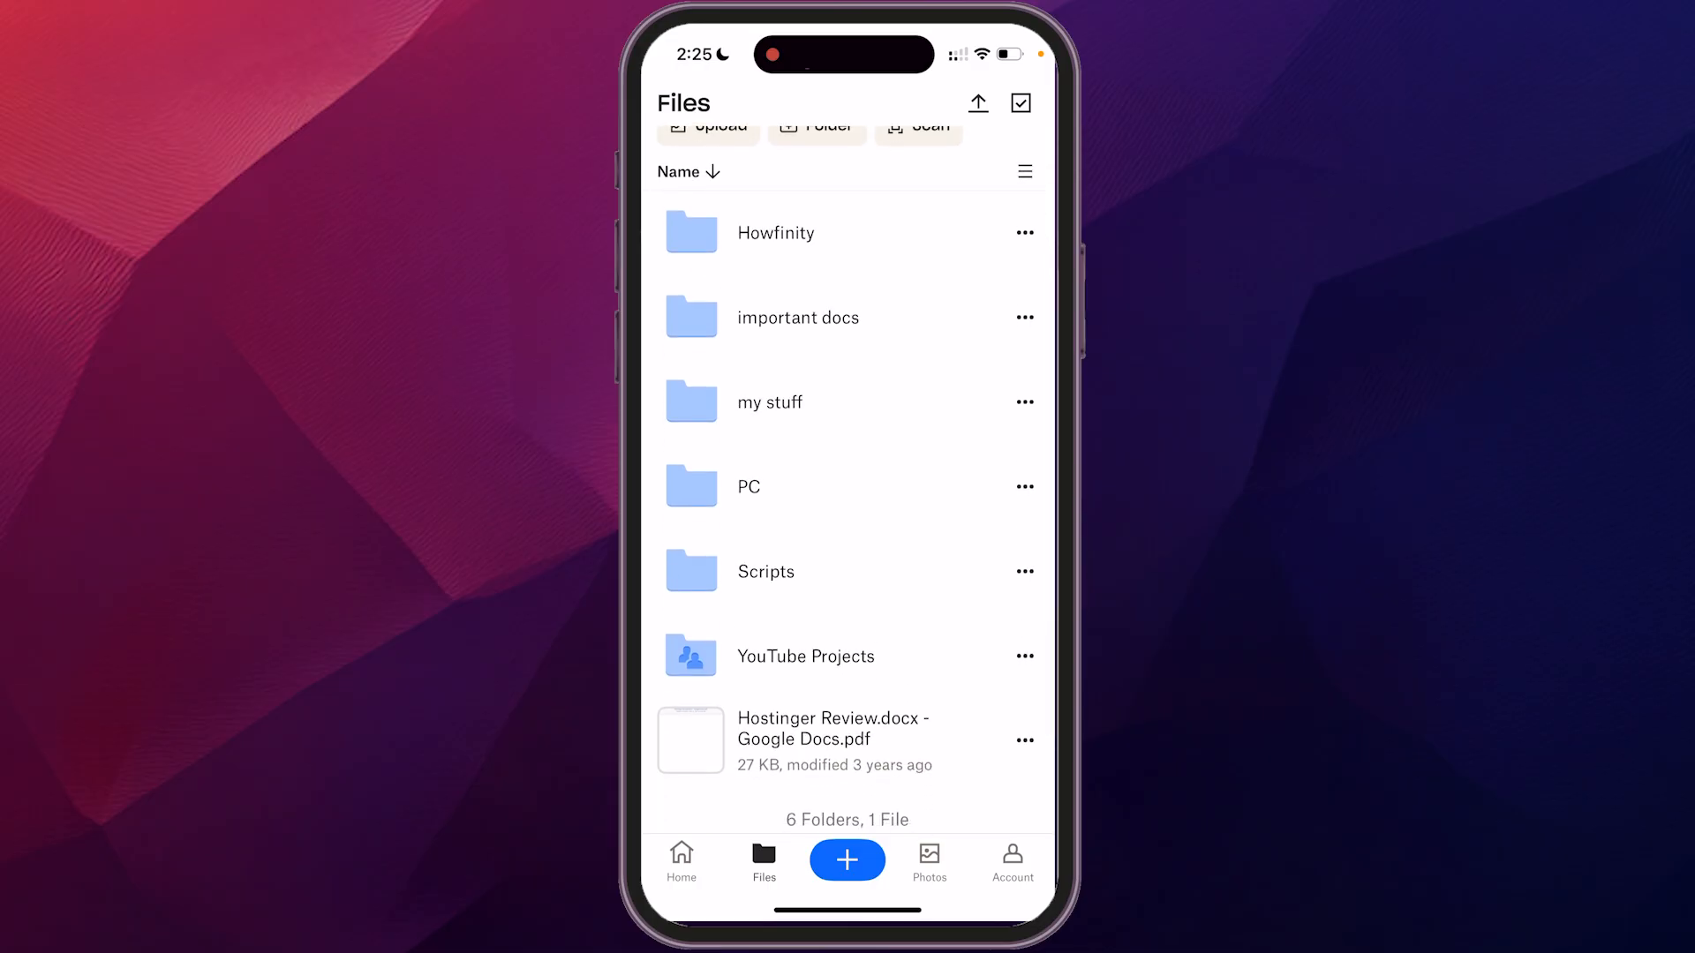
pyautogui.click(798, 318)
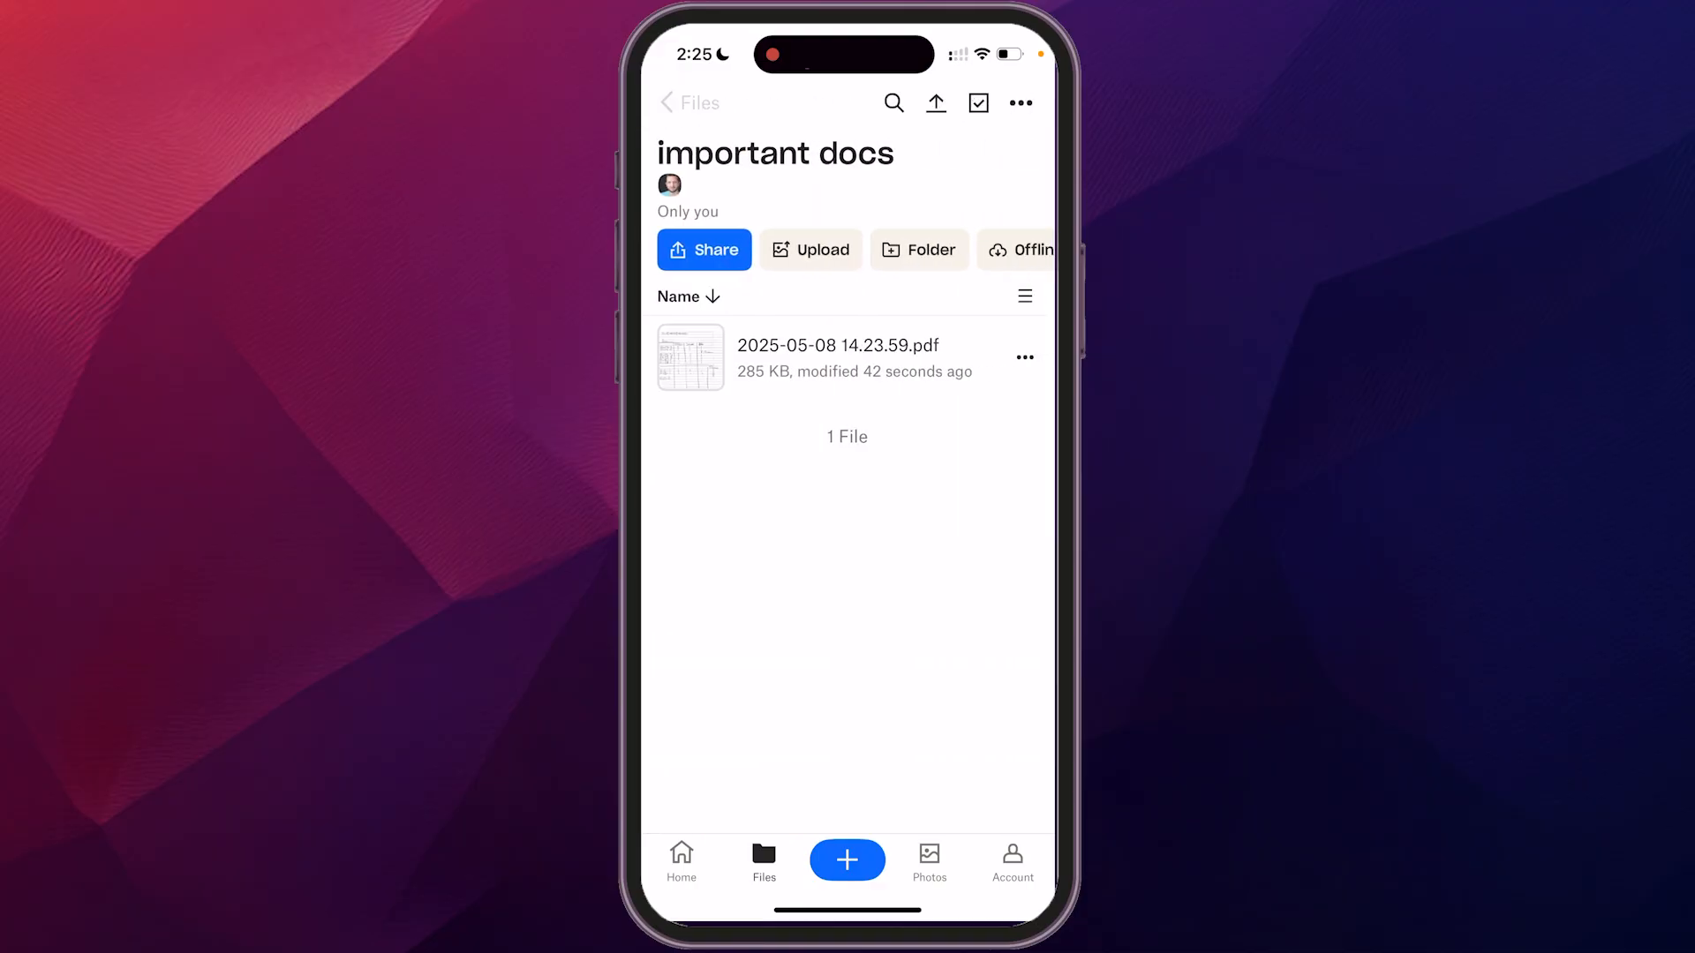
pyautogui.click(668, 102)
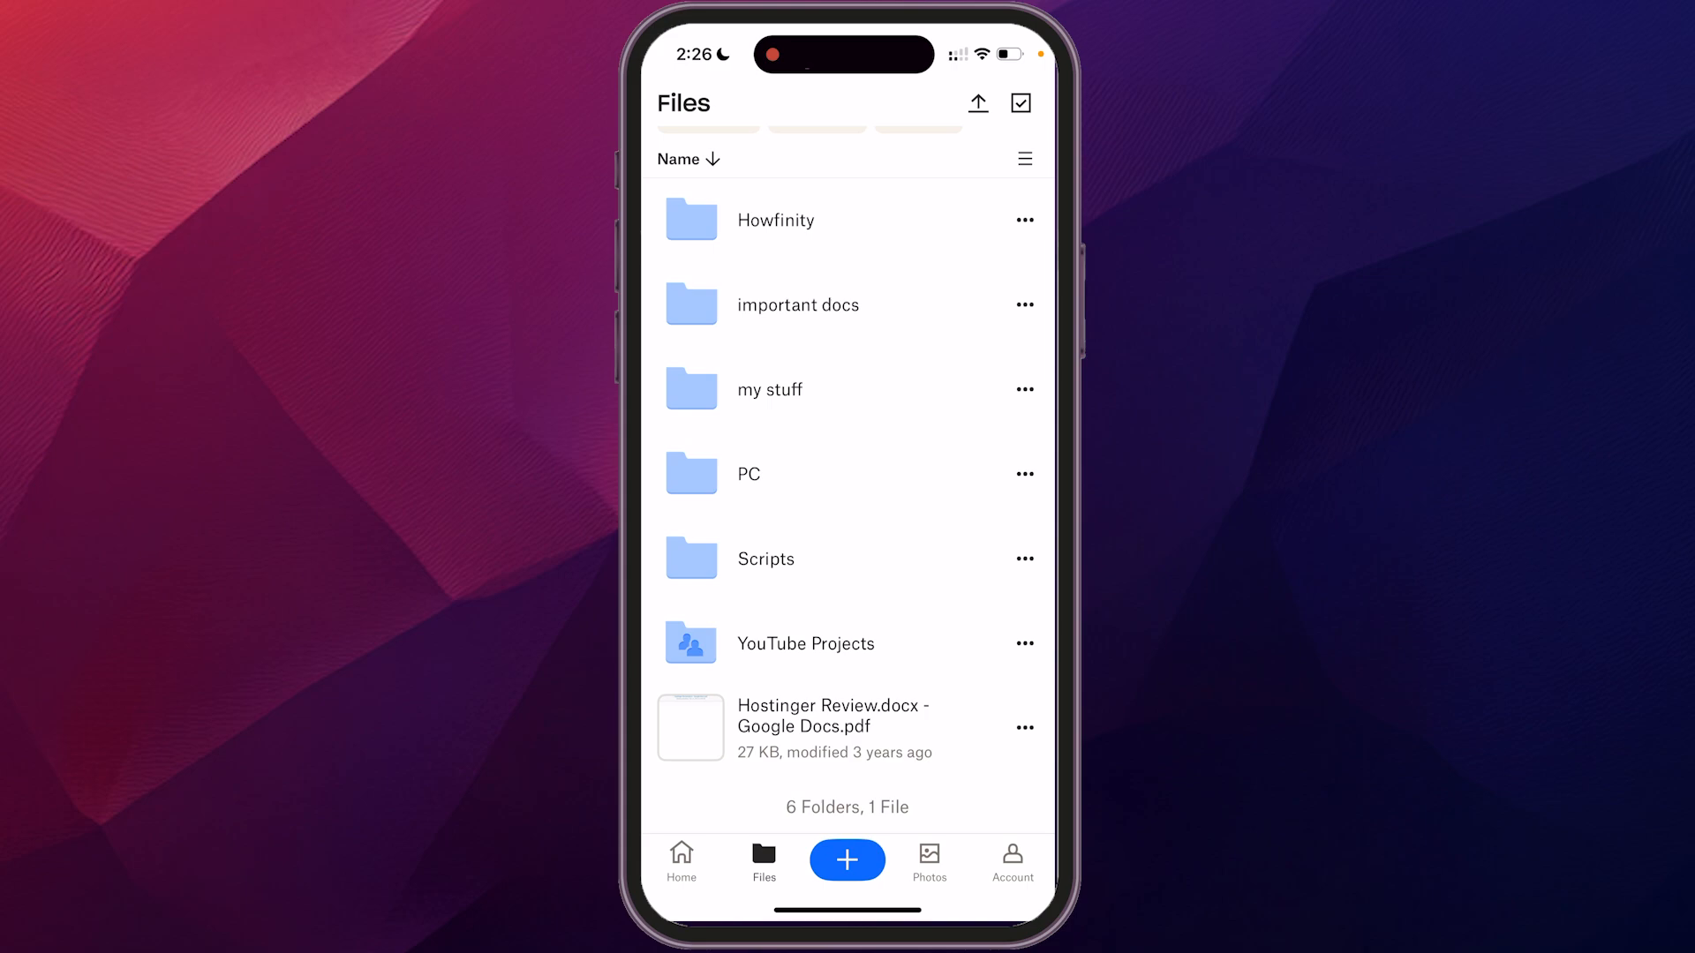
pyautogui.click(976, 103)
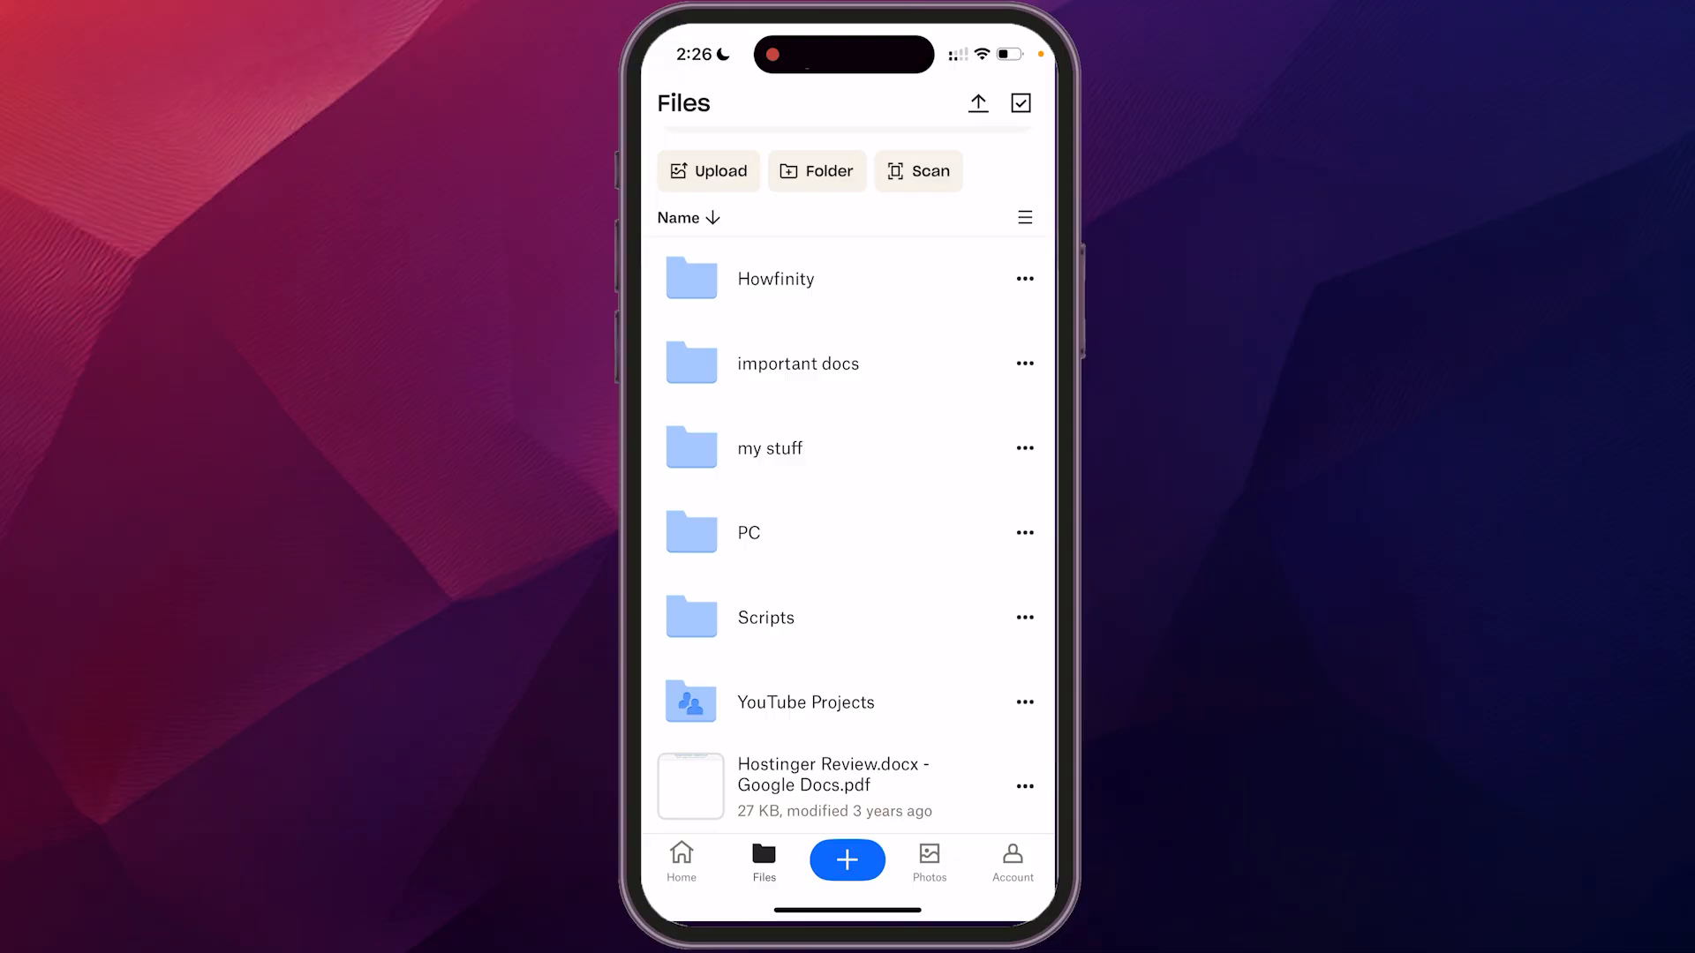
pyautogui.click(798, 363)
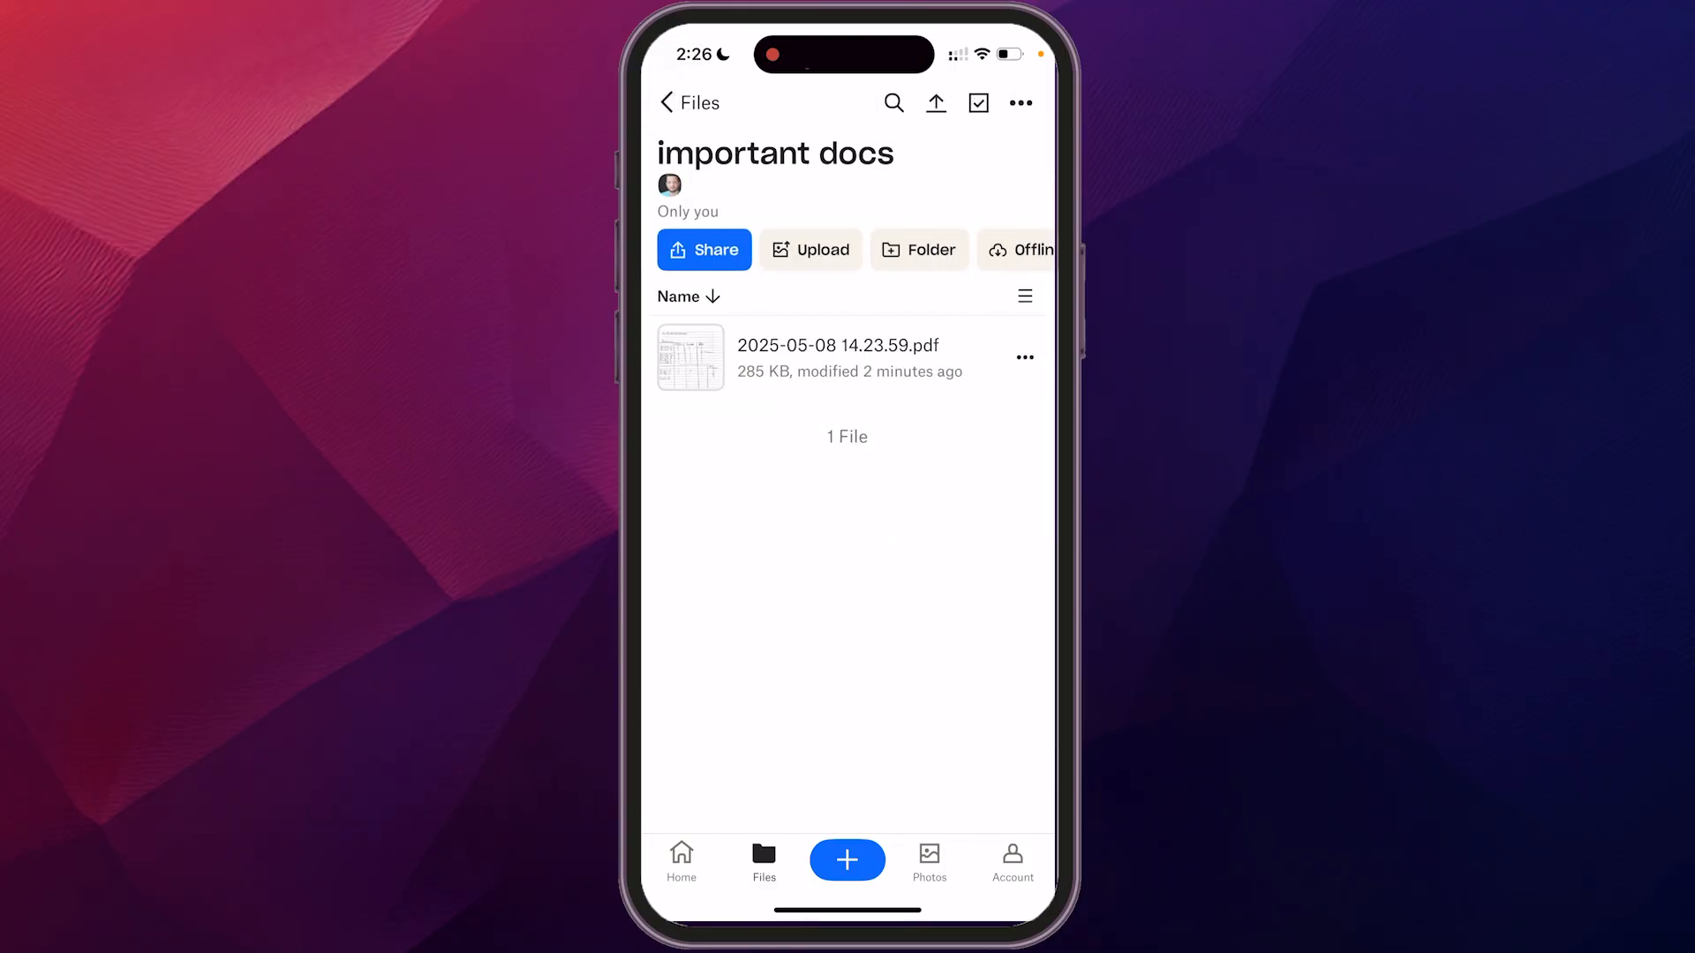
pyautogui.click(918, 249)
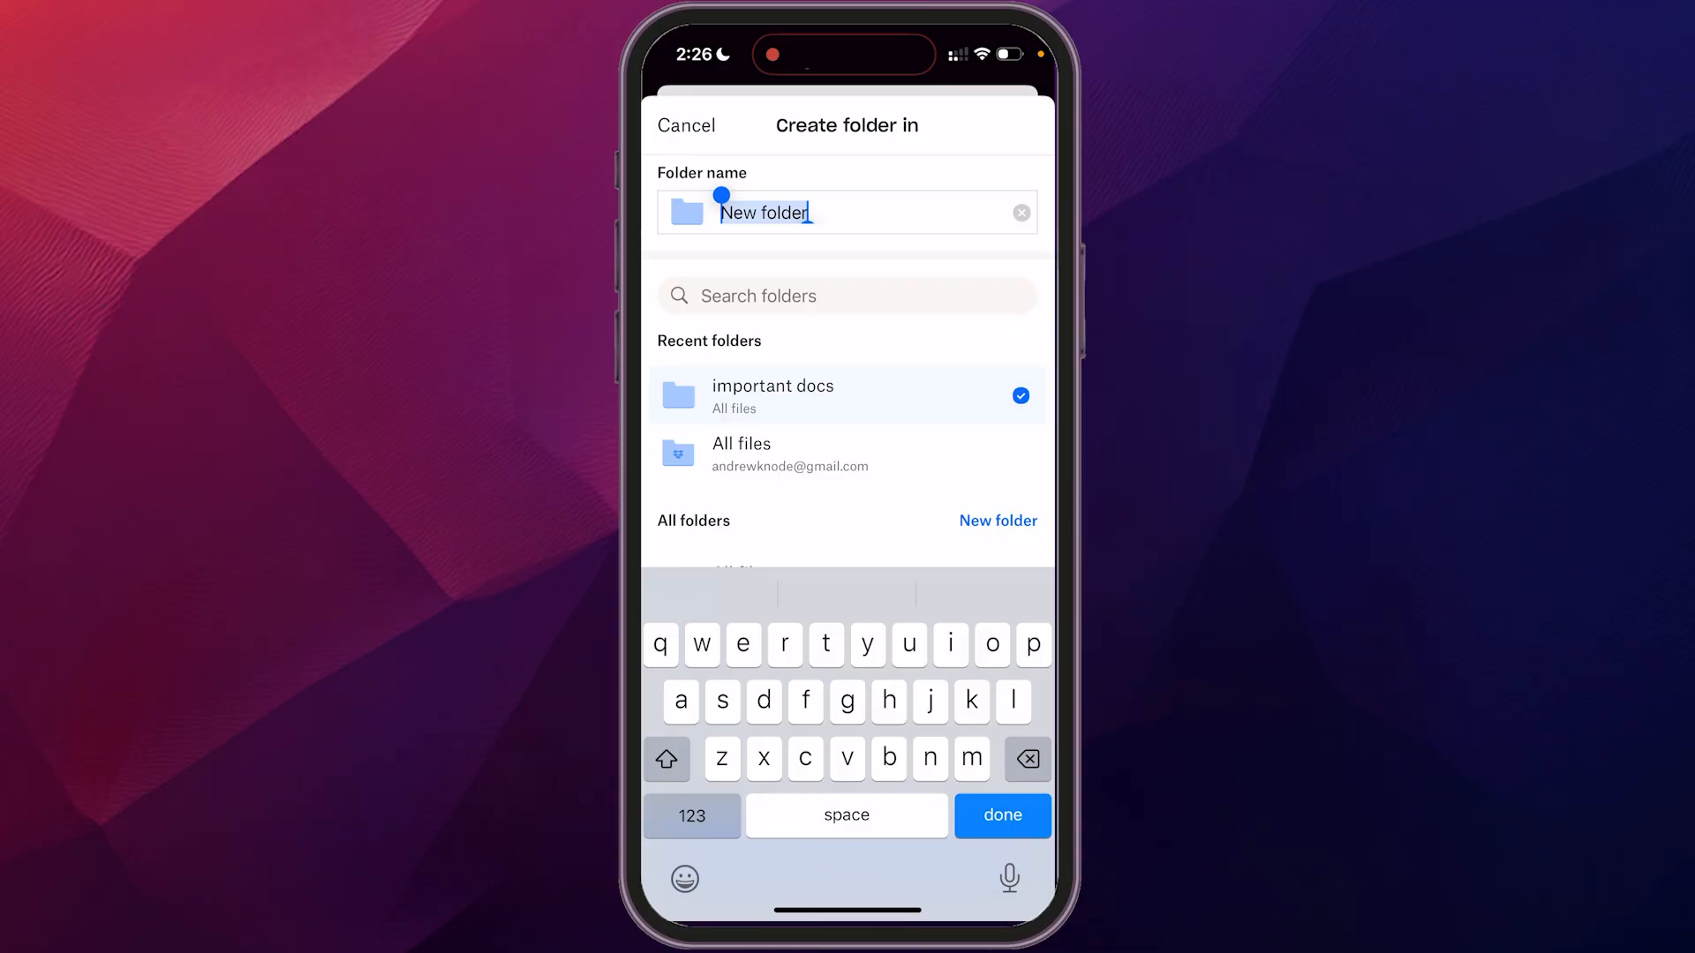
# Step: Name the subfolder 'notes', move the scanned PDF into it and return to 'important docs'
pyautogui.write('notes')
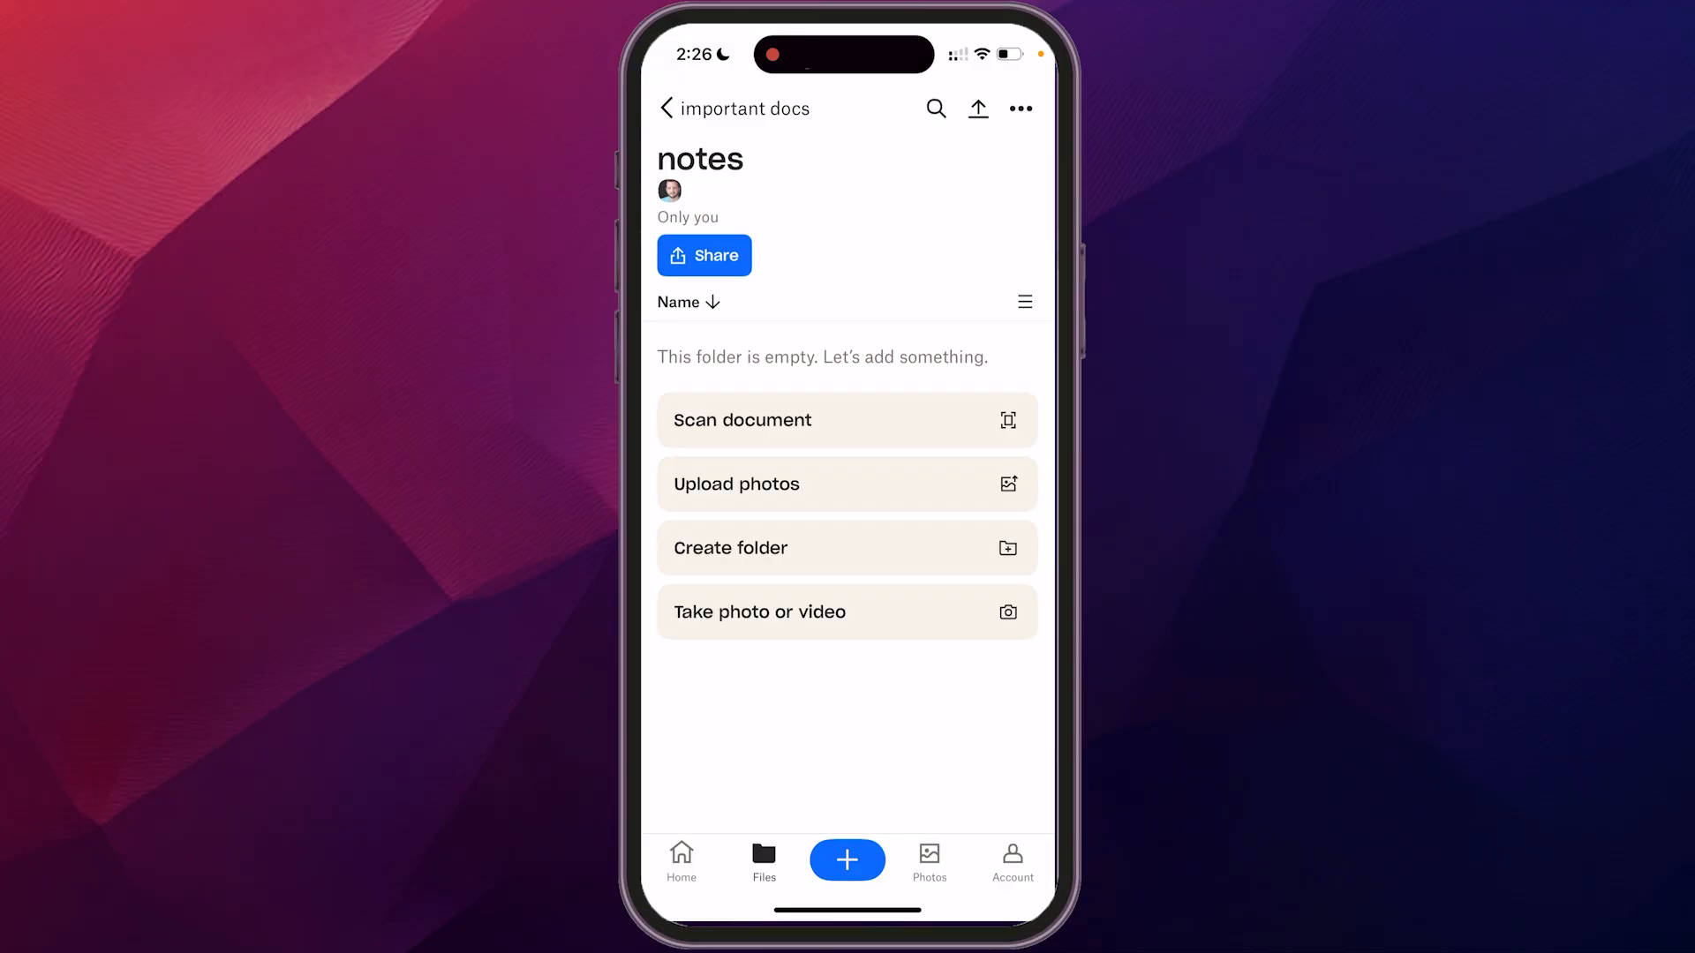
pyautogui.click(667, 108)
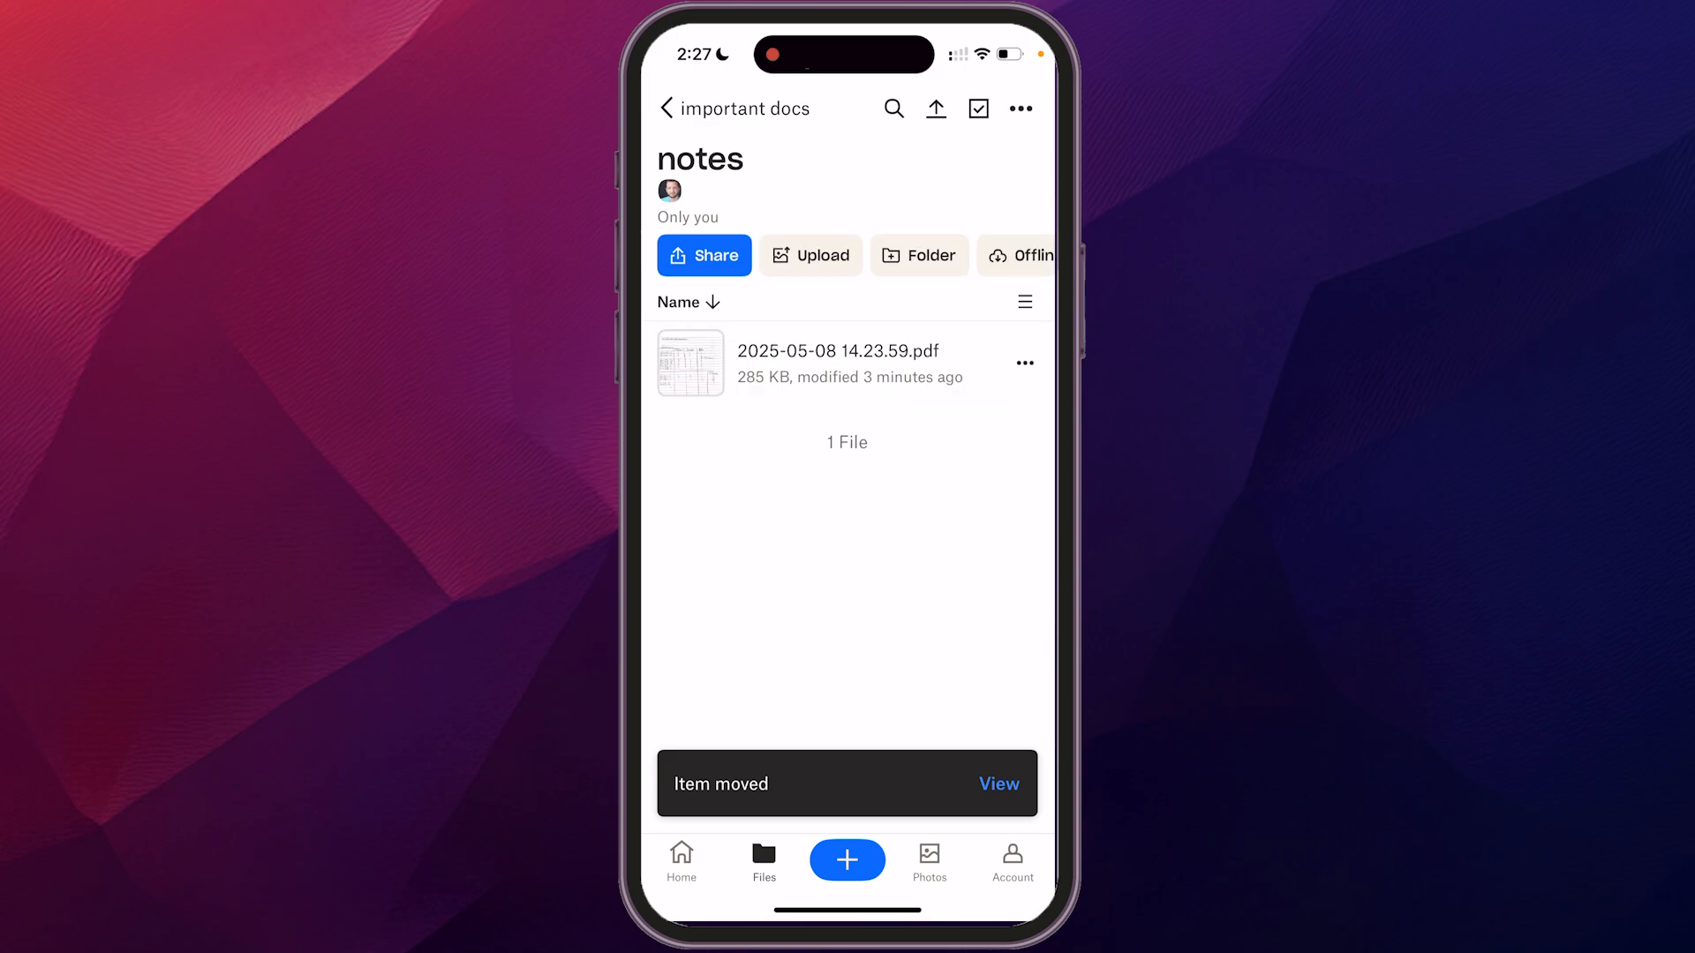
pyautogui.click(678, 108)
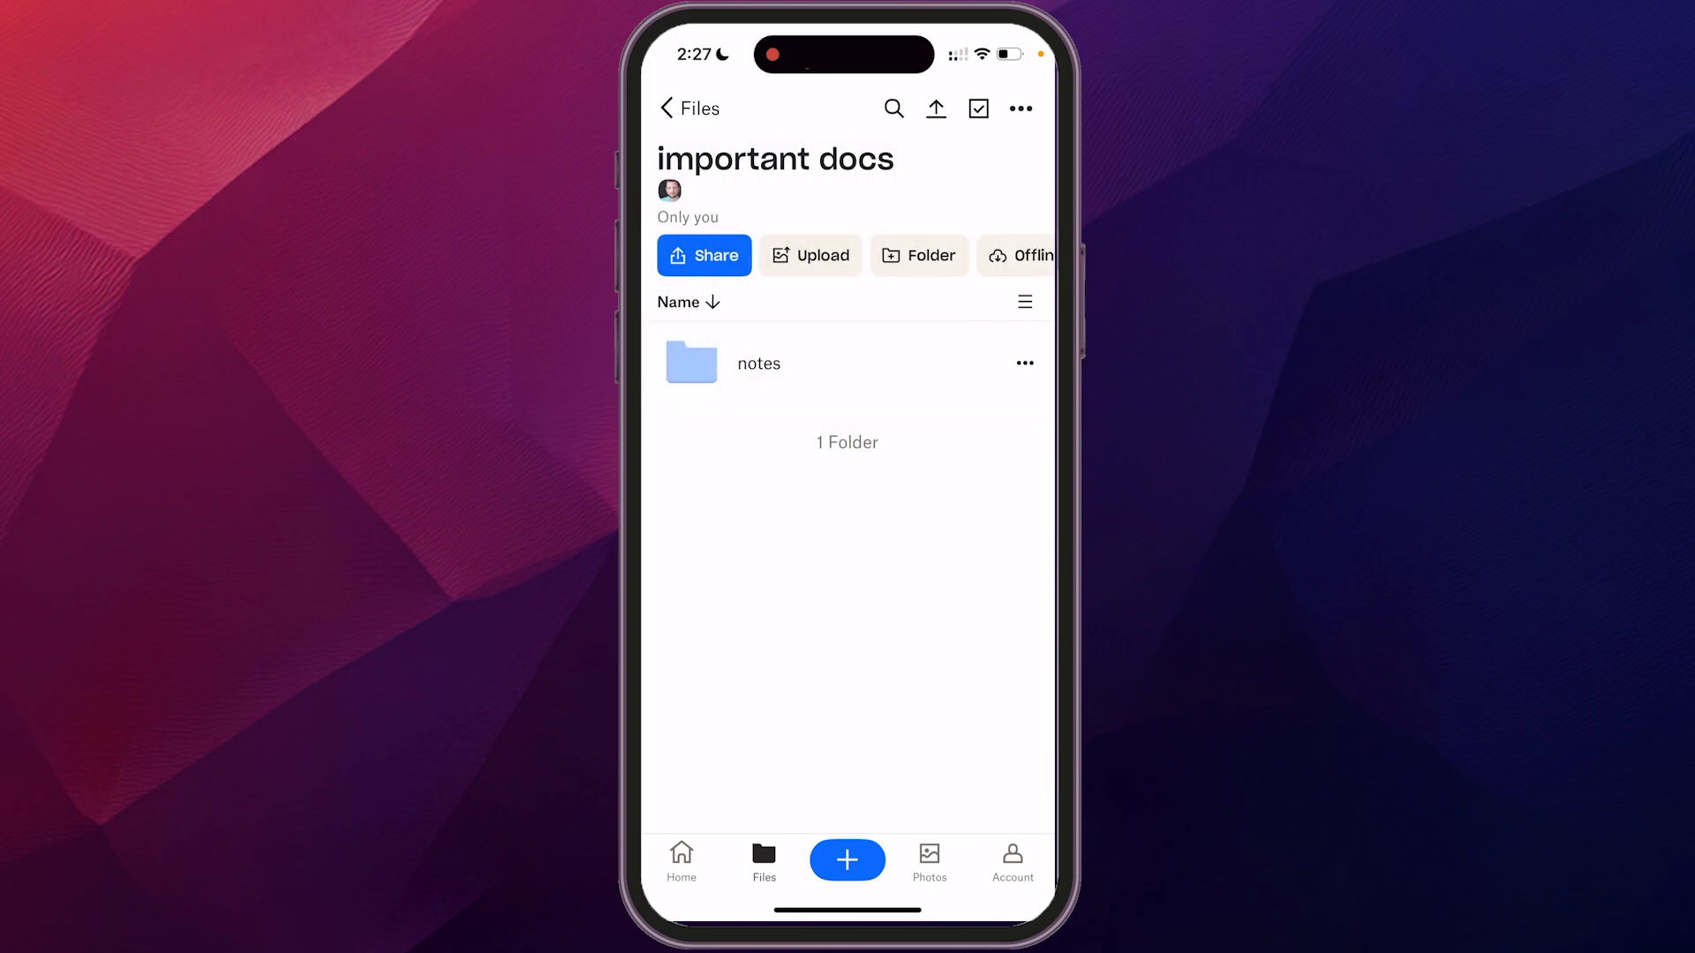
# Step: Return to the top-level Files list of six folders and bring up the add-content choices
pyautogui.click(667, 108)
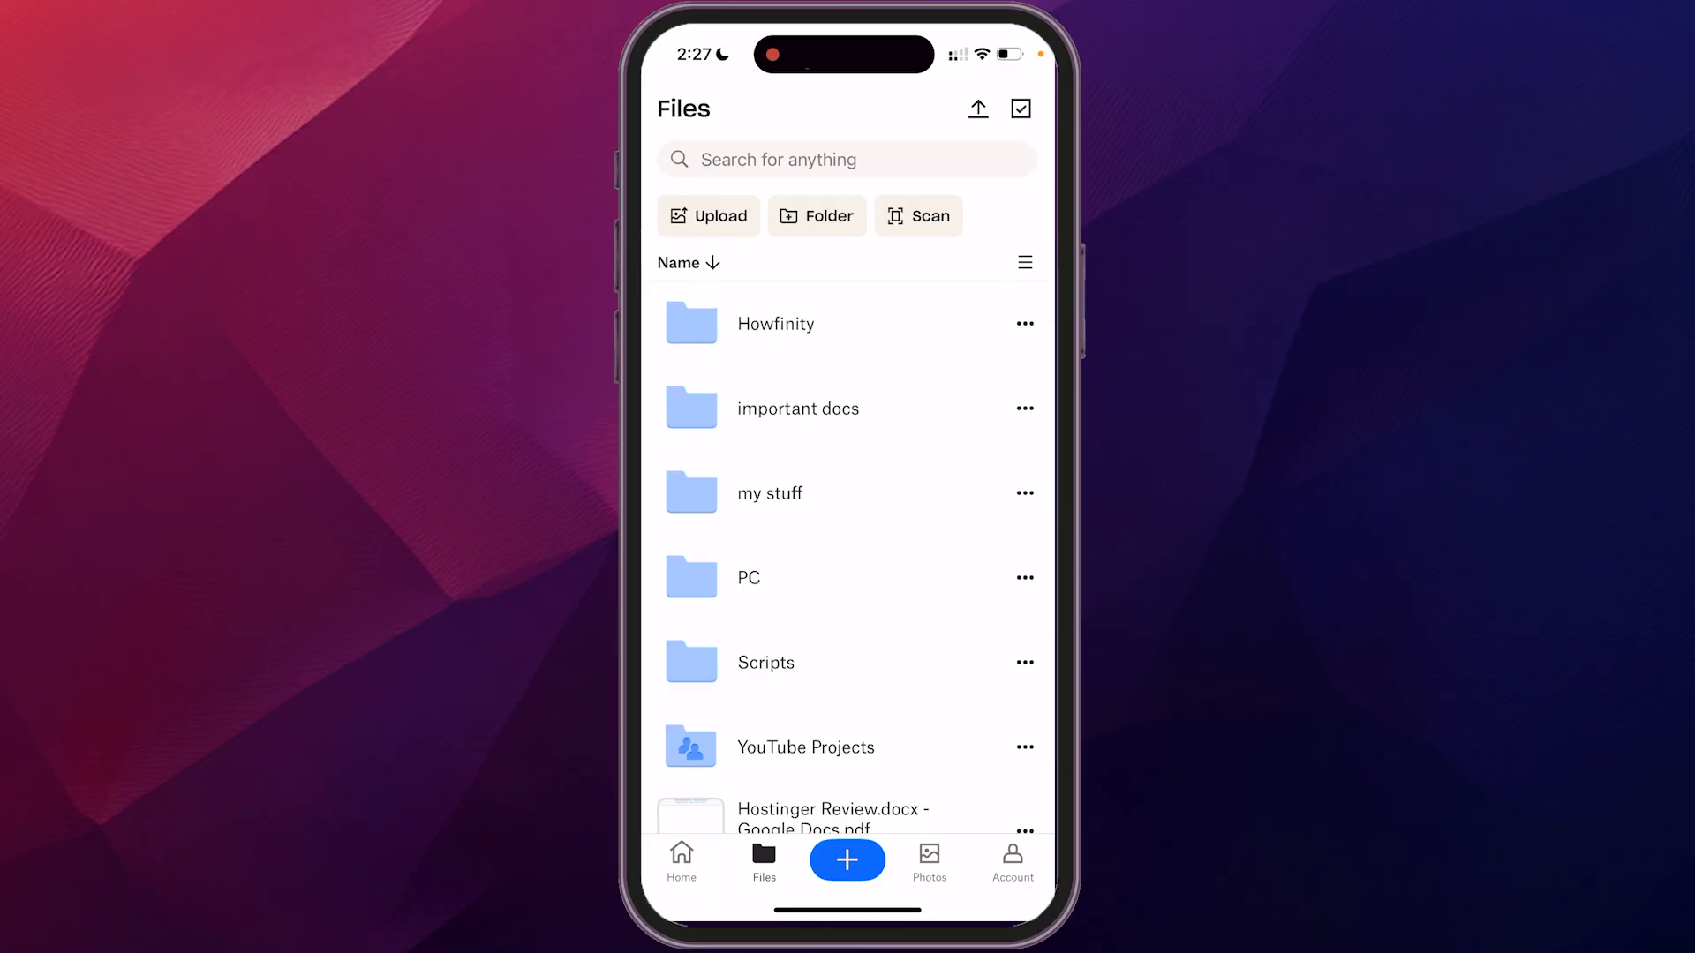
pyautogui.scroll(3)
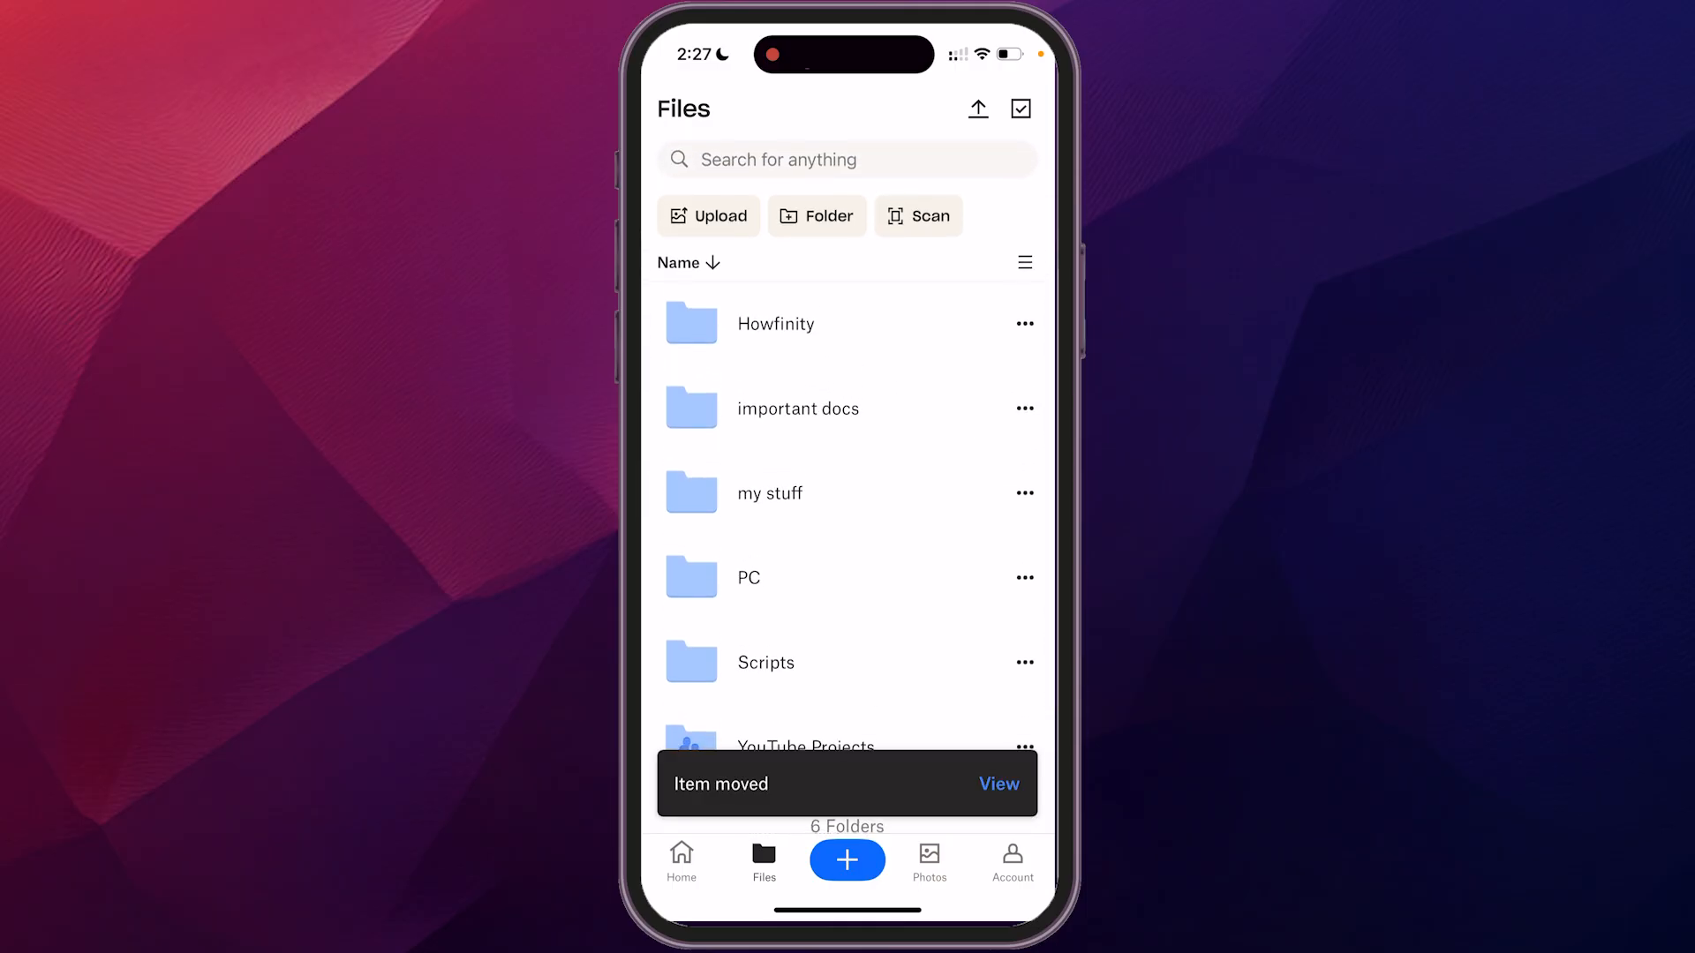
pyautogui.click(846, 860)
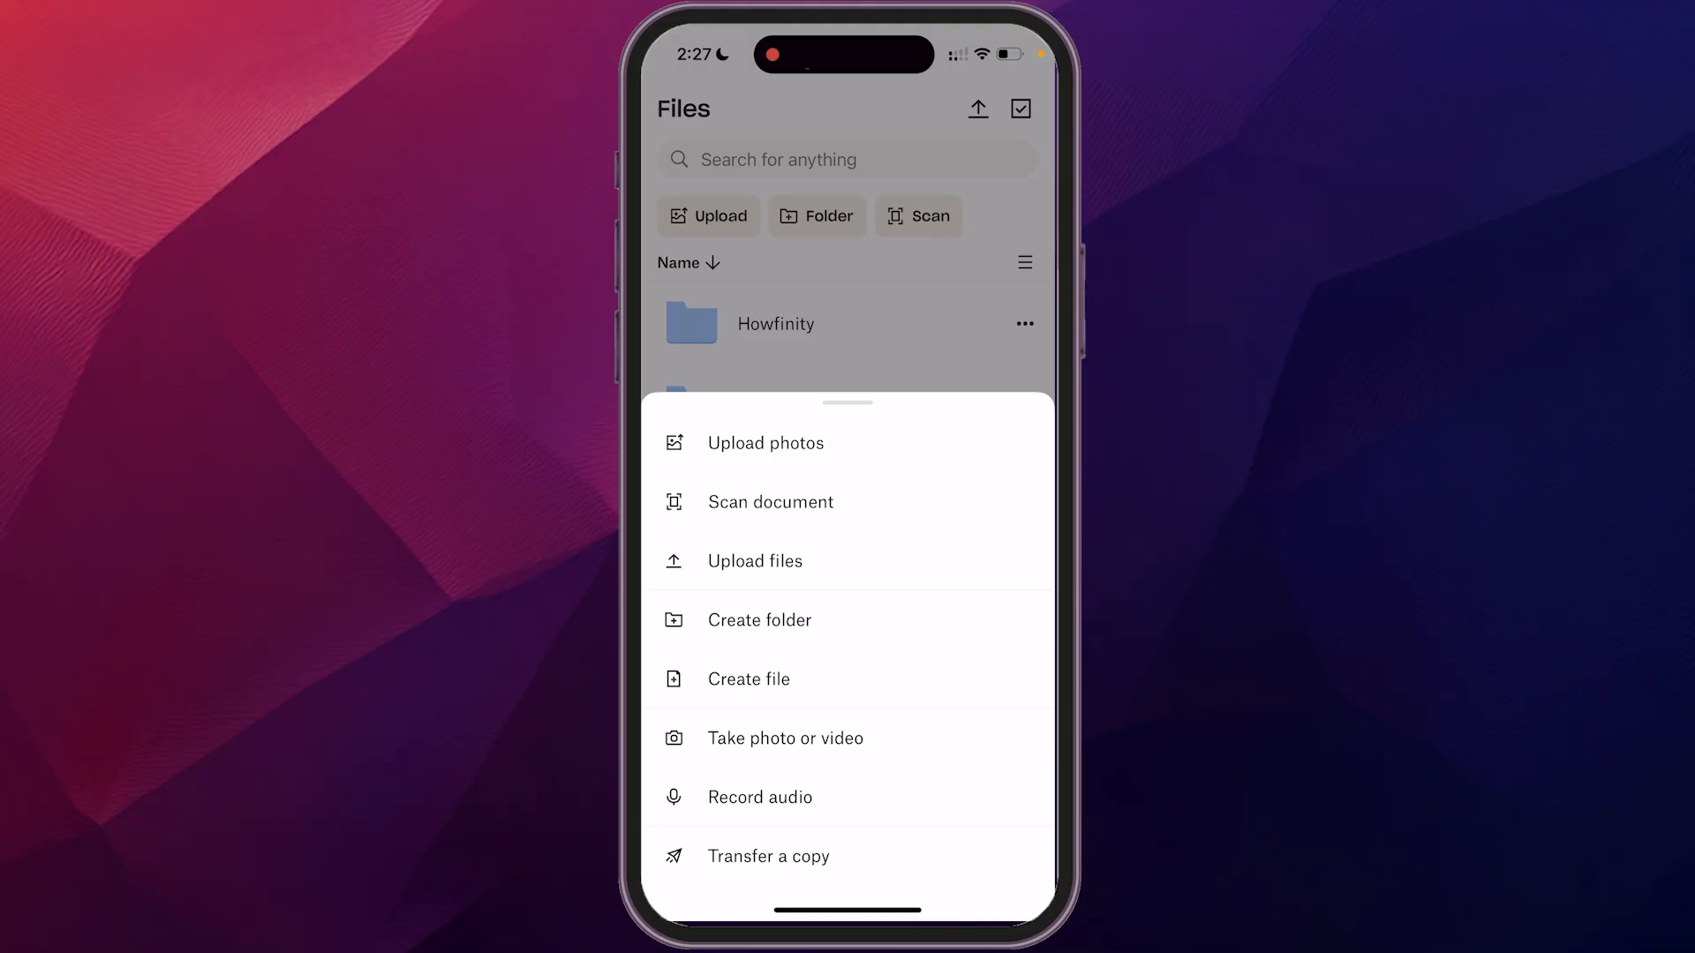
# Step: Dismiss the add-content sheet without adding anything, leaving the six folders showing
pyautogui.click(748, 678)
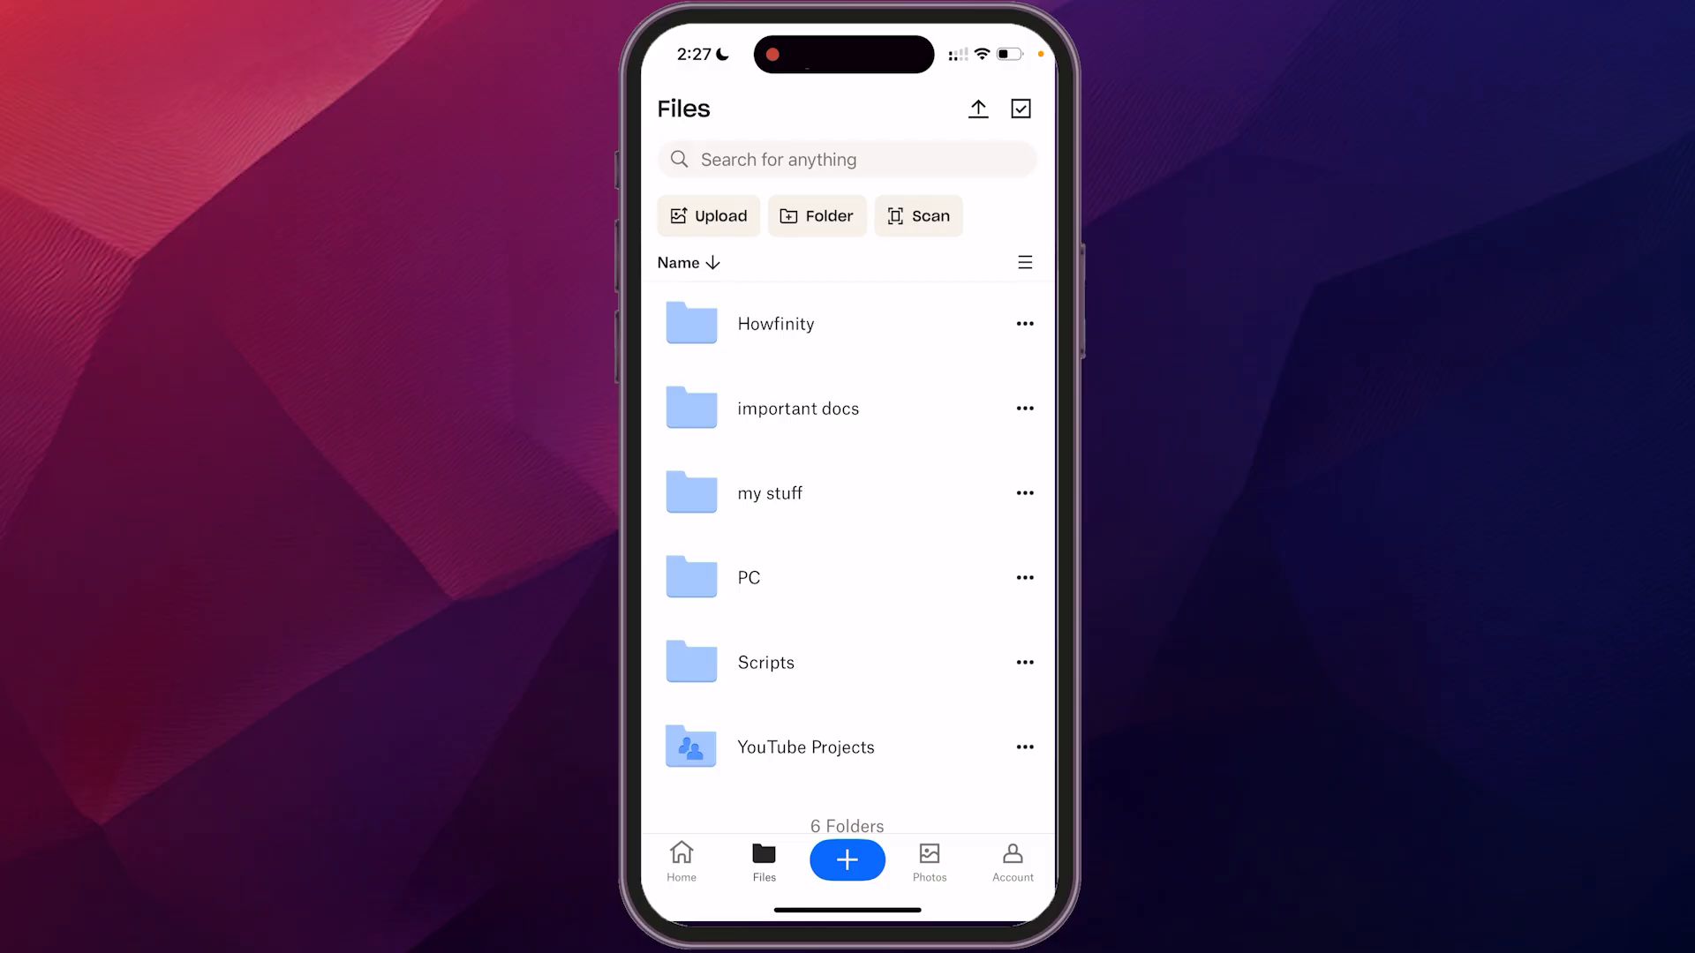
pyautogui.click(846, 860)
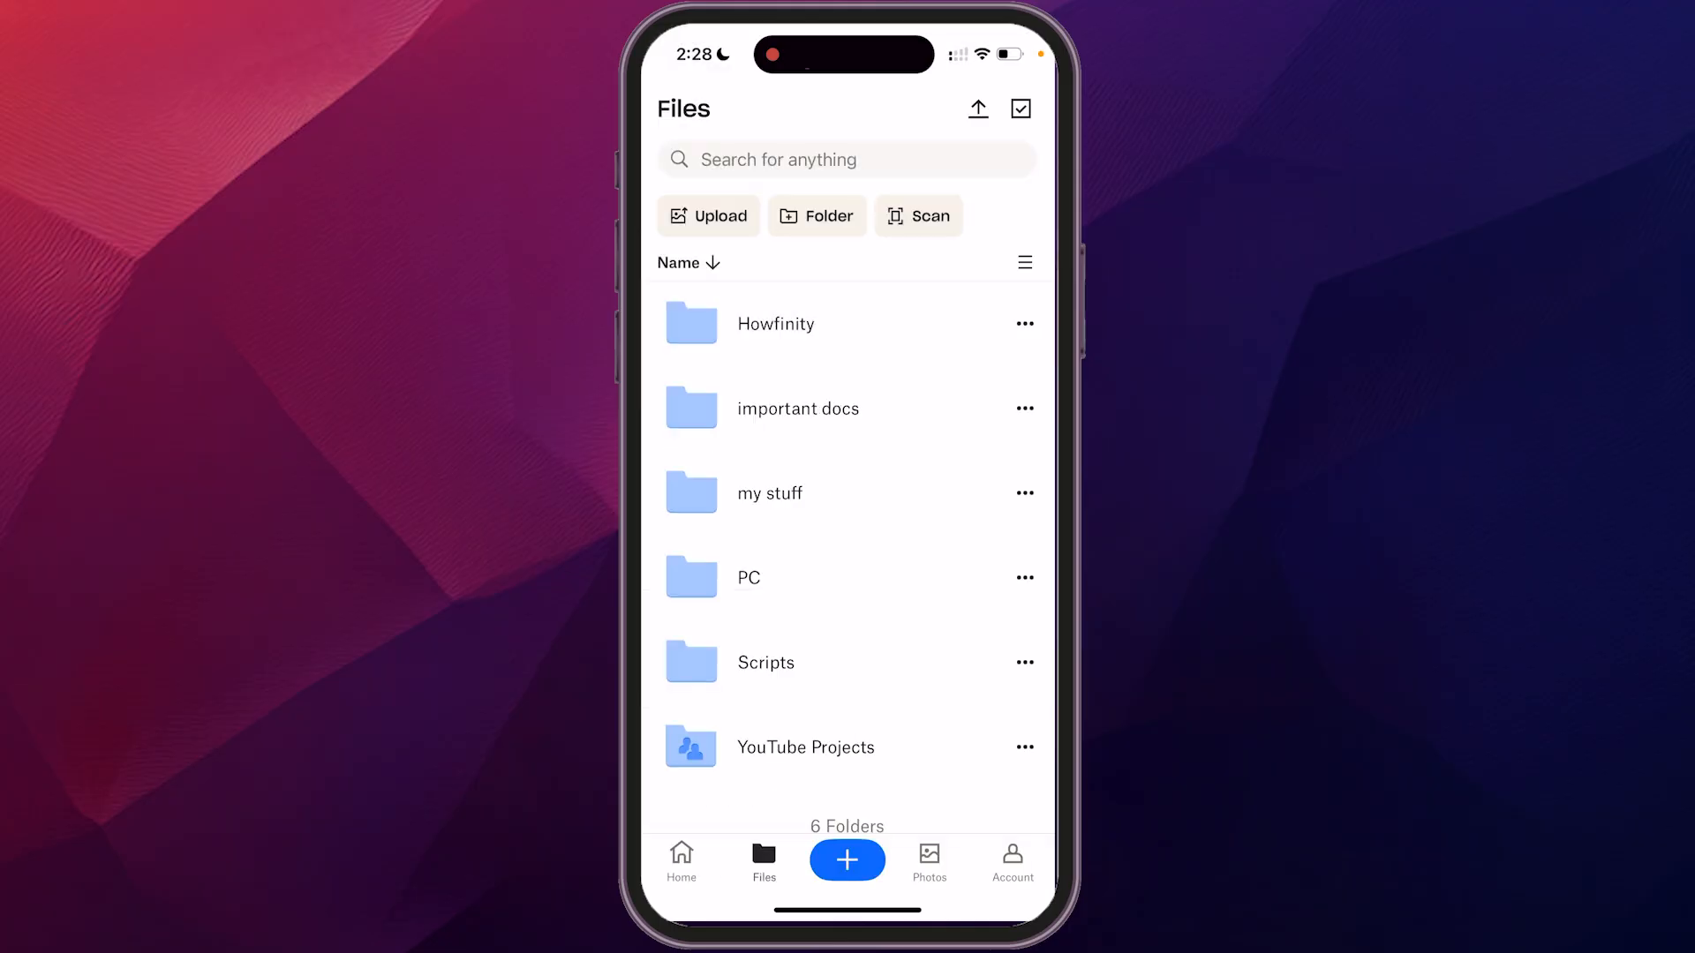
# Step: Start camera uploads setup from the Photos tab, reaching the album selection screen
pyautogui.click(927, 861)
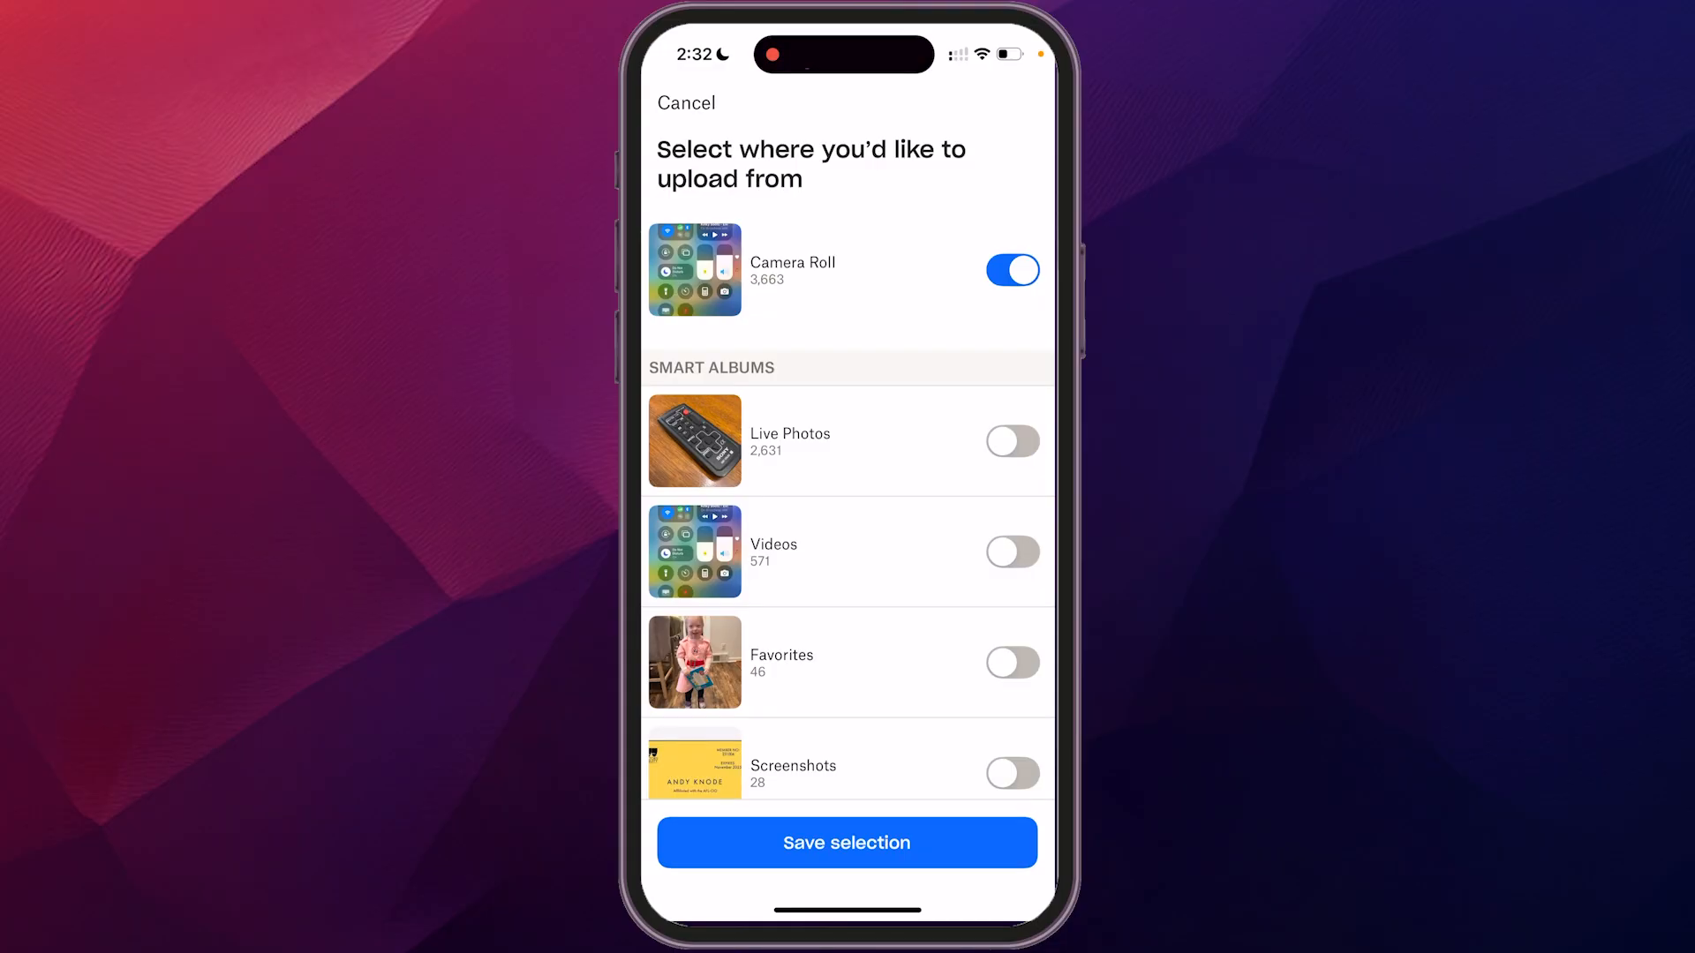
# Step: Switch off Camera Roll, switch on the Howfinity album and save the selection
pyautogui.click(1011, 270)
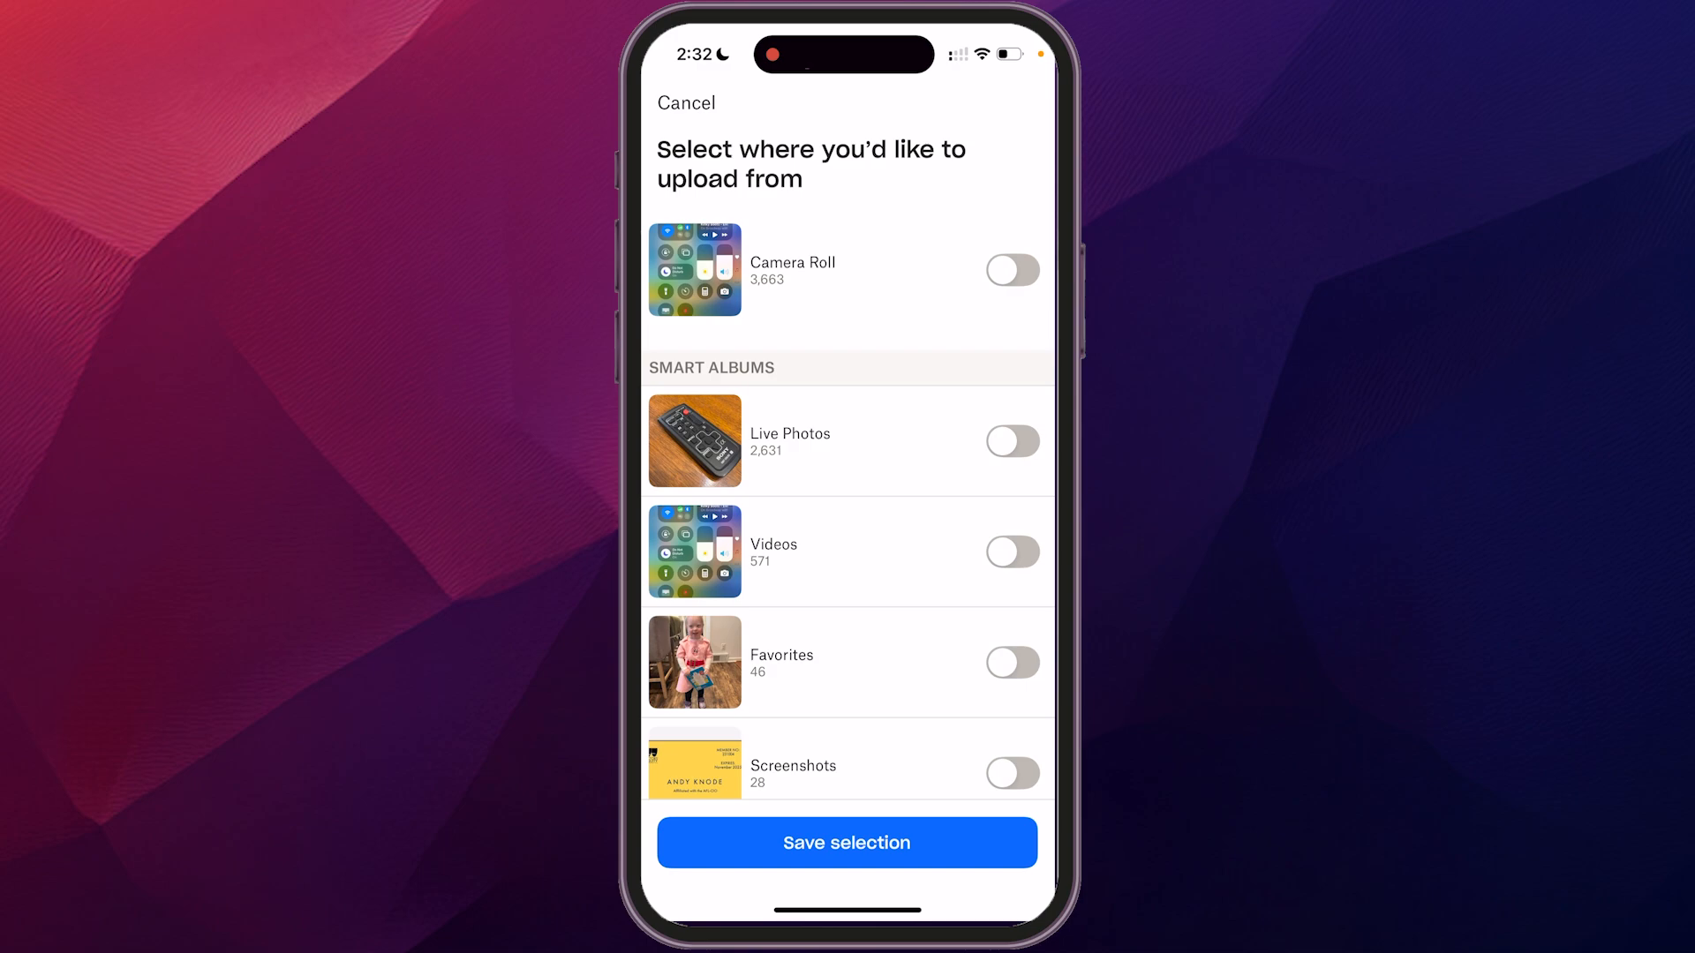
pyautogui.scroll(3)
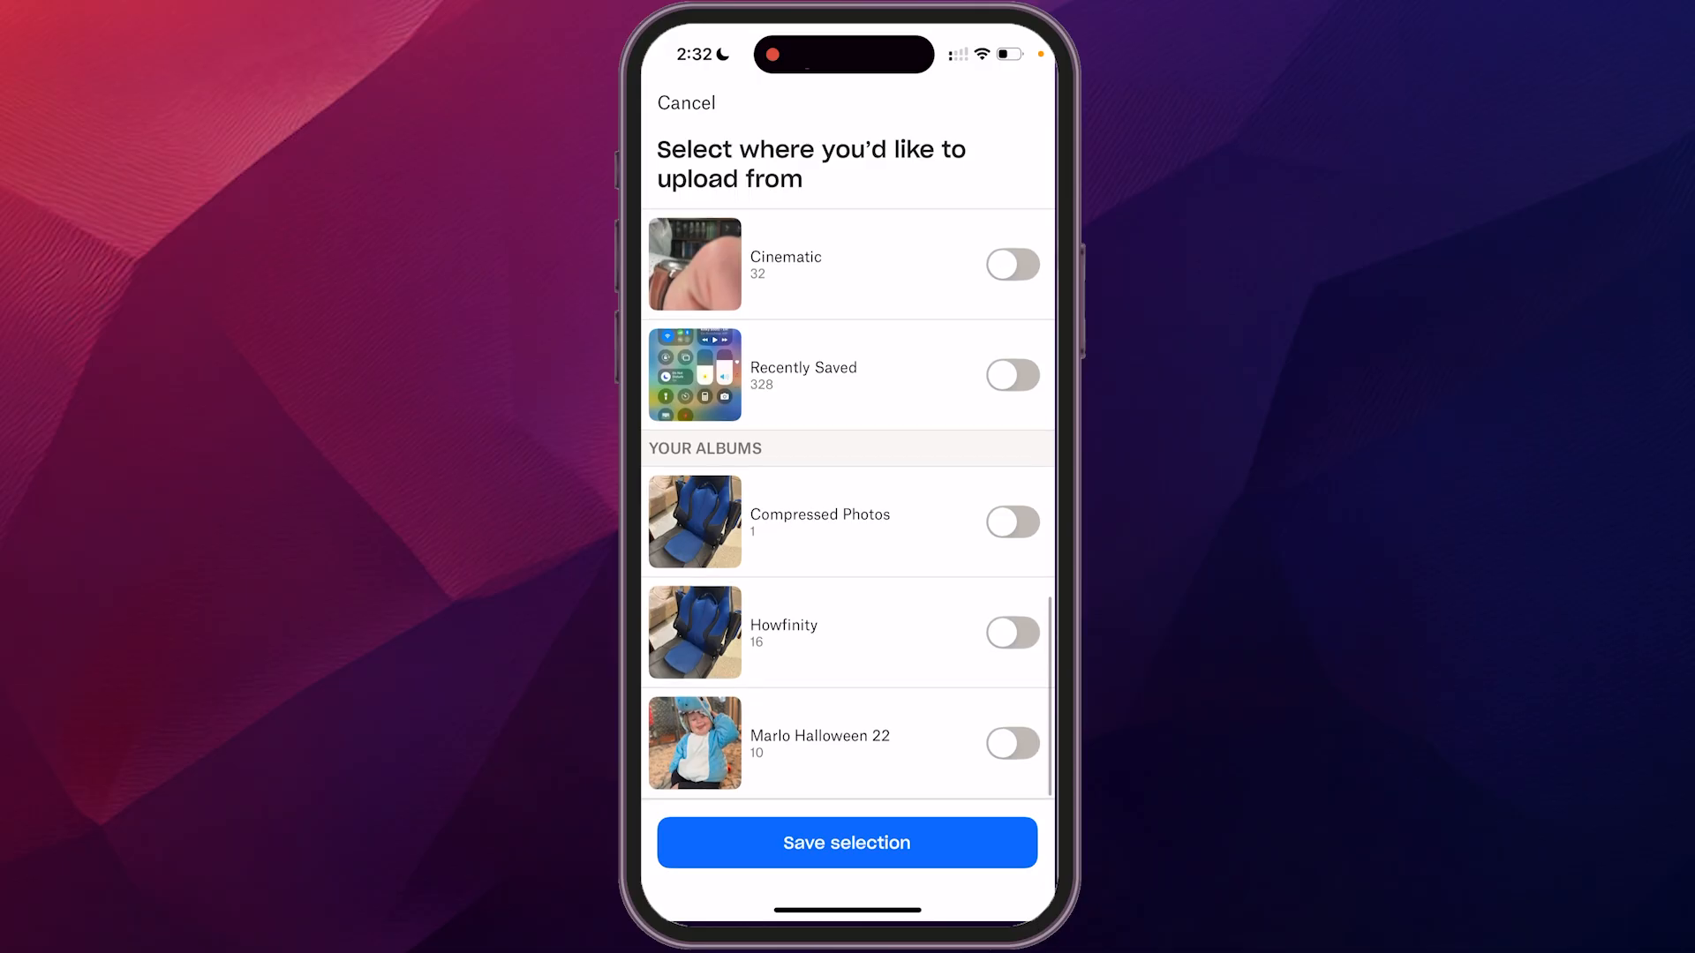
pyautogui.click(1011, 632)
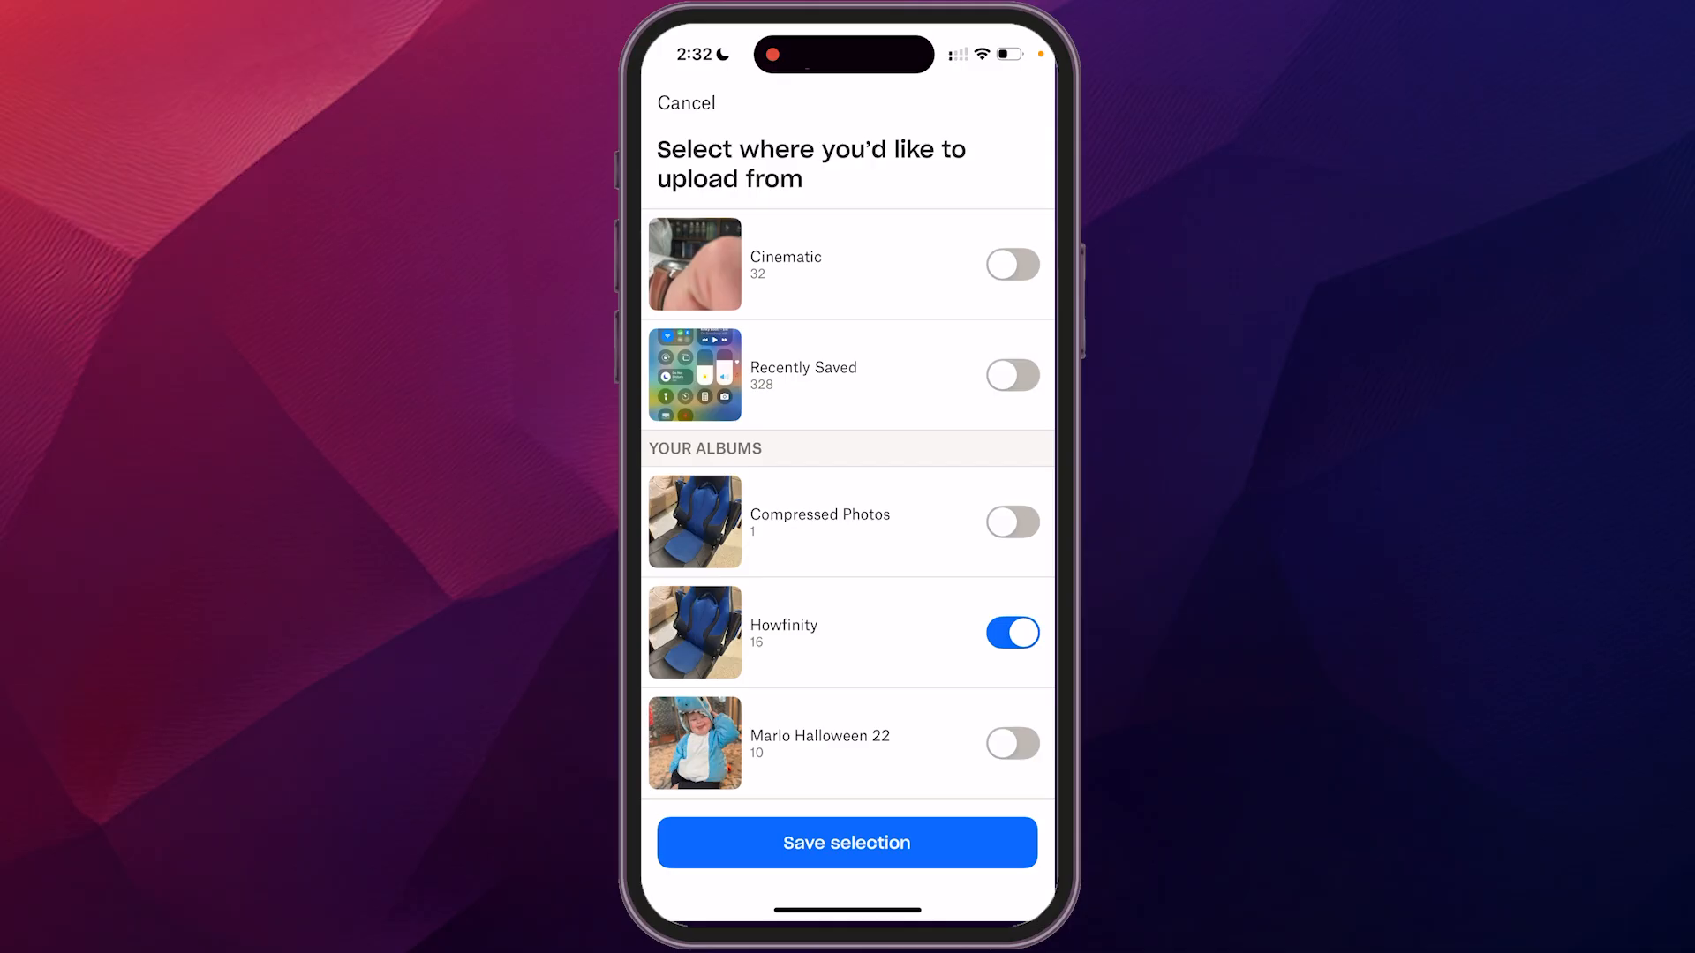
pyautogui.click(846, 842)
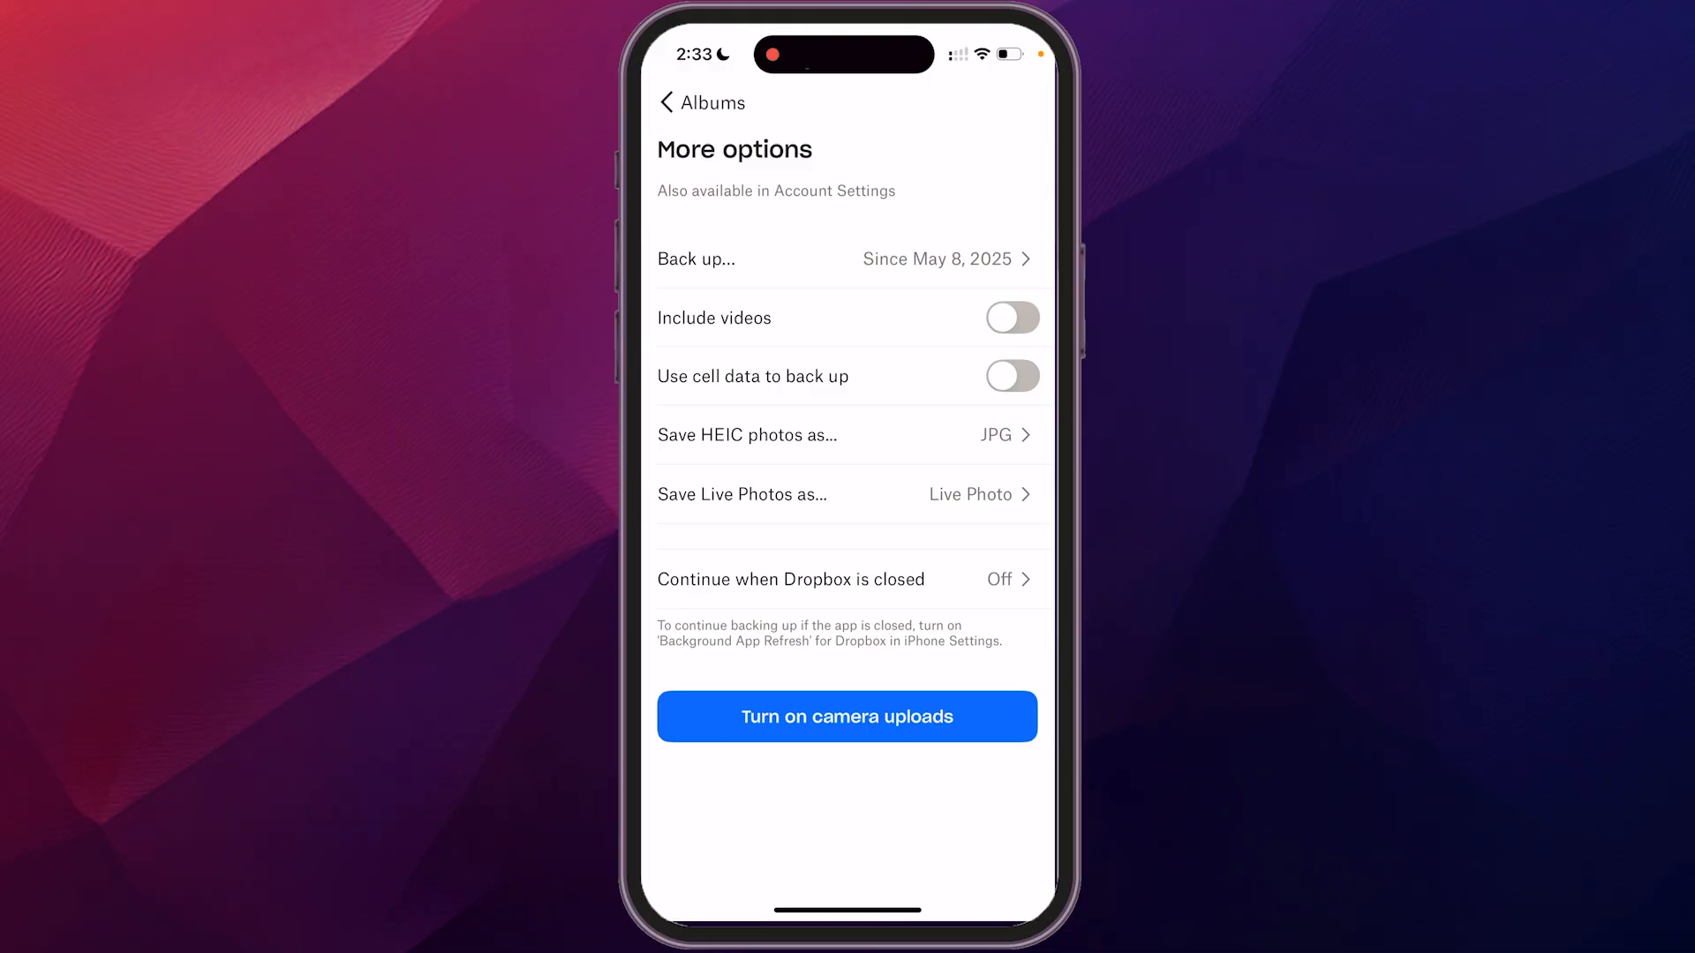
# Step: Re-save the Howfinity-only choice and turn on camera uploads so backup completes
pyautogui.click(846, 715)
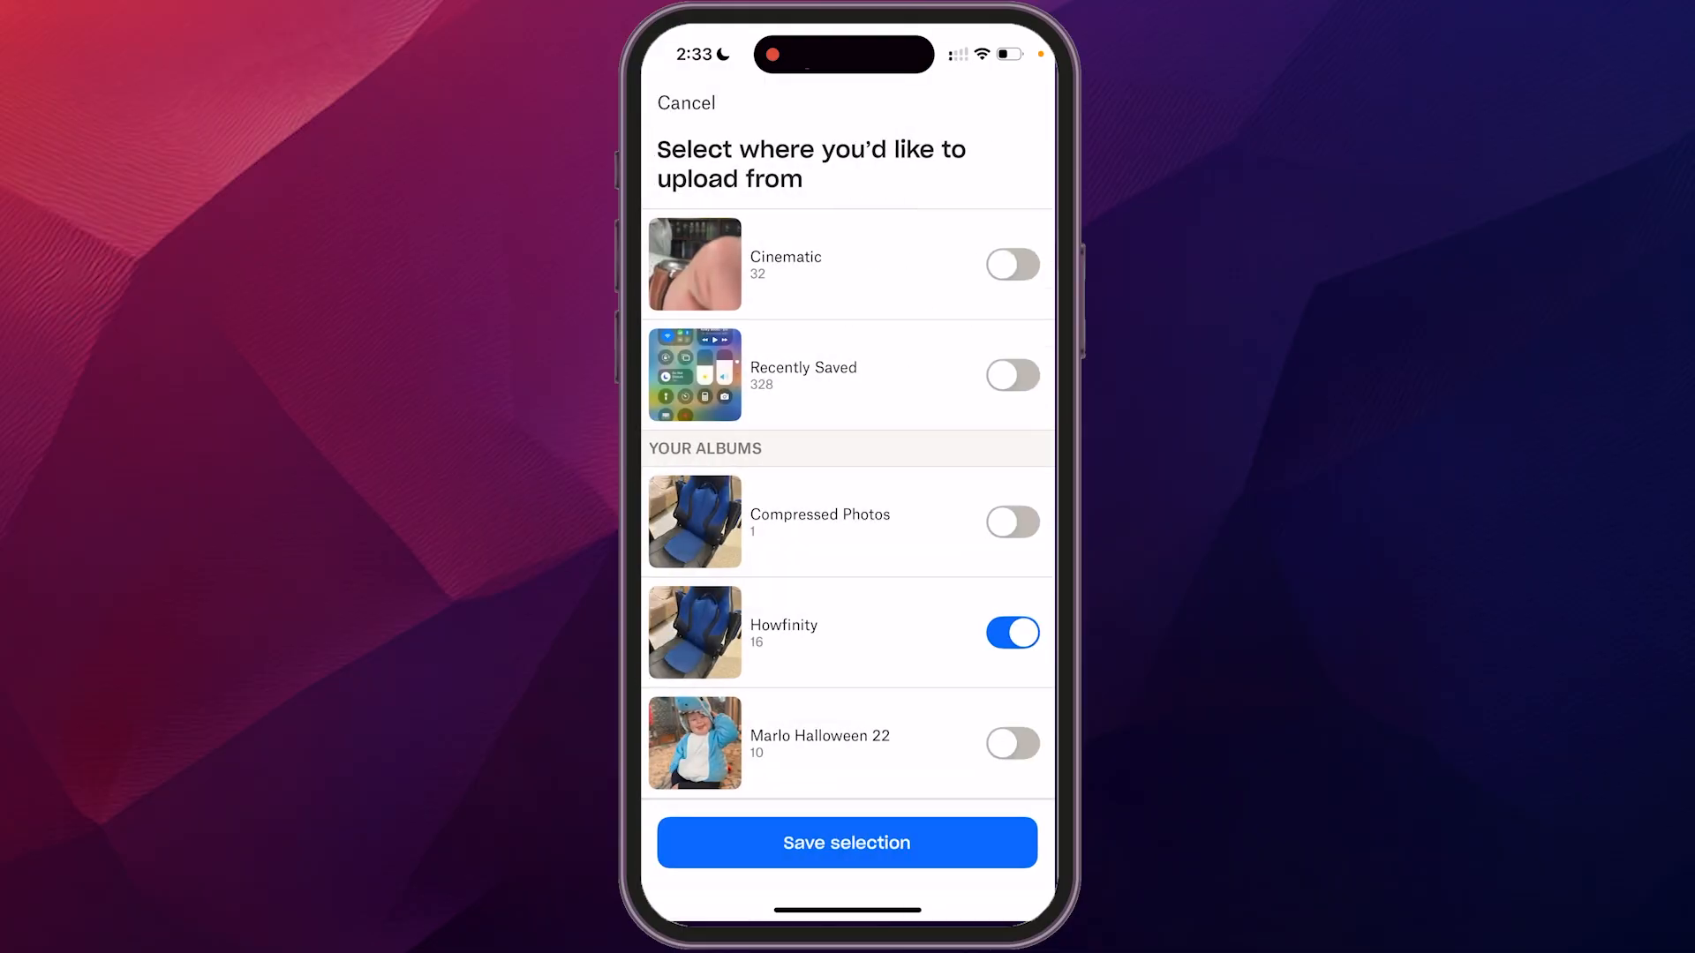
pyautogui.click(846, 842)
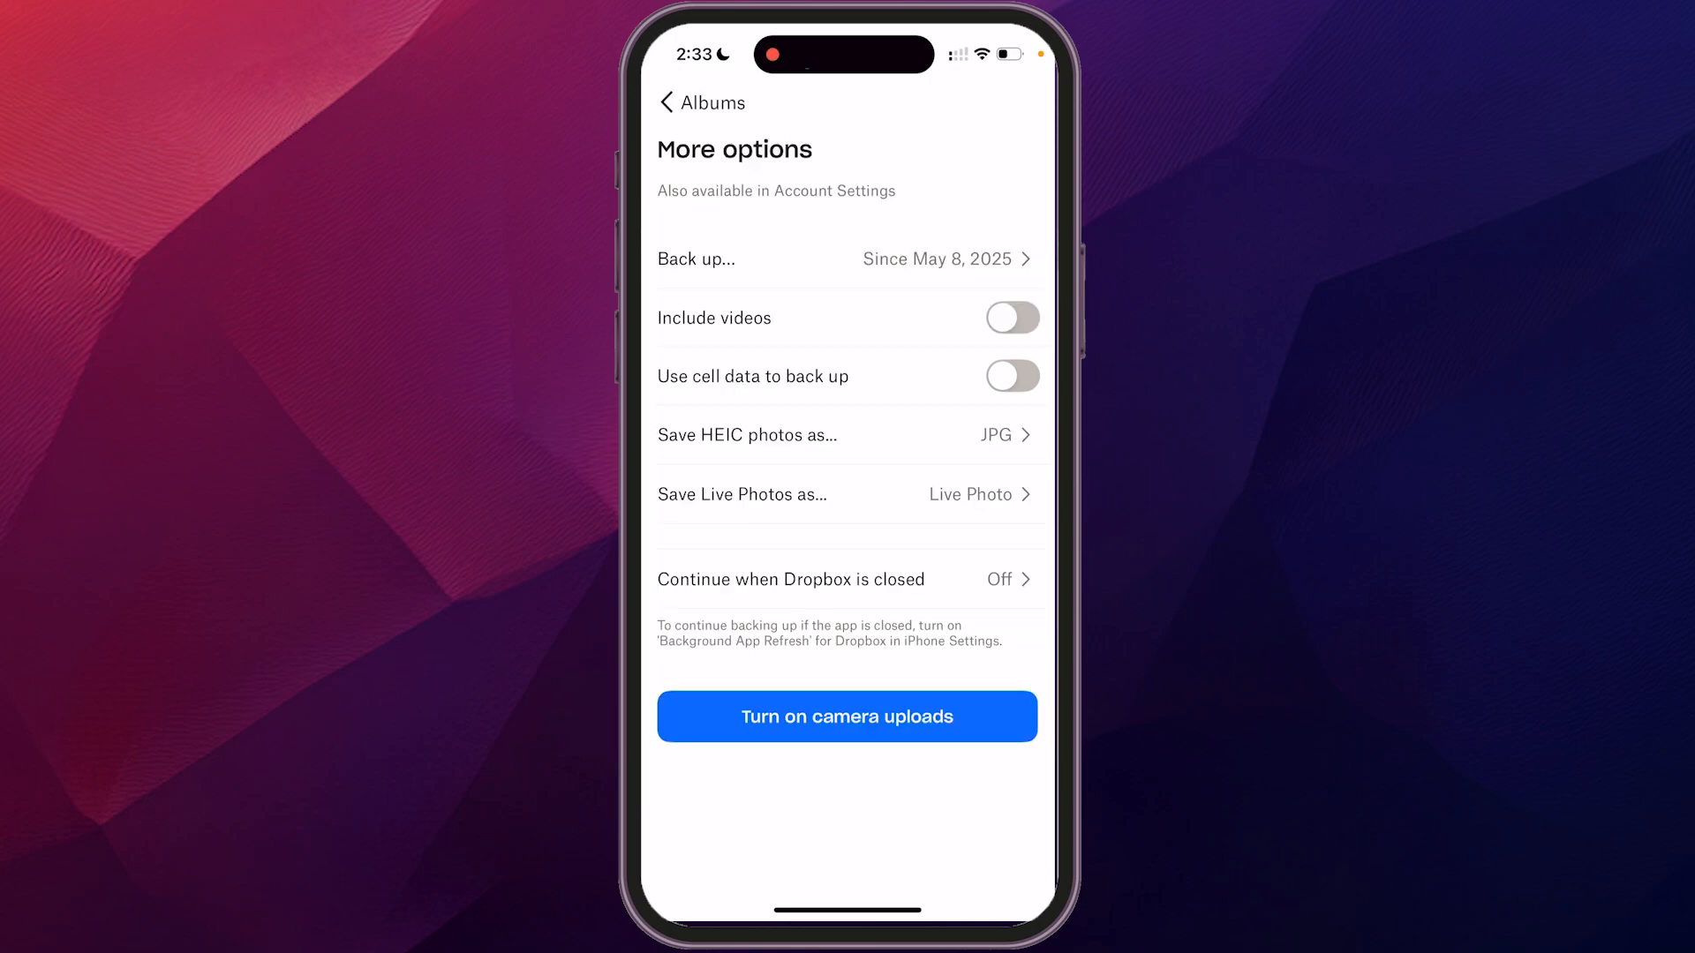
pyautogui.click(845, 716)
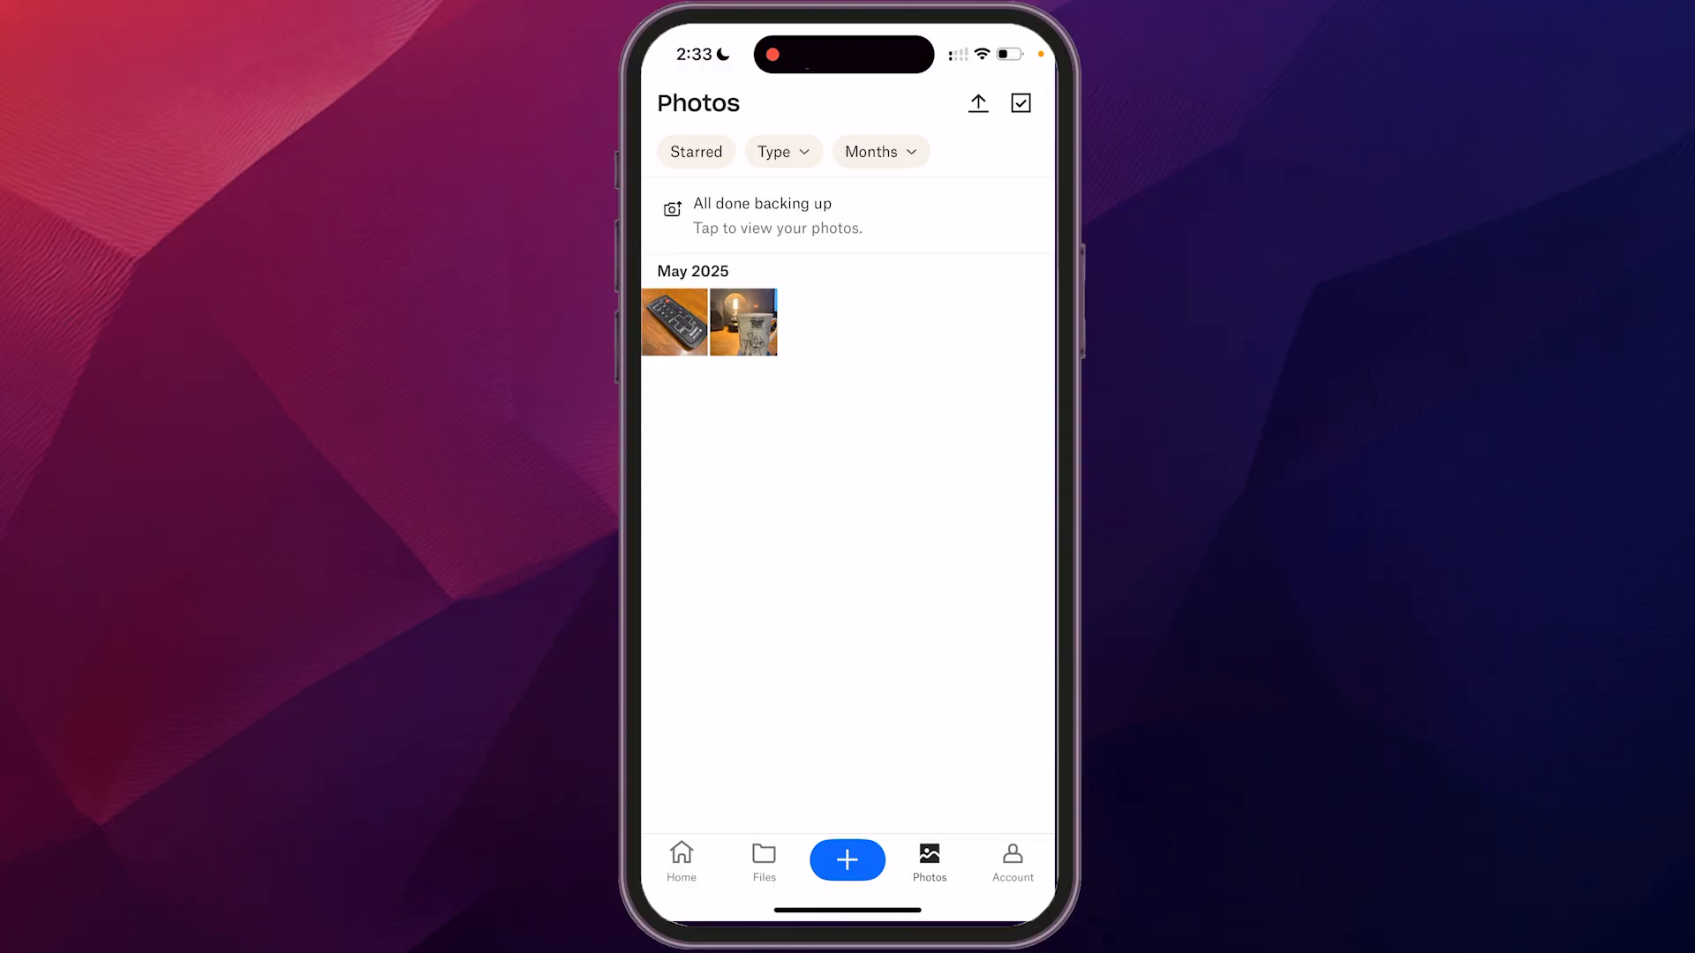
# Step: Check the Account page shows camera uploads on and view the three linked devices
pyautogui.click(1011, 861)
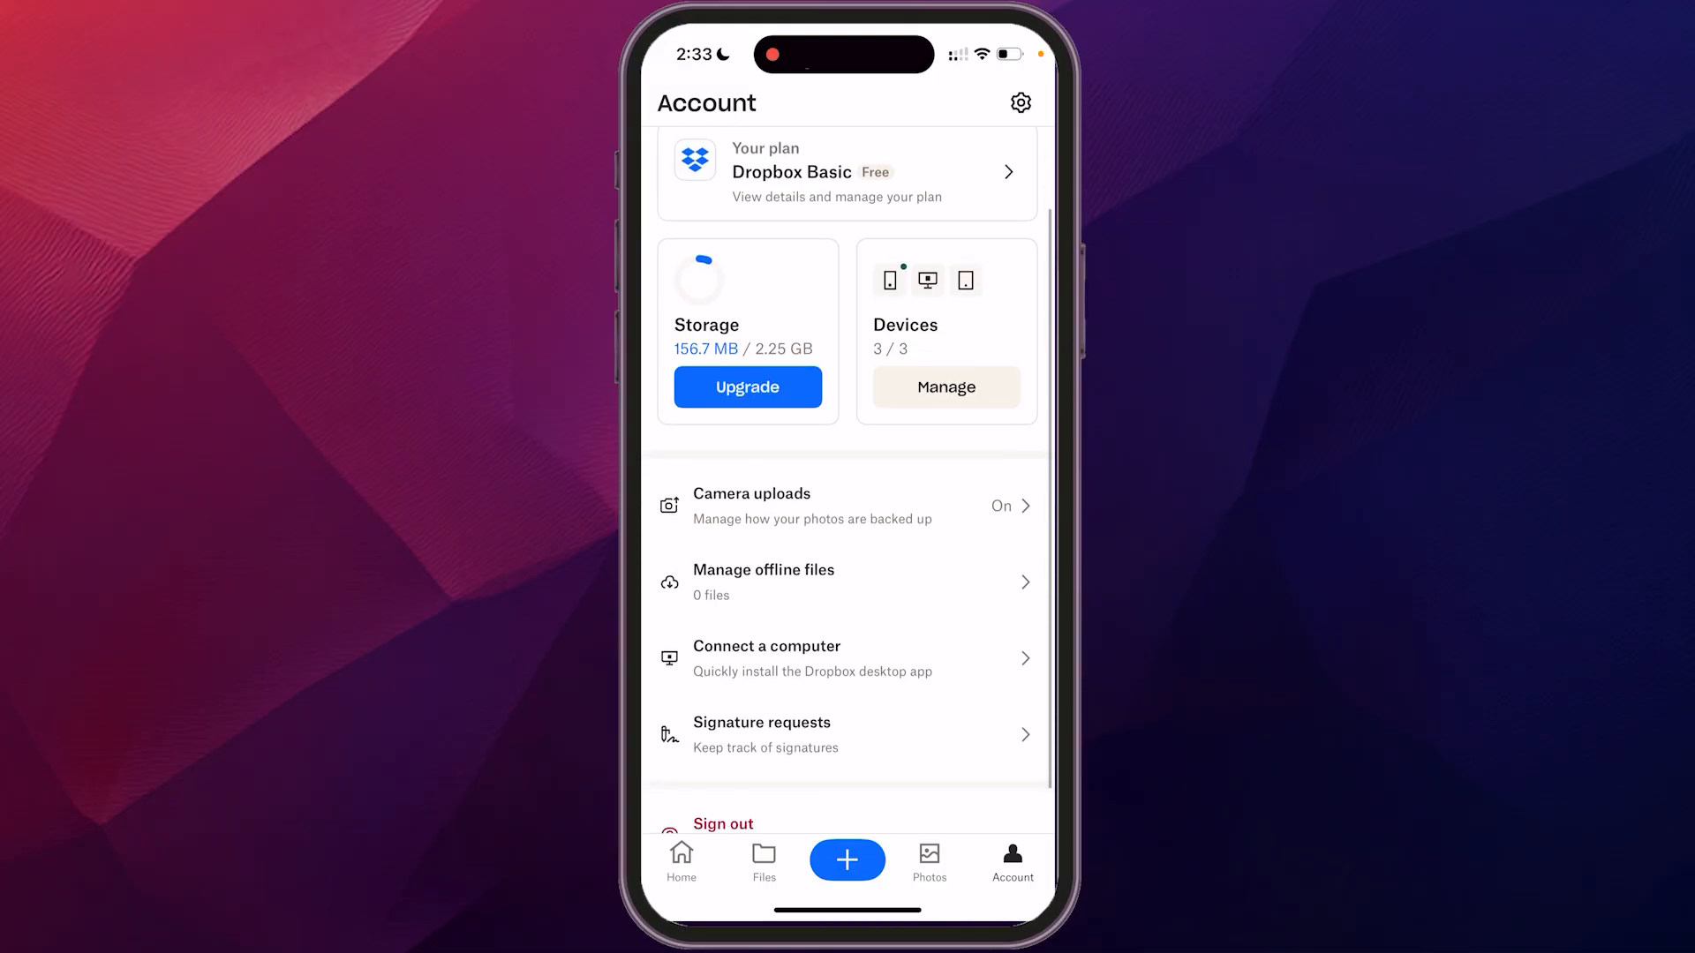
pyautogui.scroll(-3)
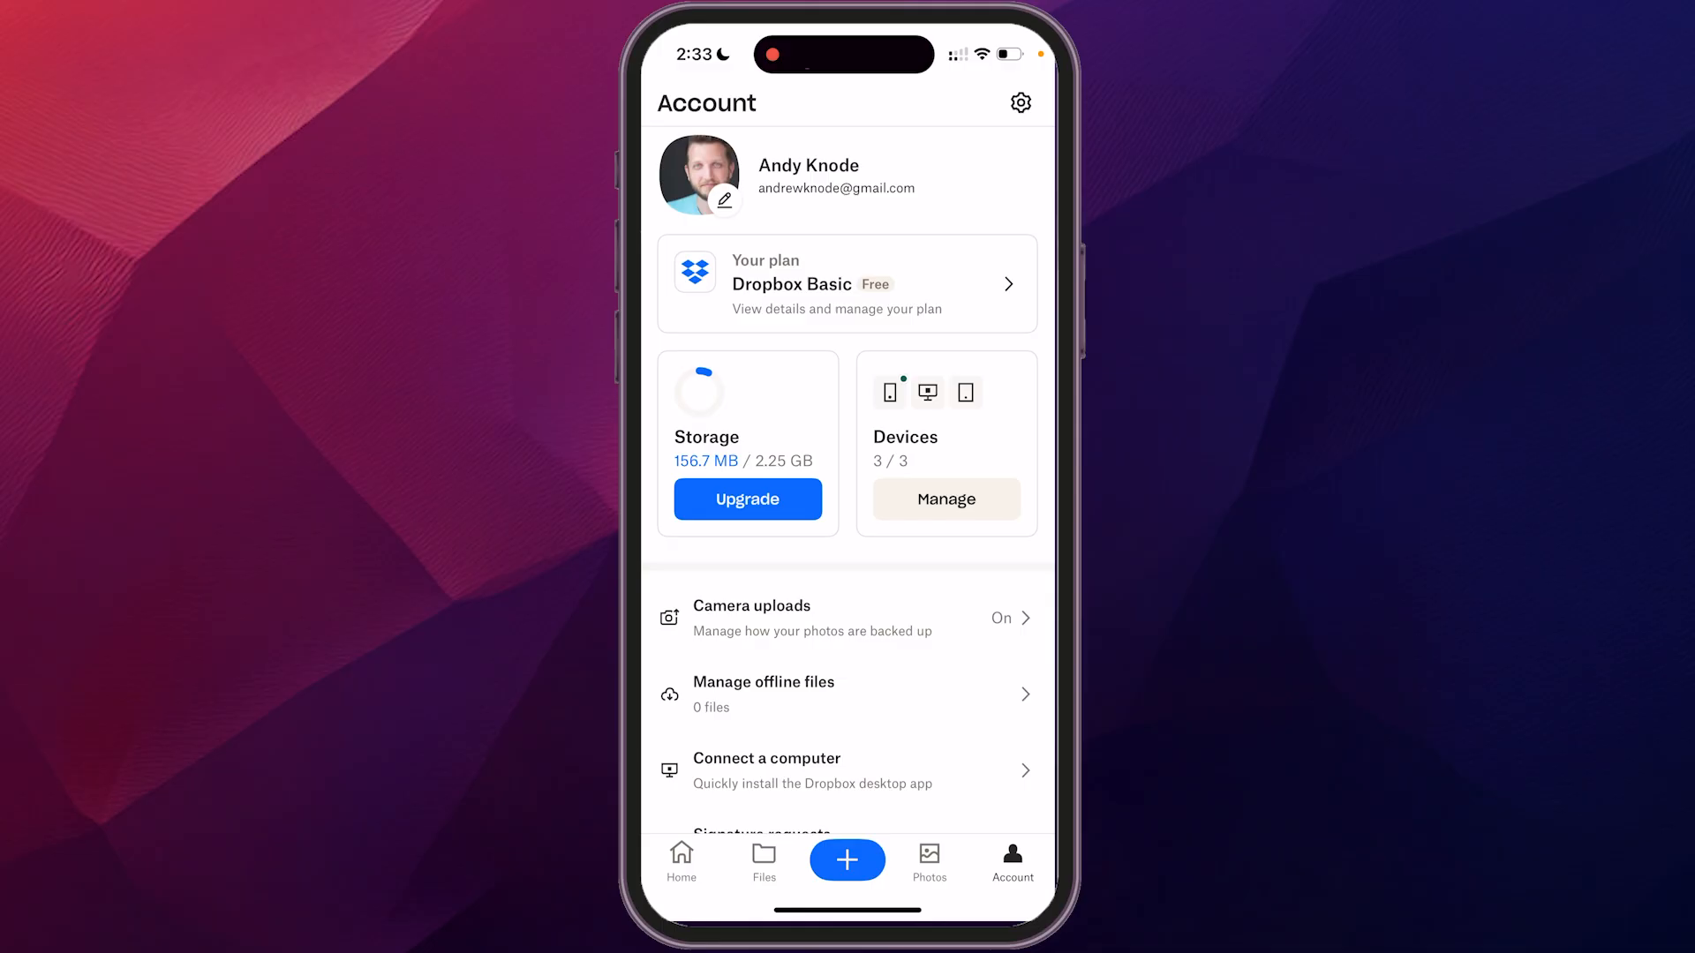
pyautogui.scroll(-3)
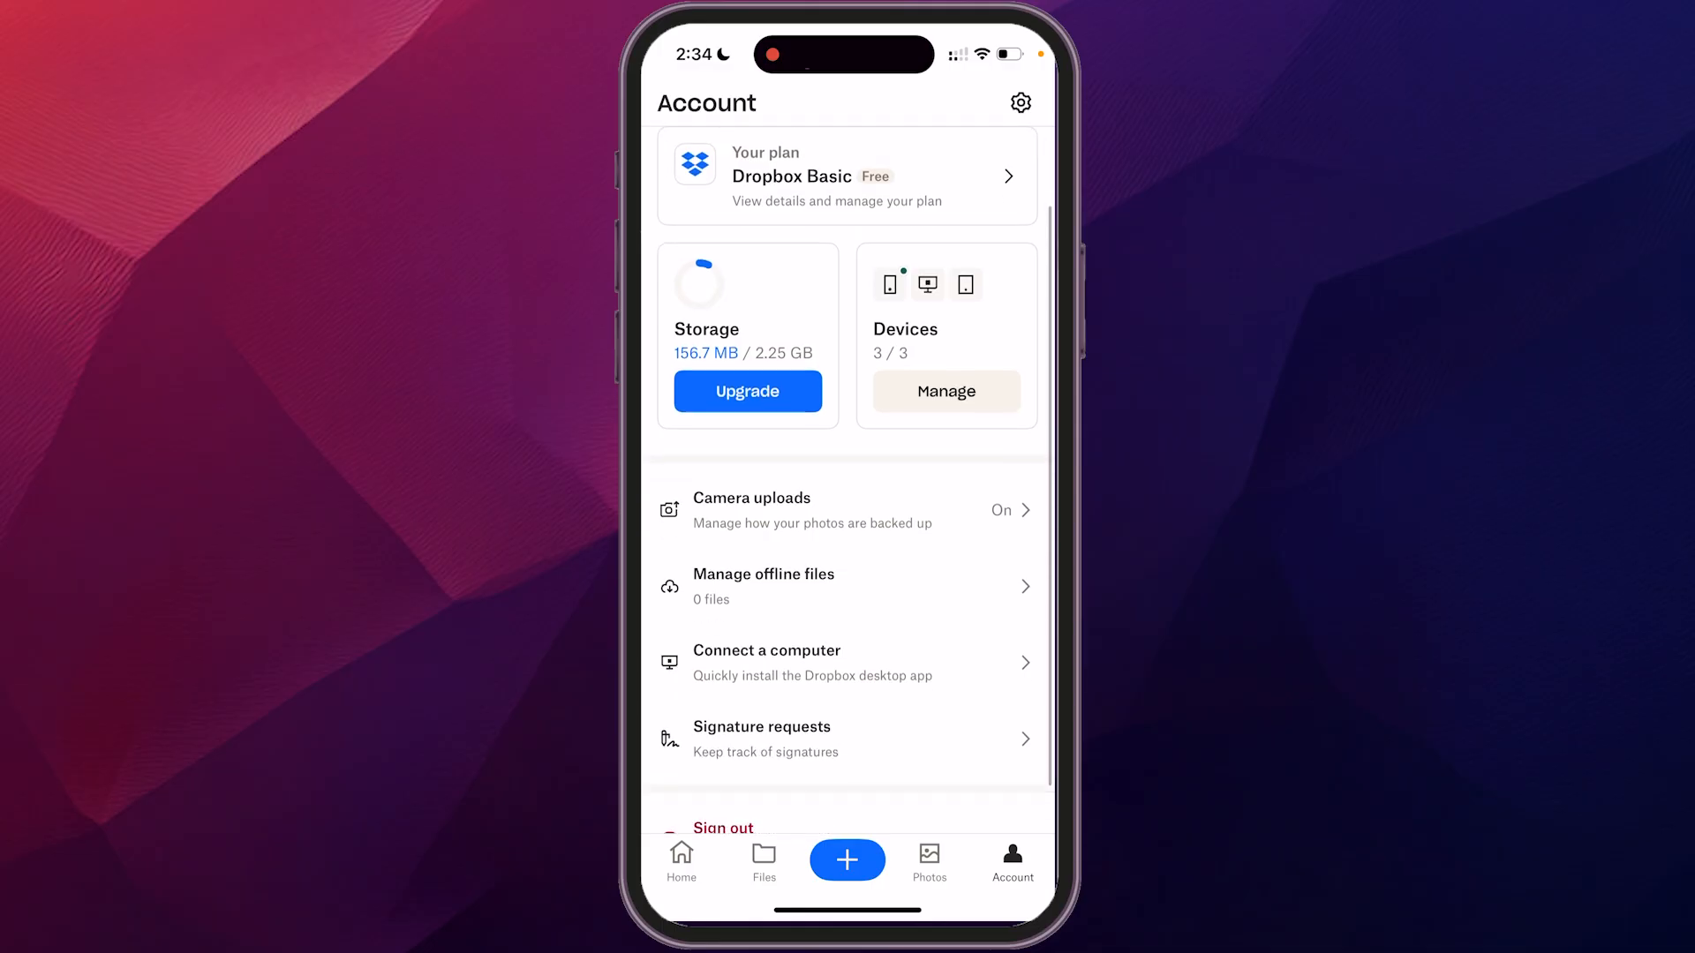
pyautogui.click(945, 391)
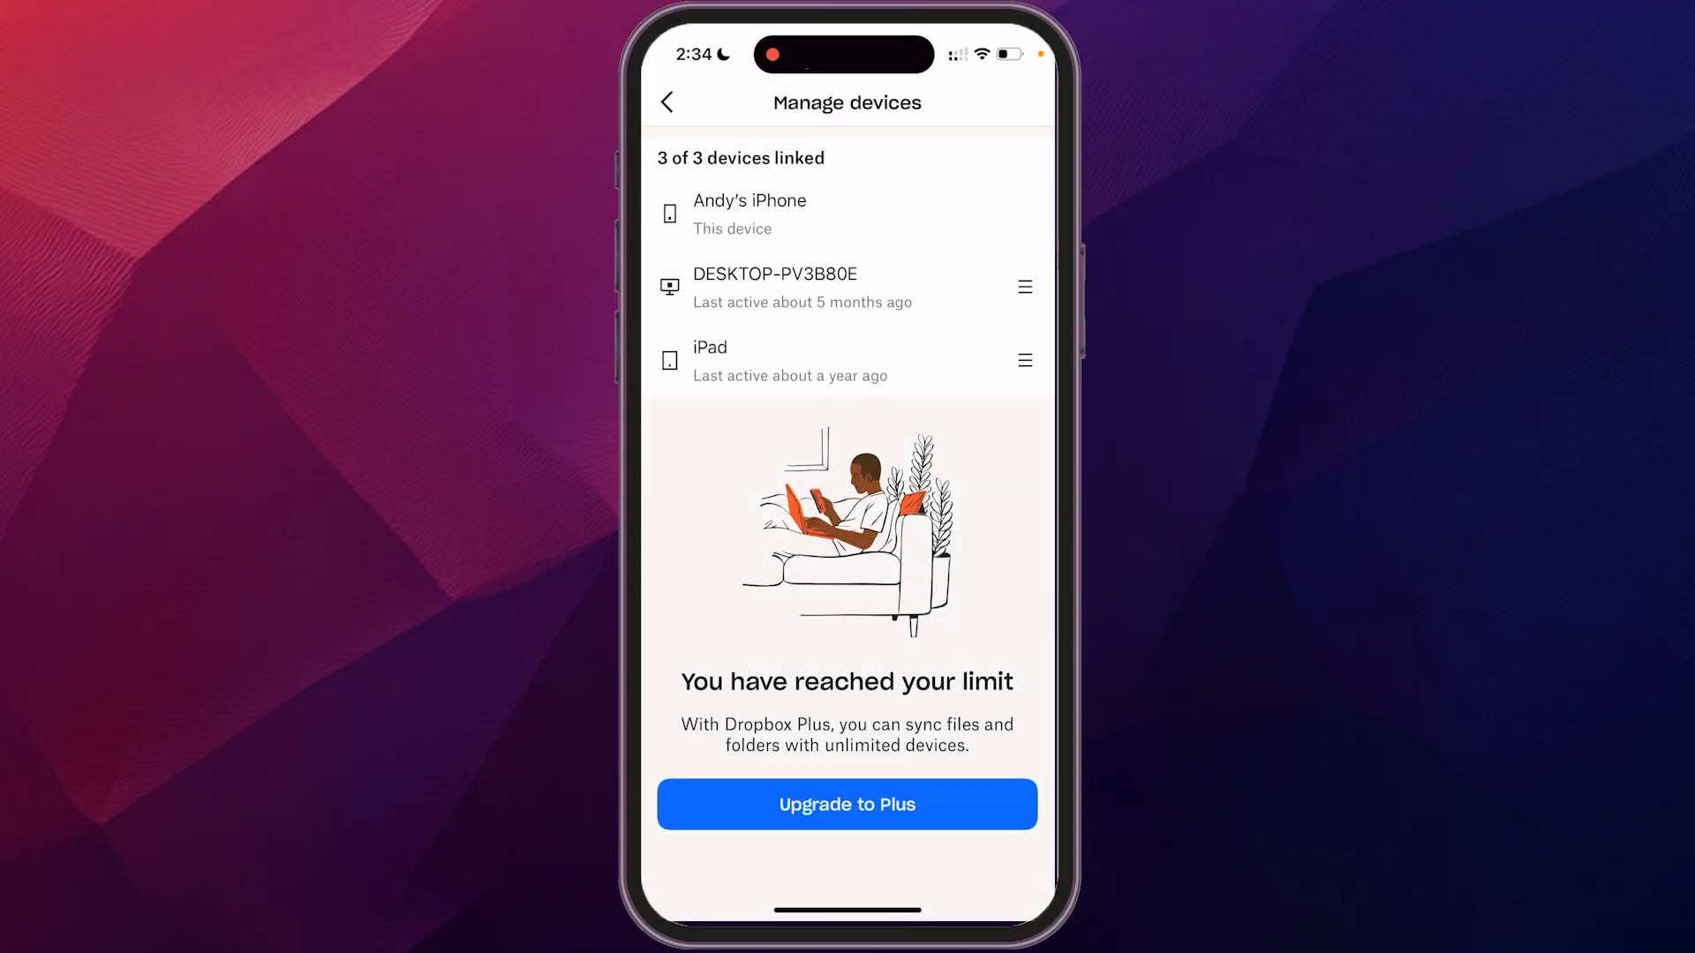
# Step: Leave the devices view and return to the Home tab
pyautogui.click(667, 102)
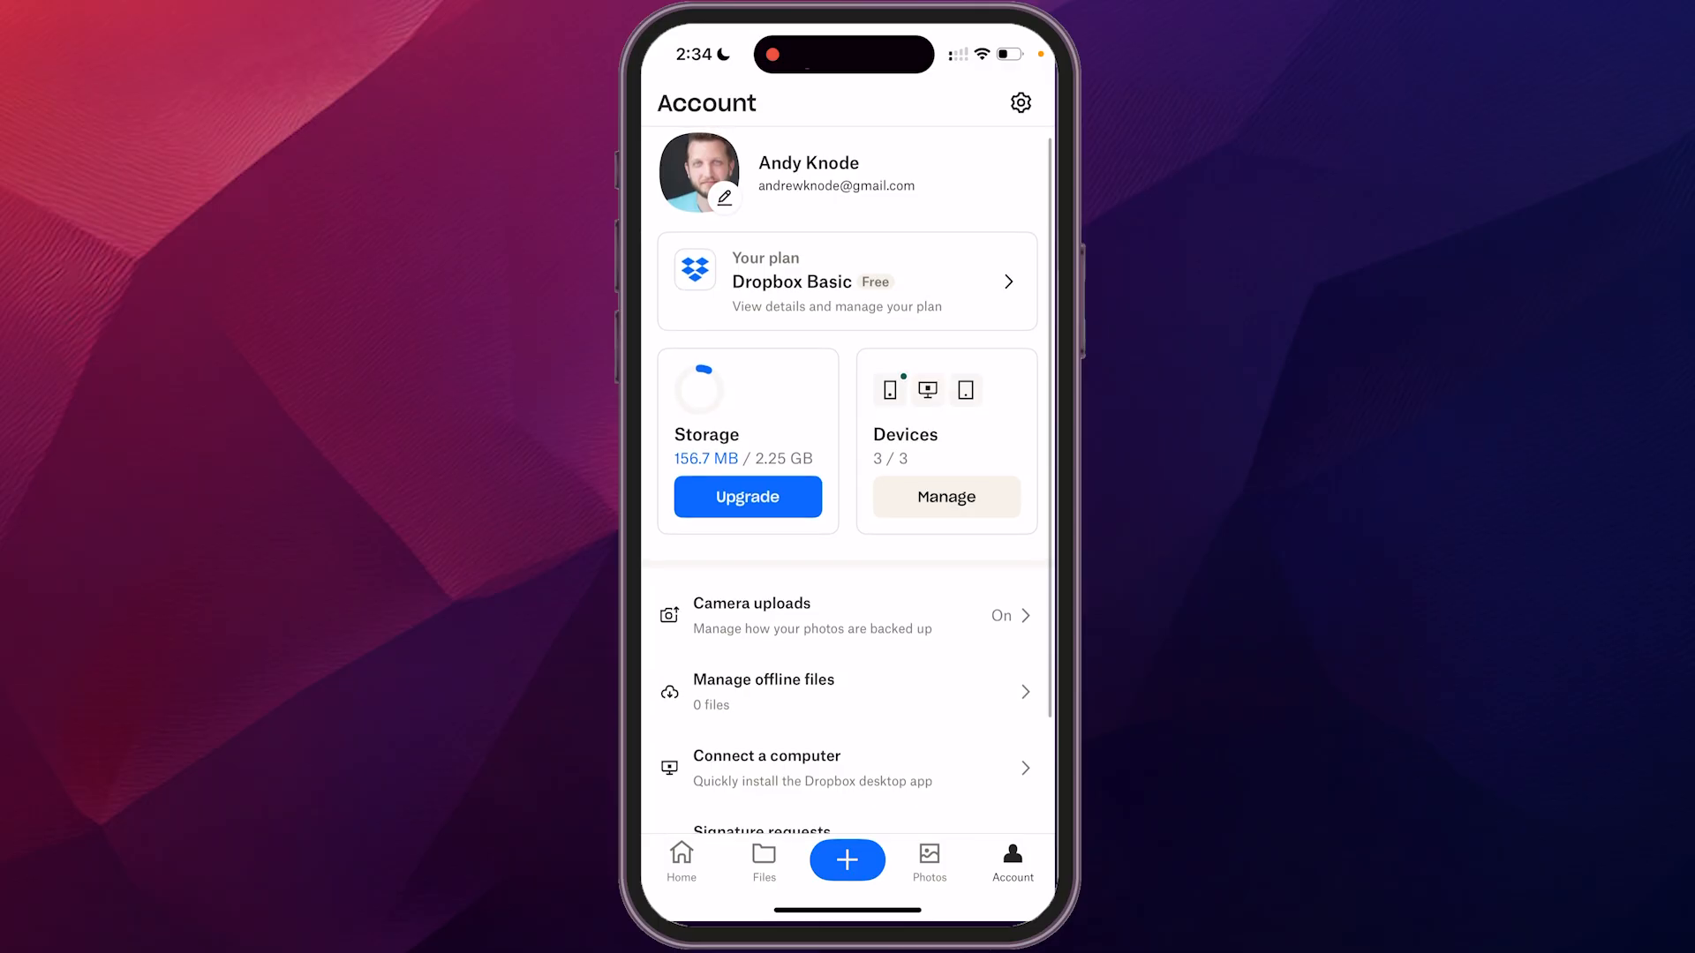
pyautogui.click(681, 862)
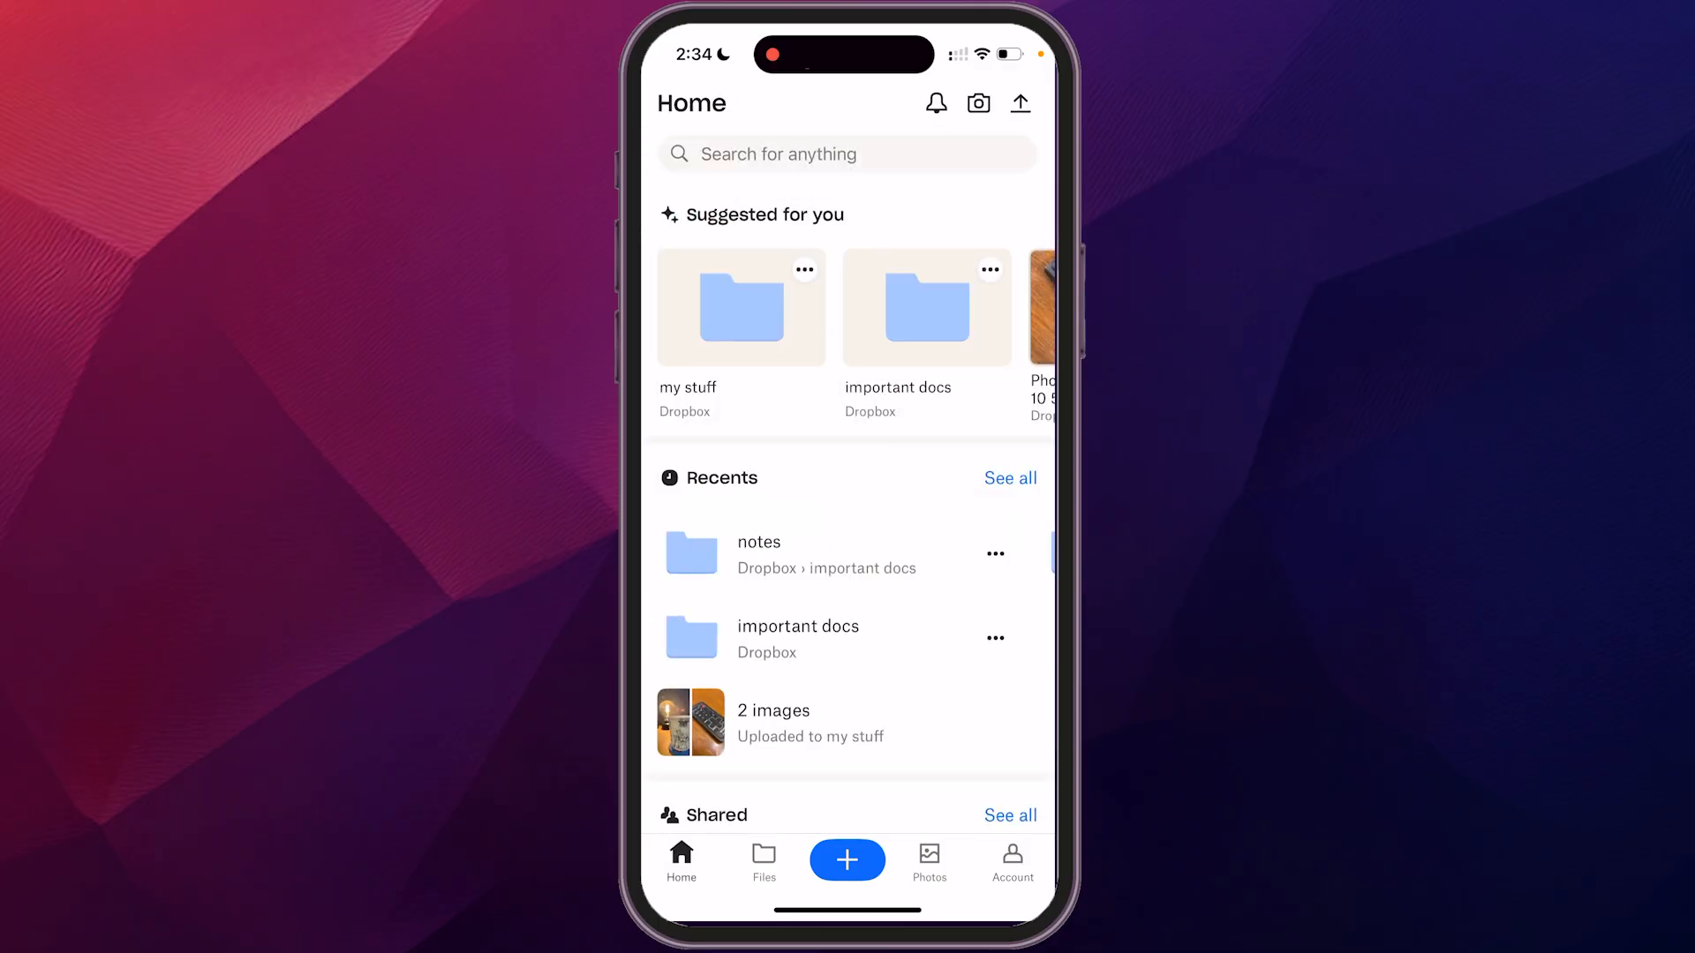